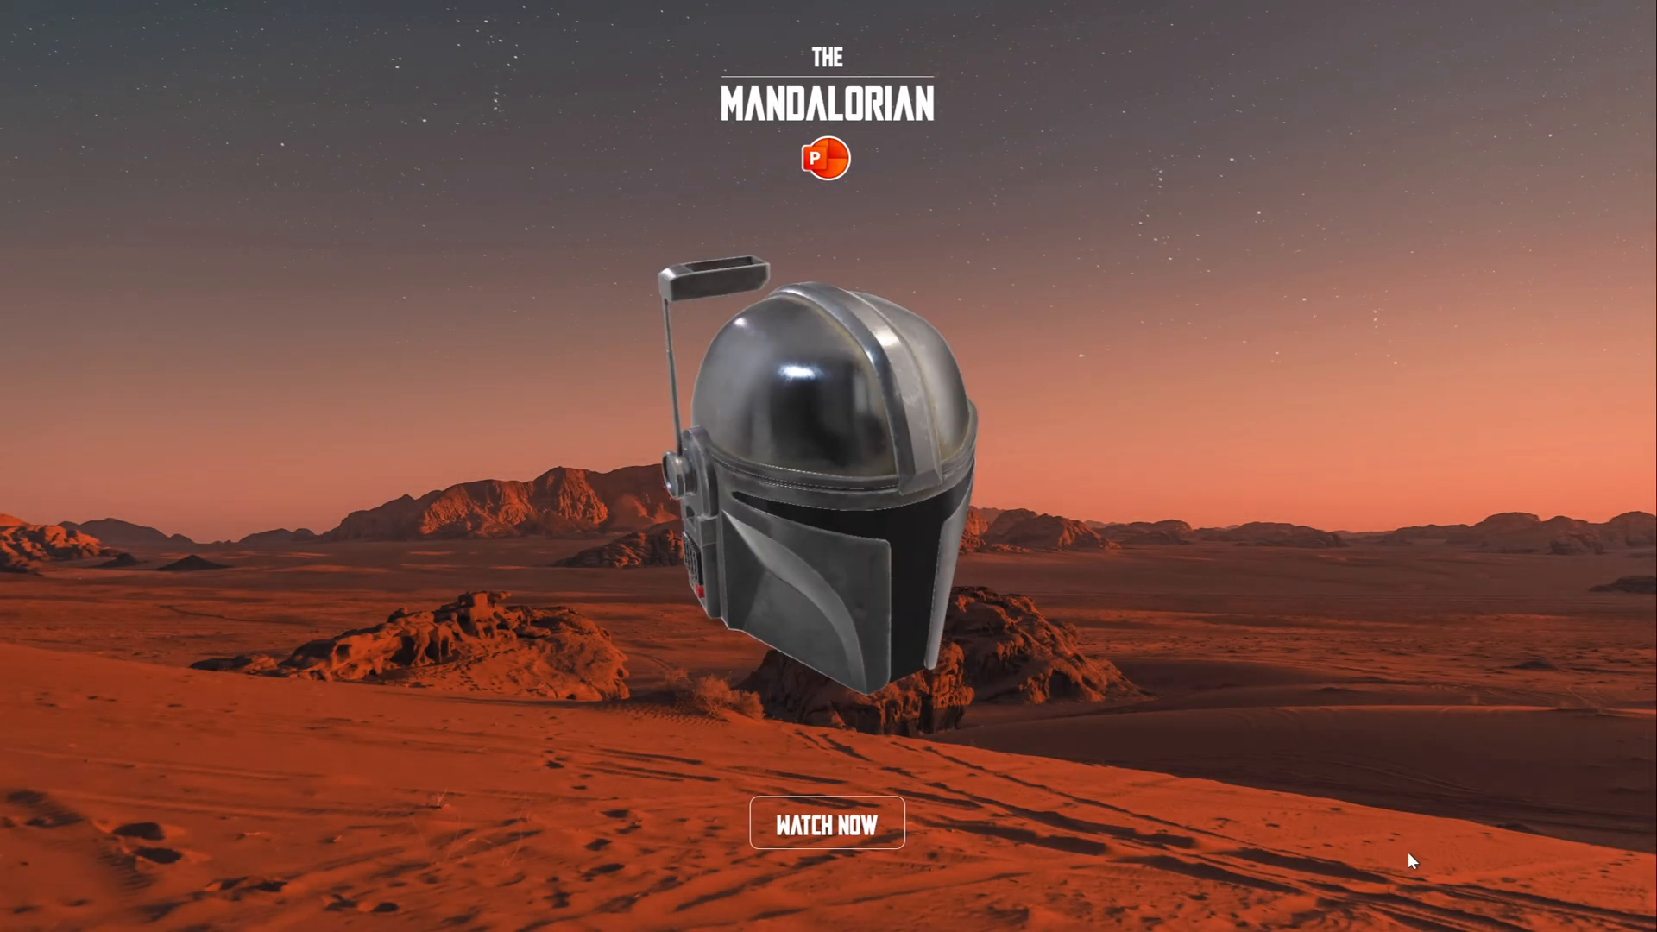
{"action": "mouse_move", "coordinate": [1317, 807]}
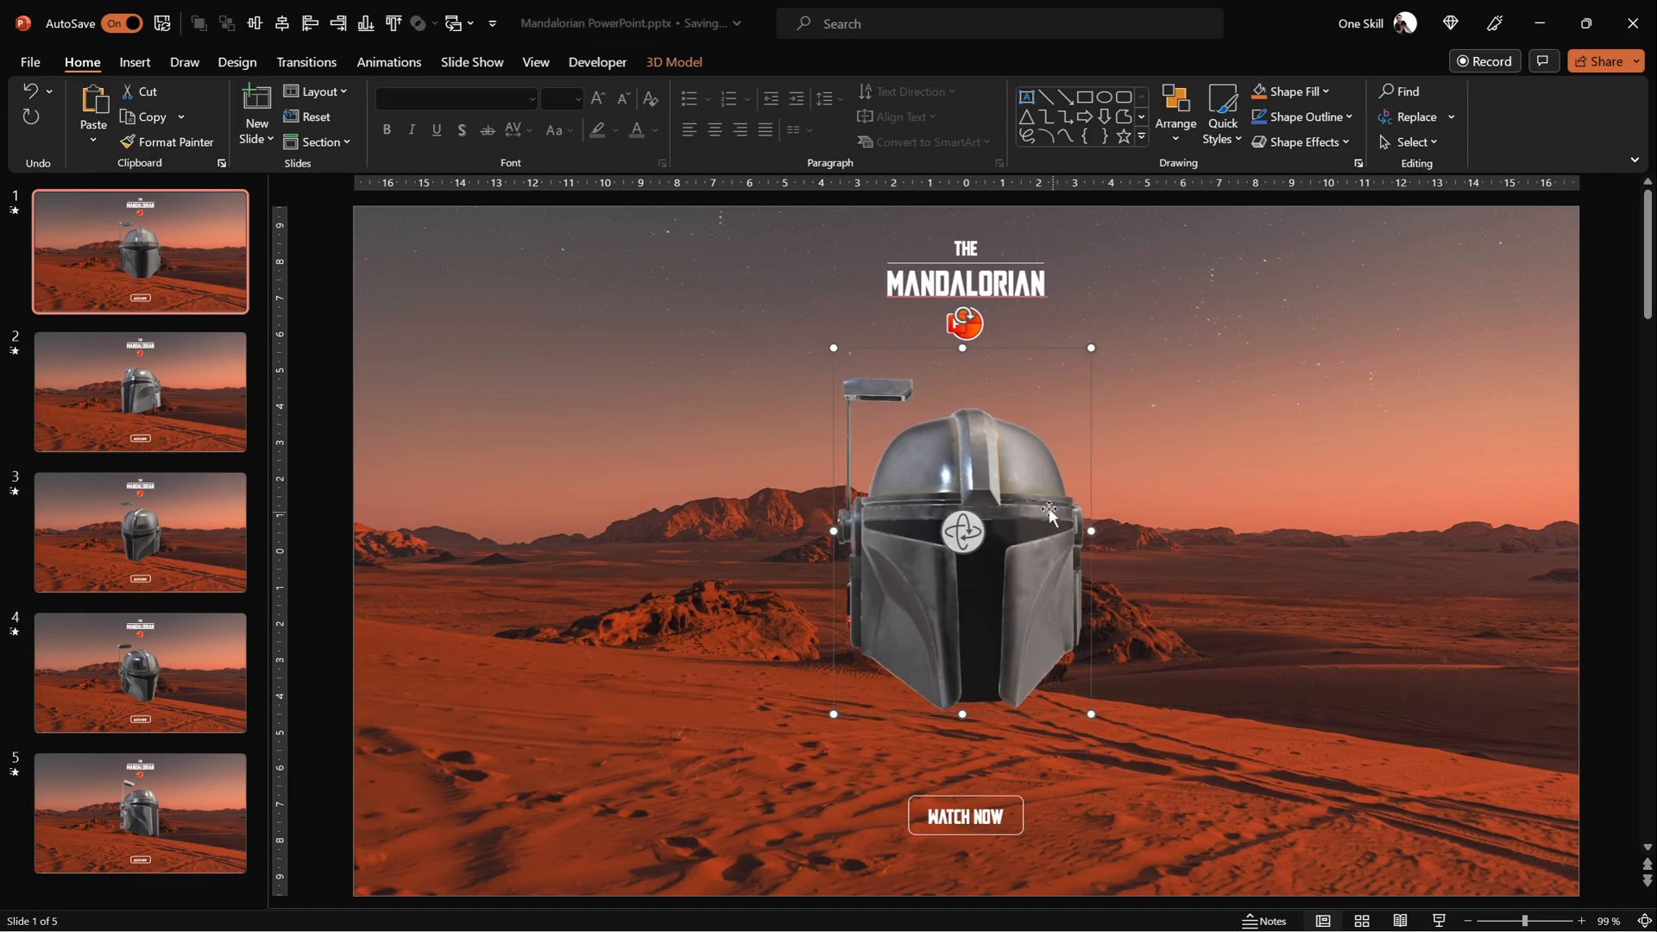
Undo two helmet edits, switch to Mandalorian Tutorial.pptx, and apply the Blank layout.
{"action": "key", "text": "ctrl+z"}
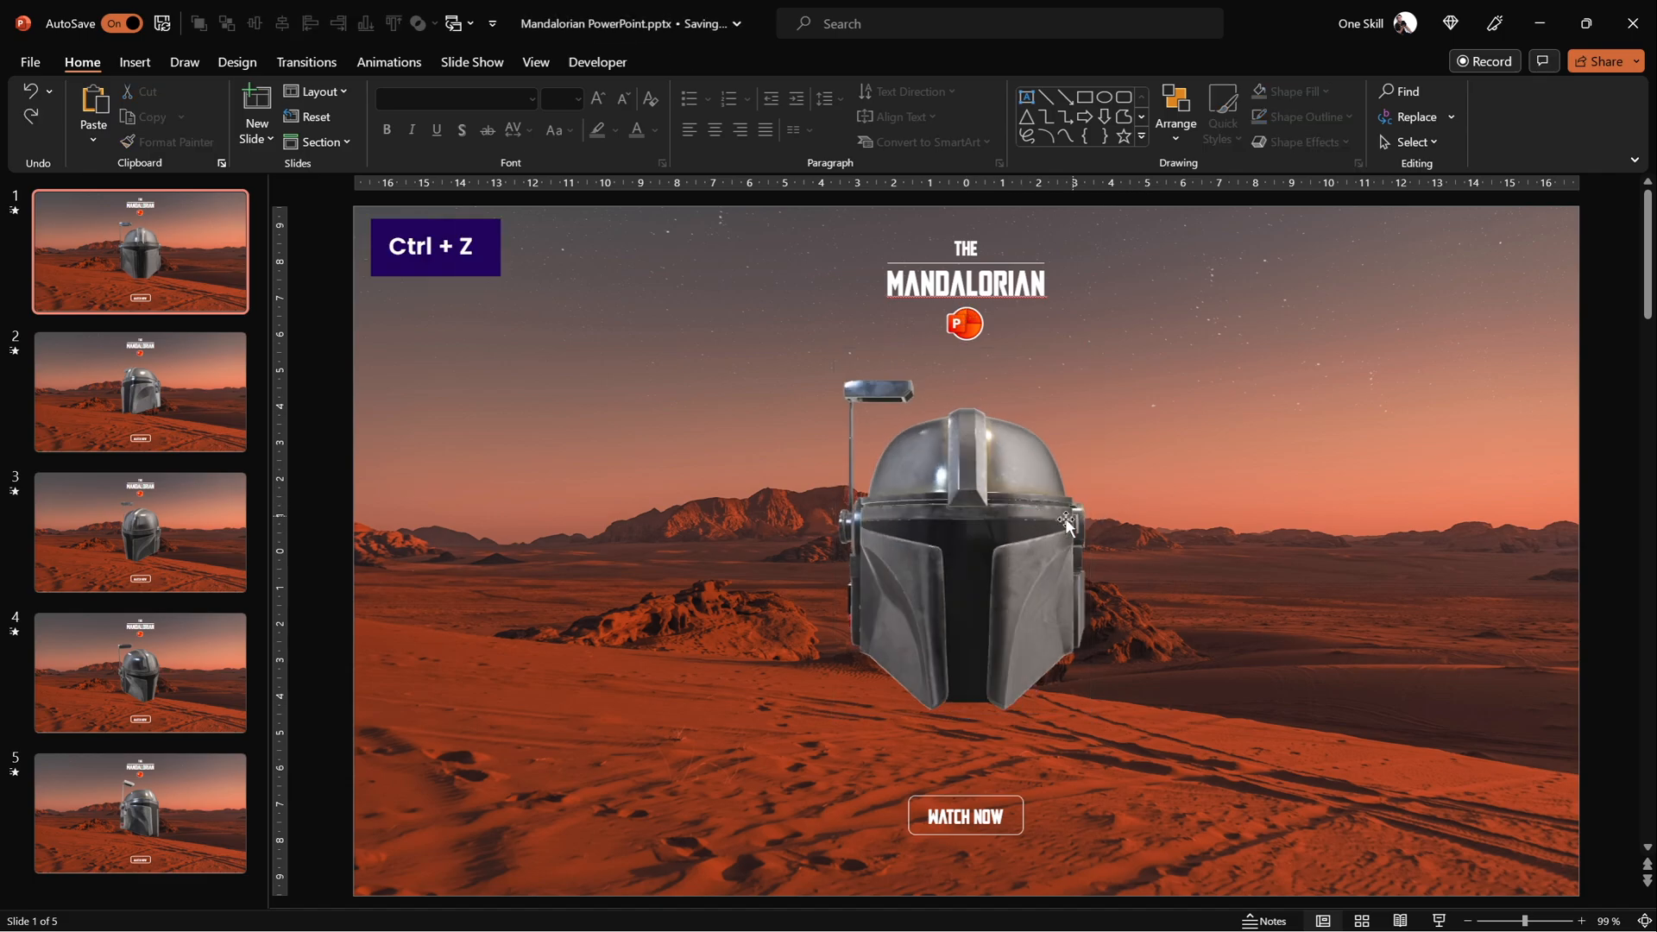
{"action": "key", "text": "ctrl+z"}
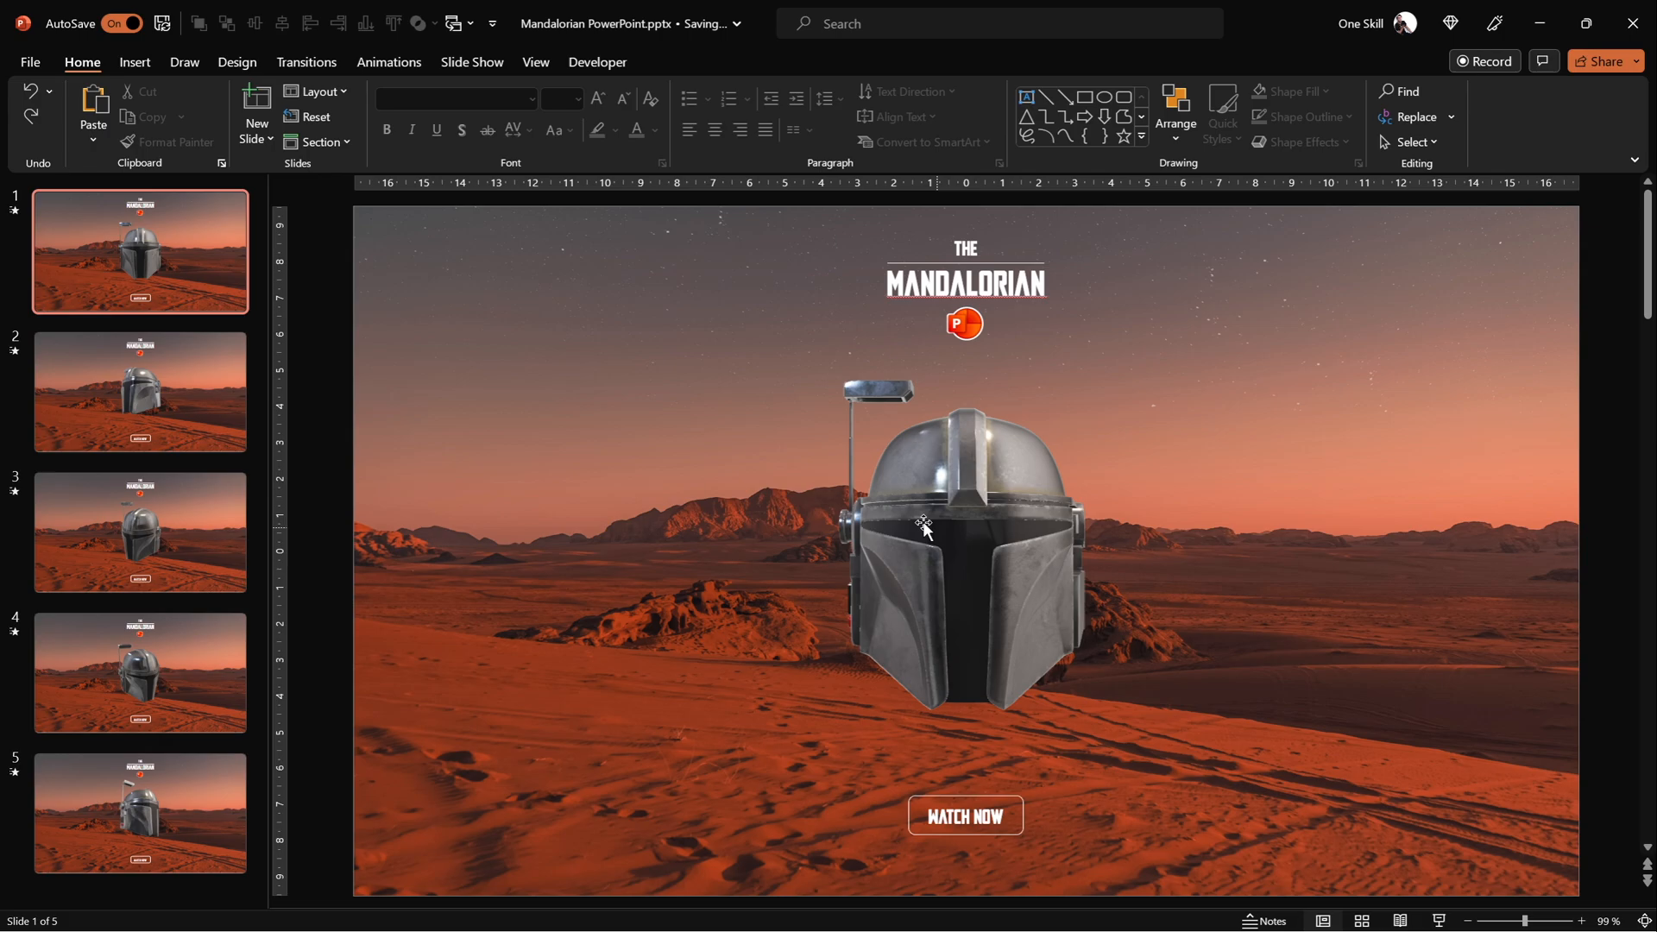
{"action": "left_click", "coordinate": [455, 23]}
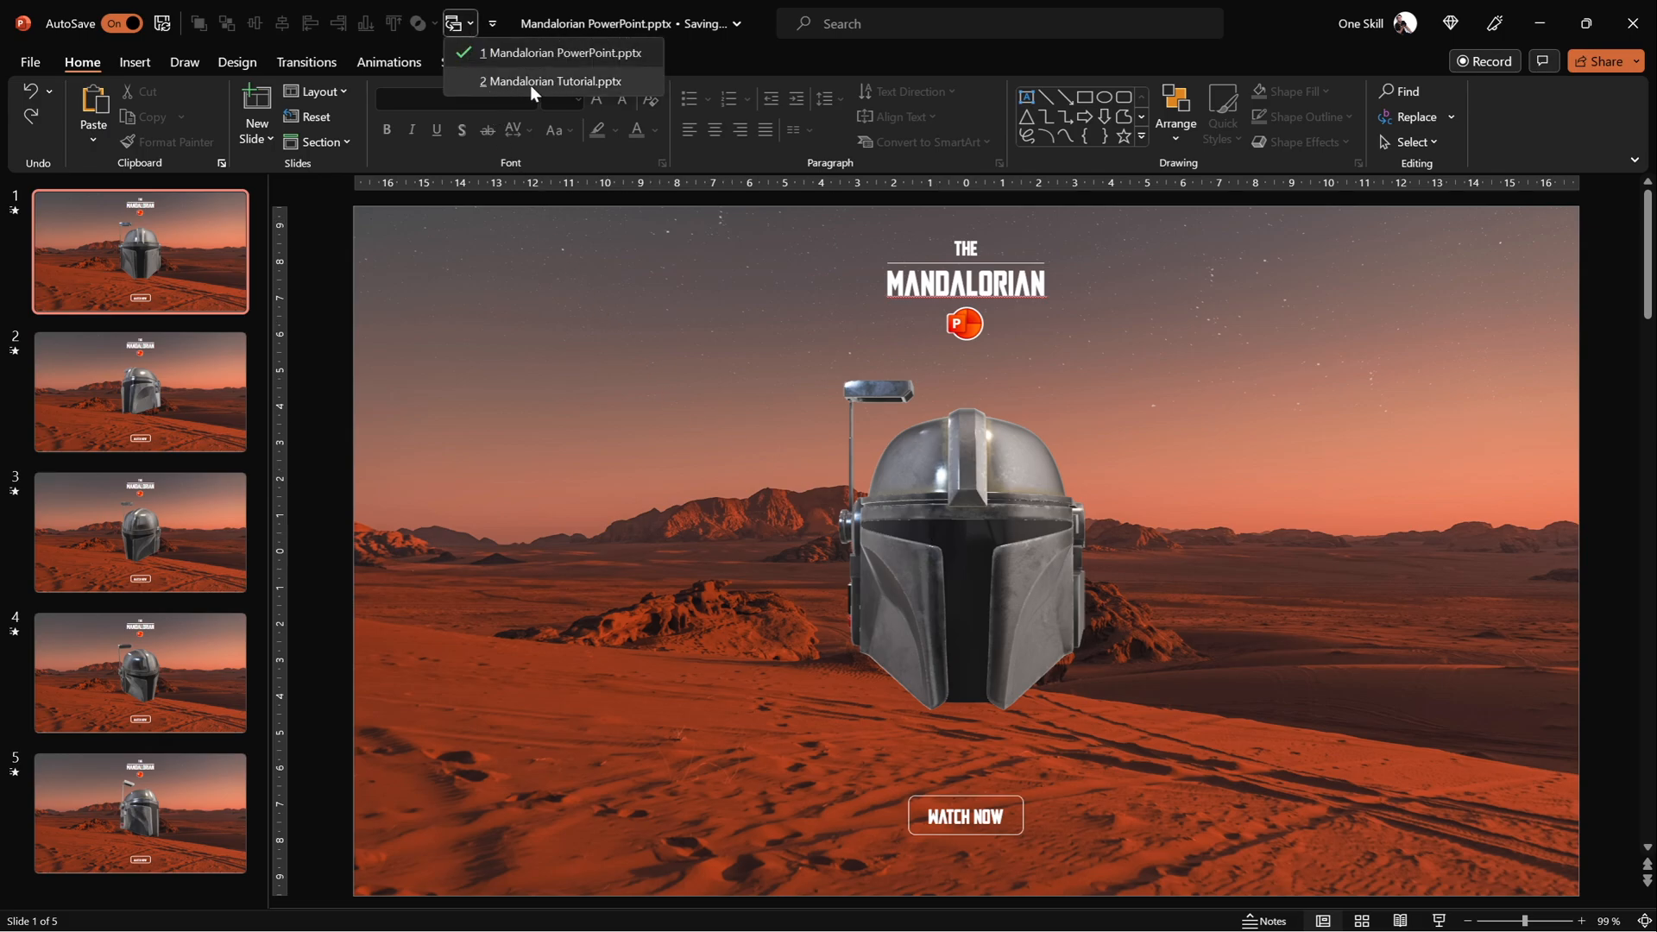
{"action": "left_click", "coordinate": [554, 82]}
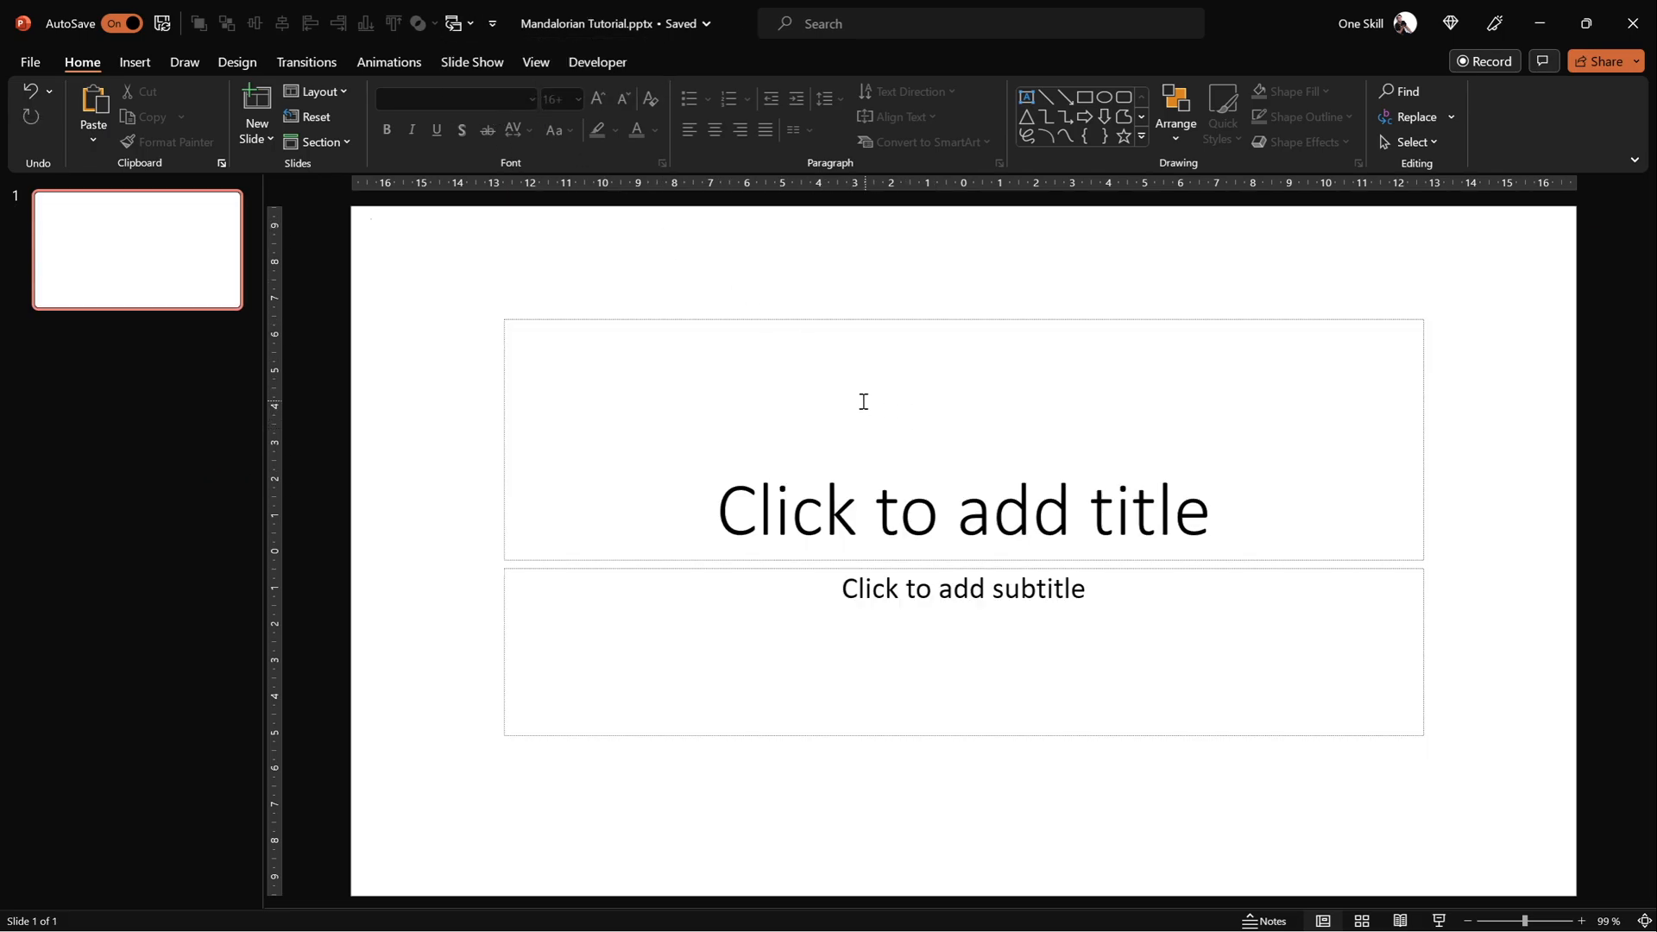
{"action": "left_click", "coordinate": [315, 92]}
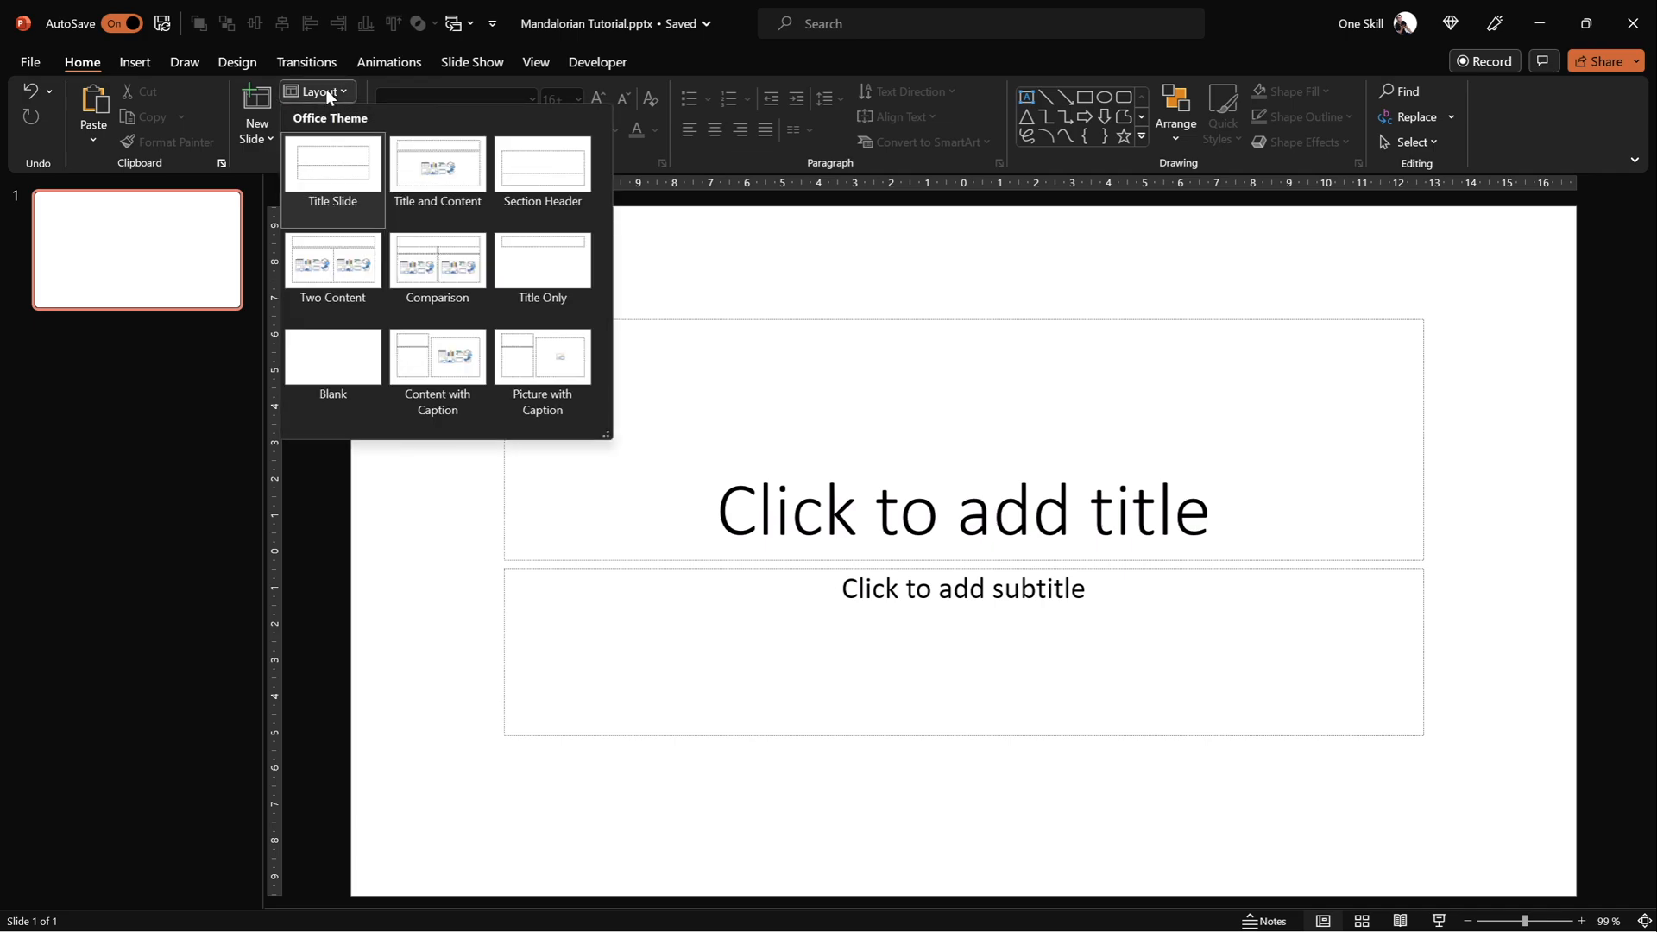
{"action": "left_click", "coordinate": [332, 362]}
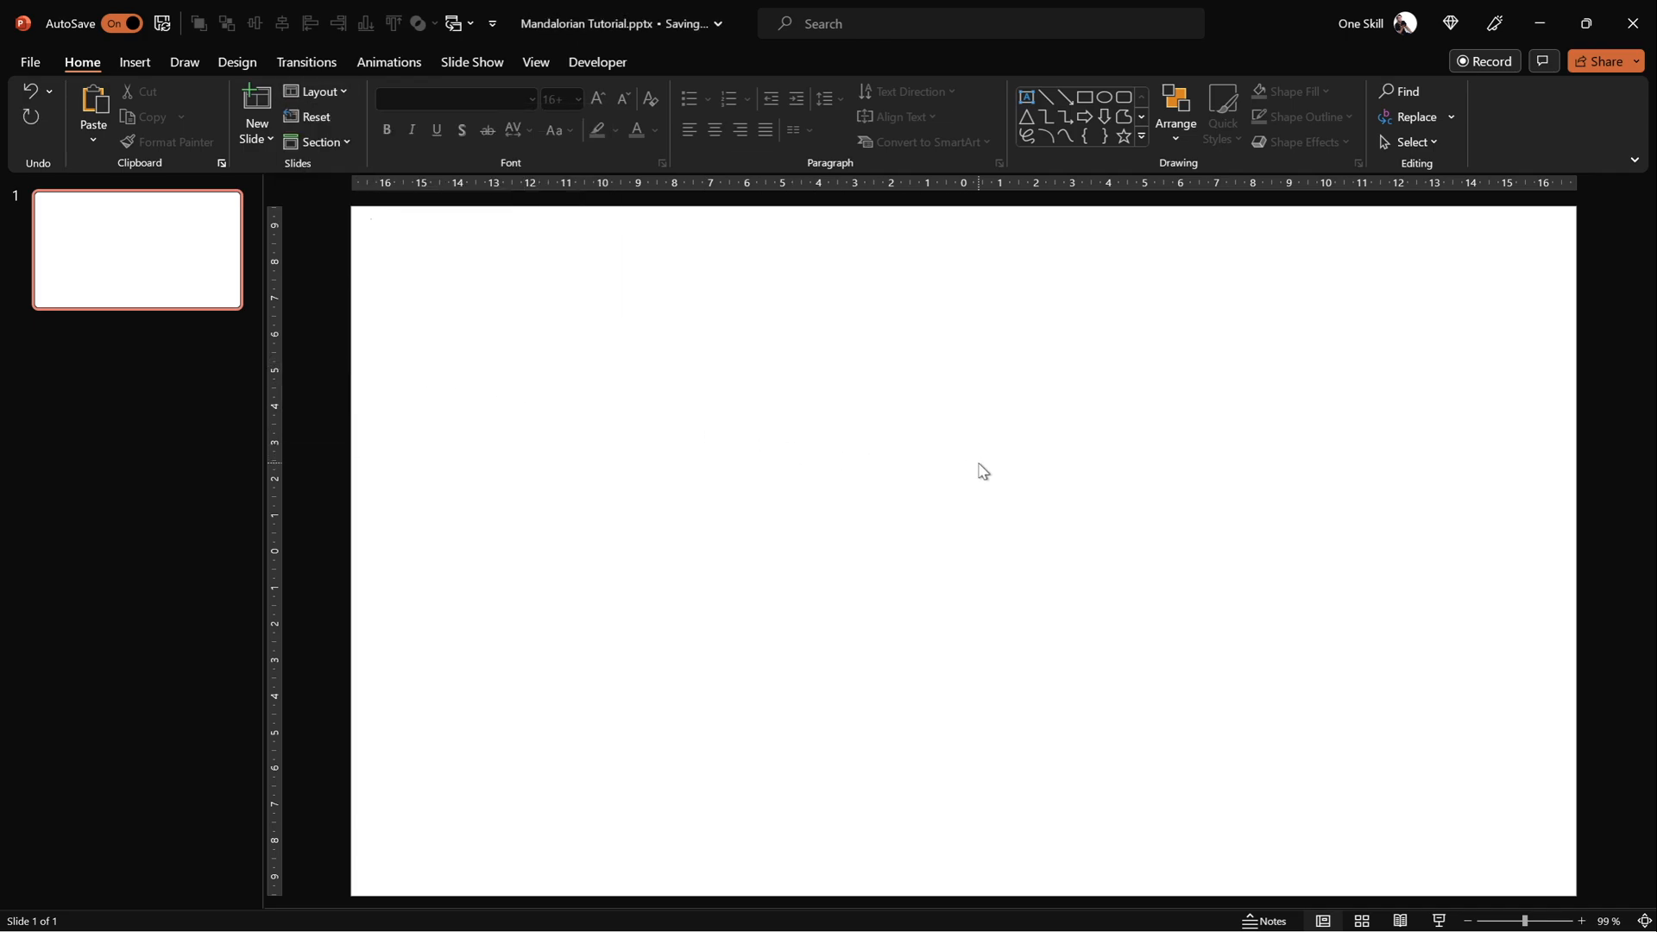
{"action": "mouse_move", "coordinate": [660, 582]}
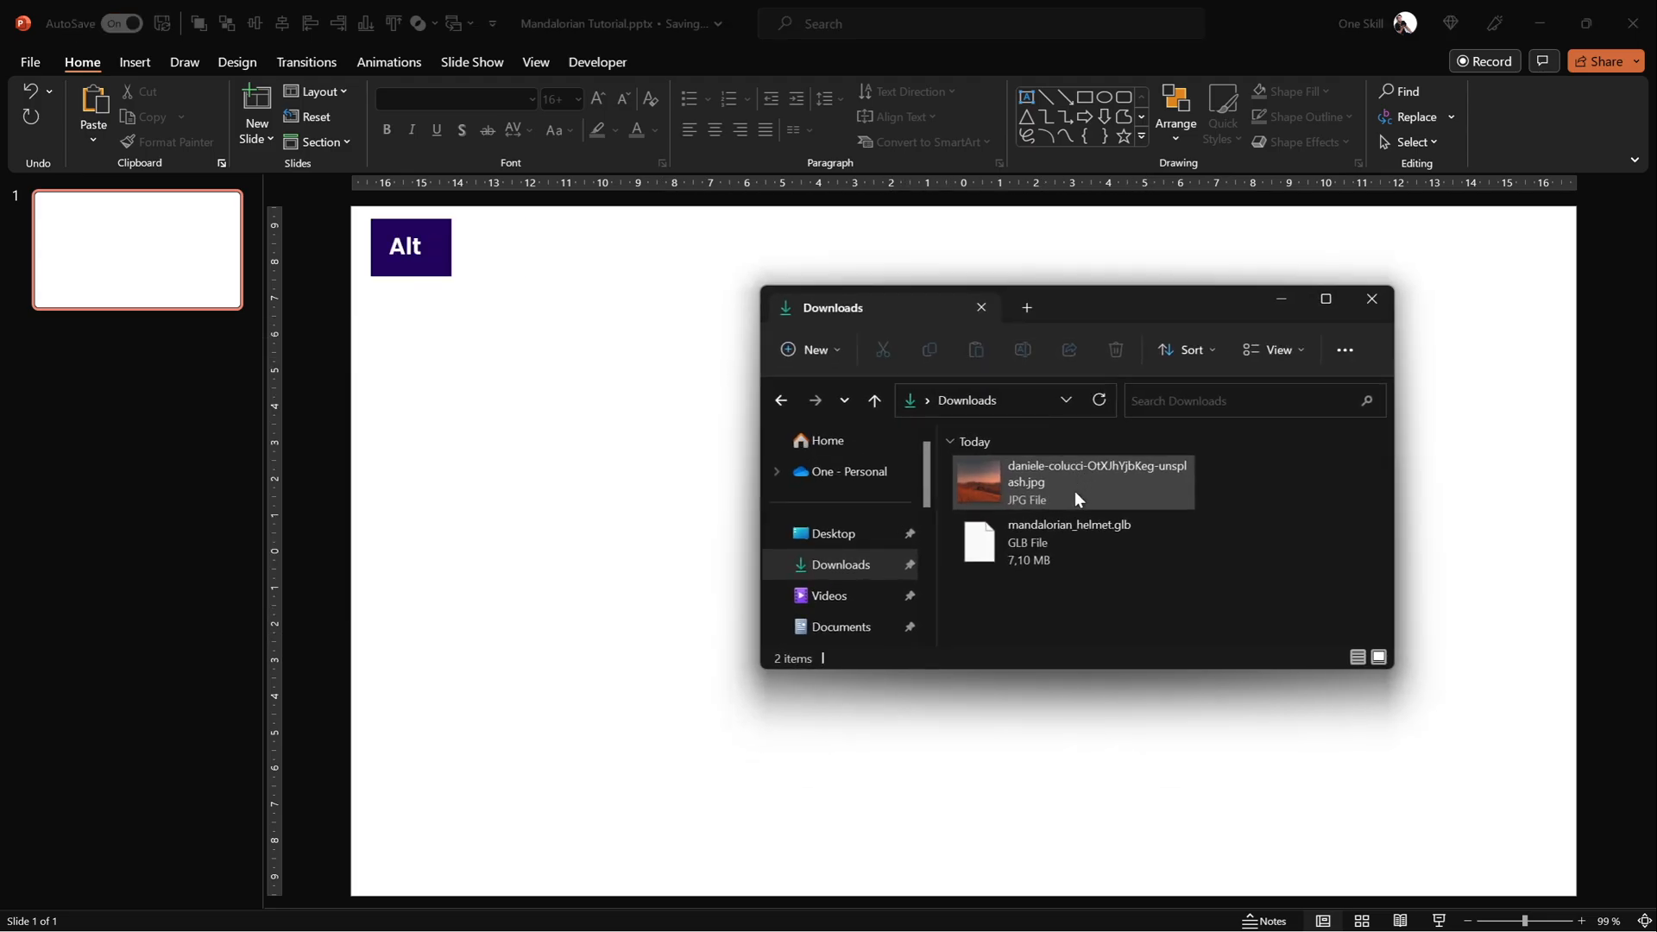
Drag the desert sunset JPG onto the slide and enlarge it to cover the slide.
{"action": "left_click", "coordinate": [1096, 480]}
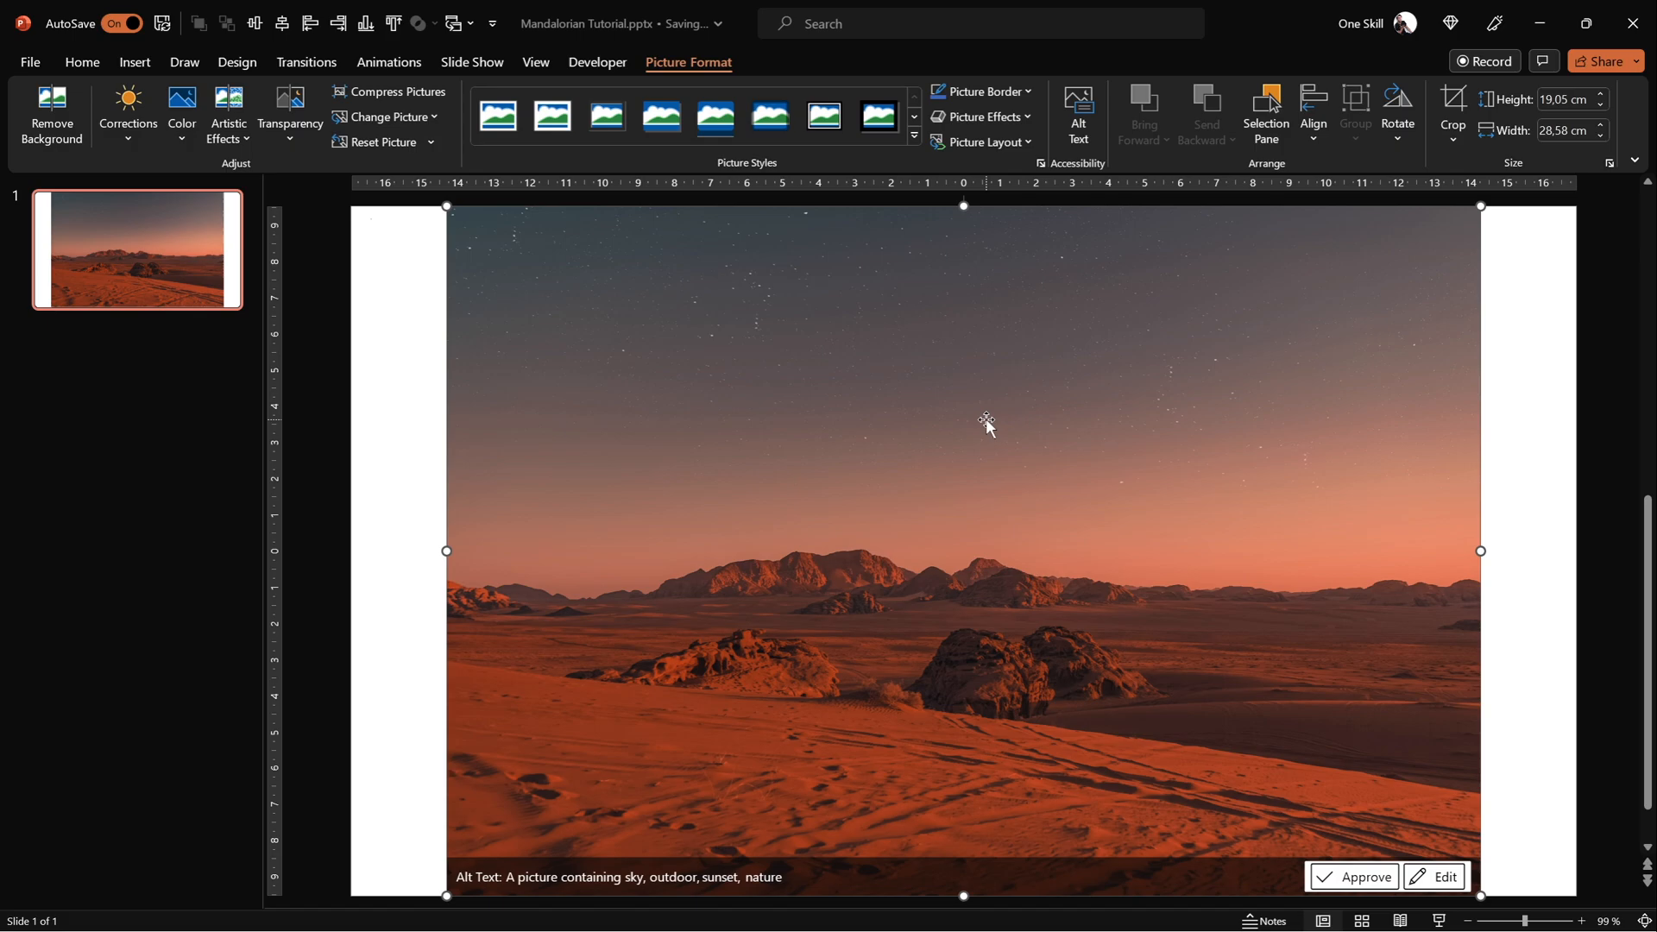
{"action": "mouse_move", "coordinate": [380, 285]}
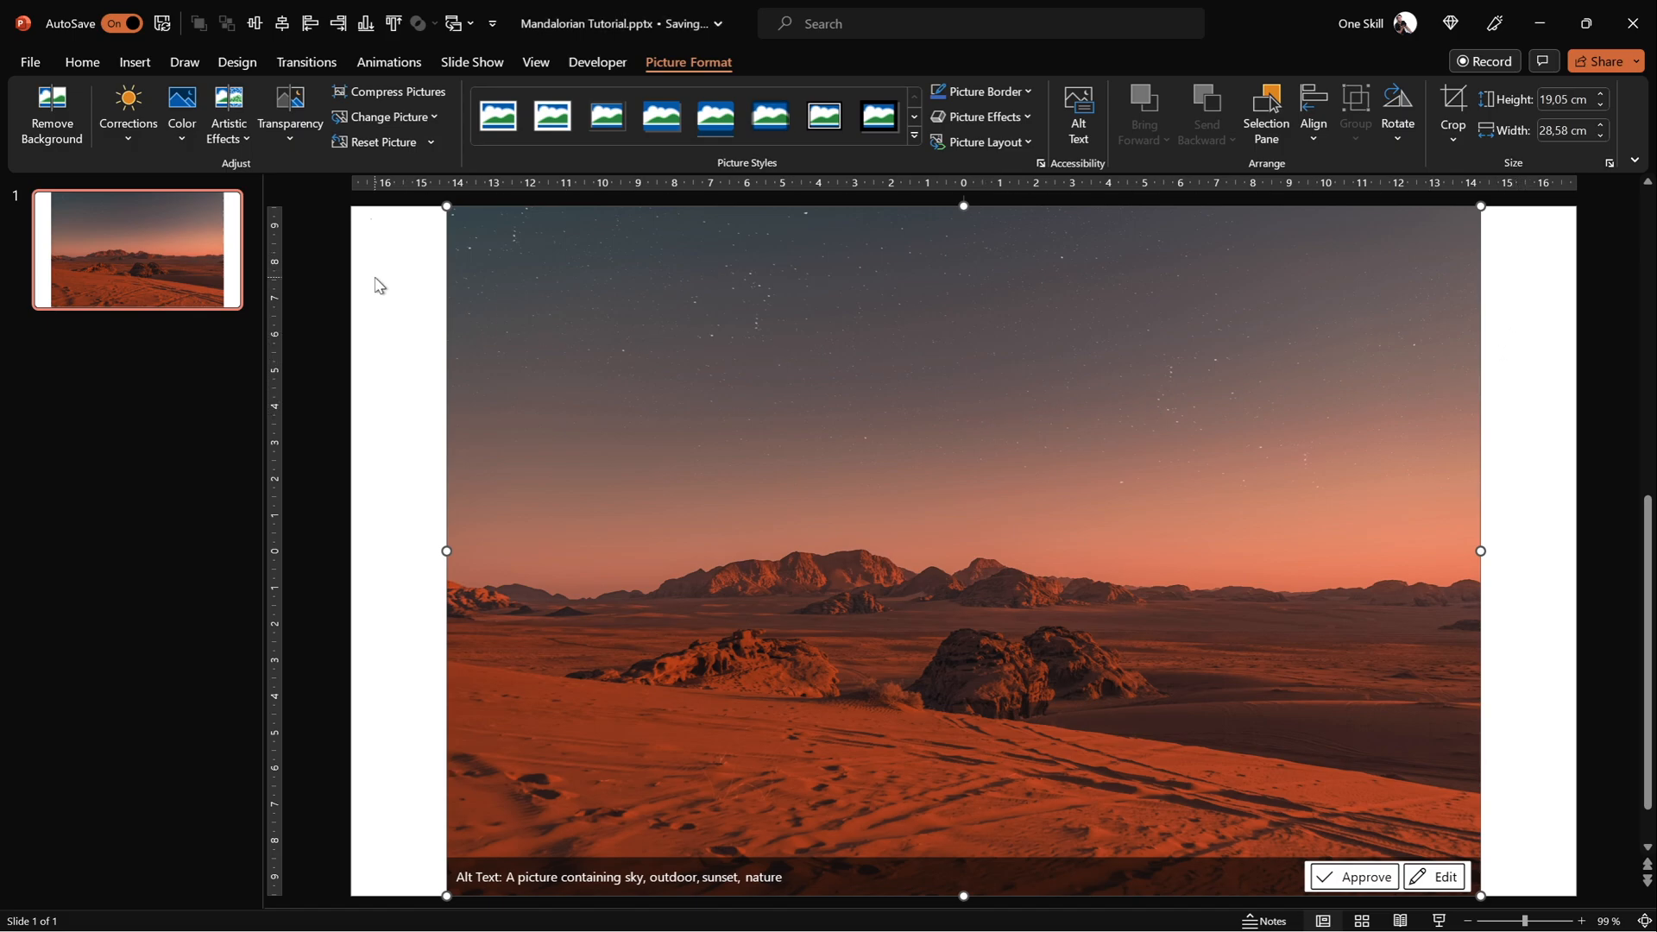
{"action": "scroll", "scroll_direction": "down", "scroll_amount": 3}
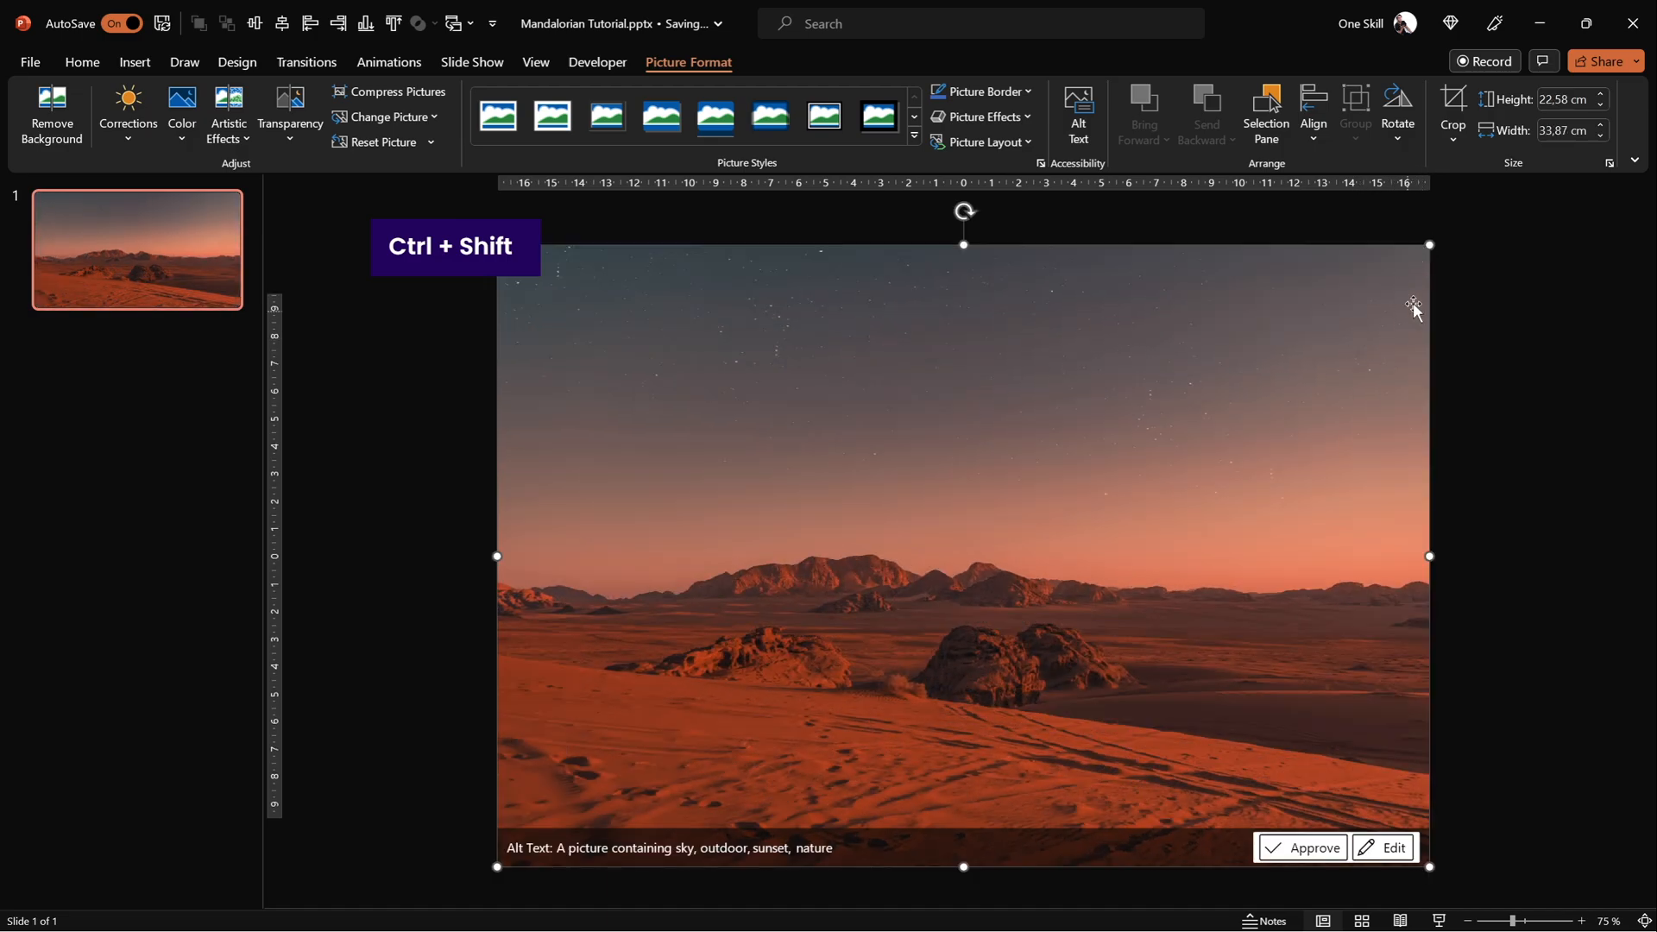
{"action": "left_click", "coordinate": [1451, 114]}
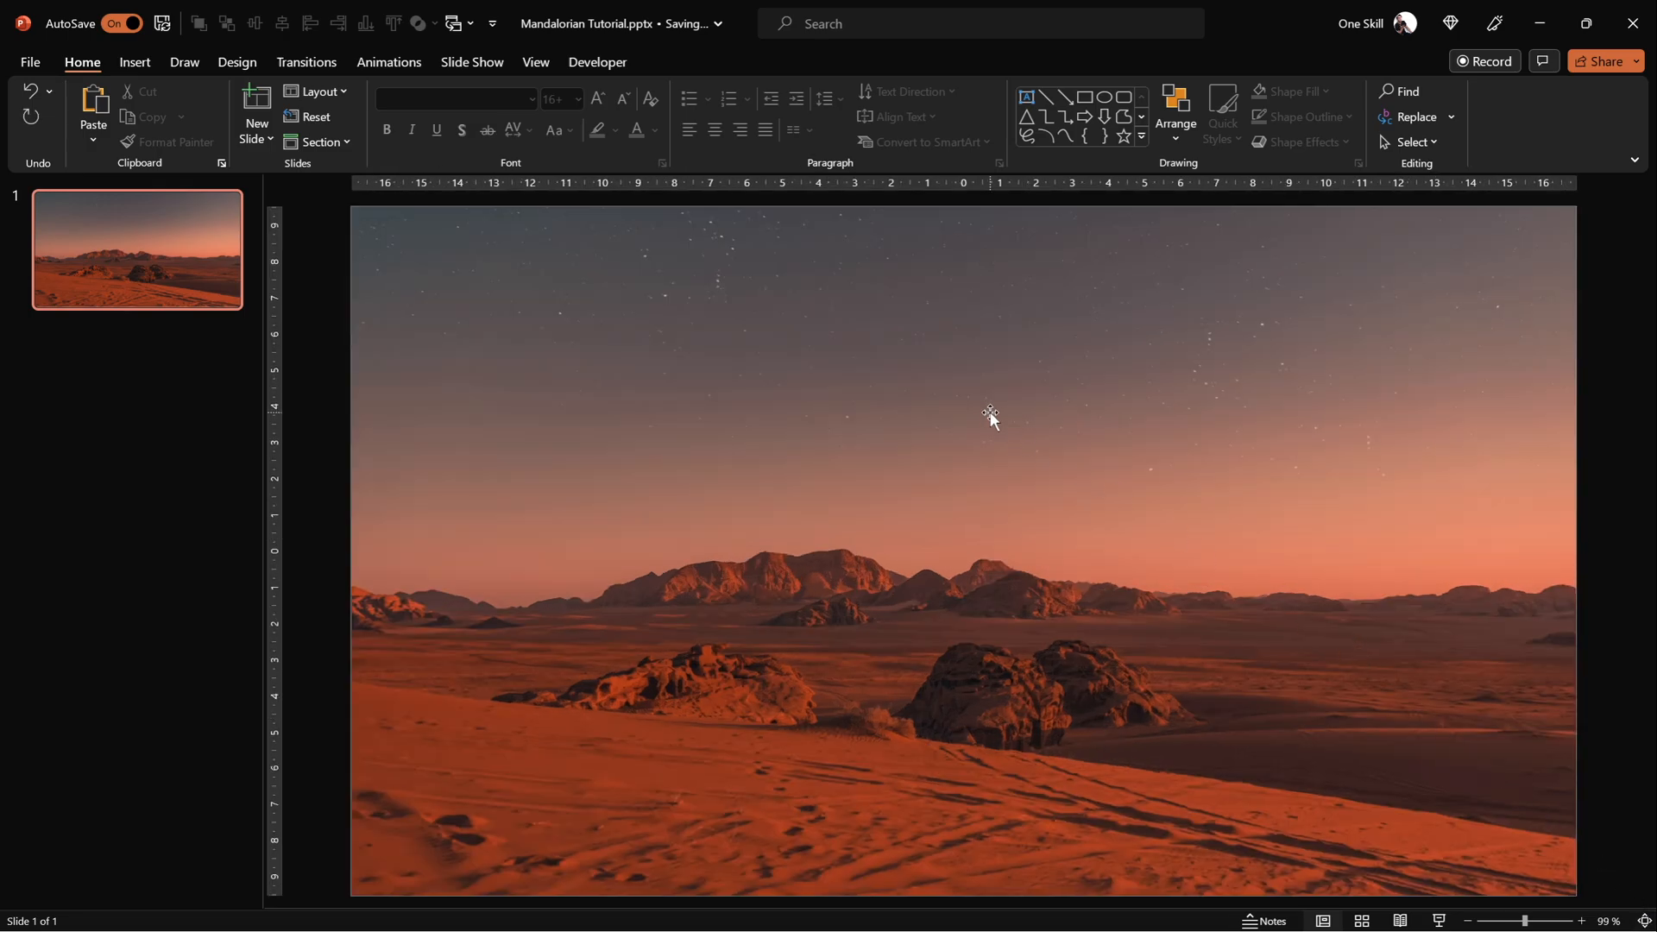
{"action": "mouse_move", "coordinate": [932, 467]}
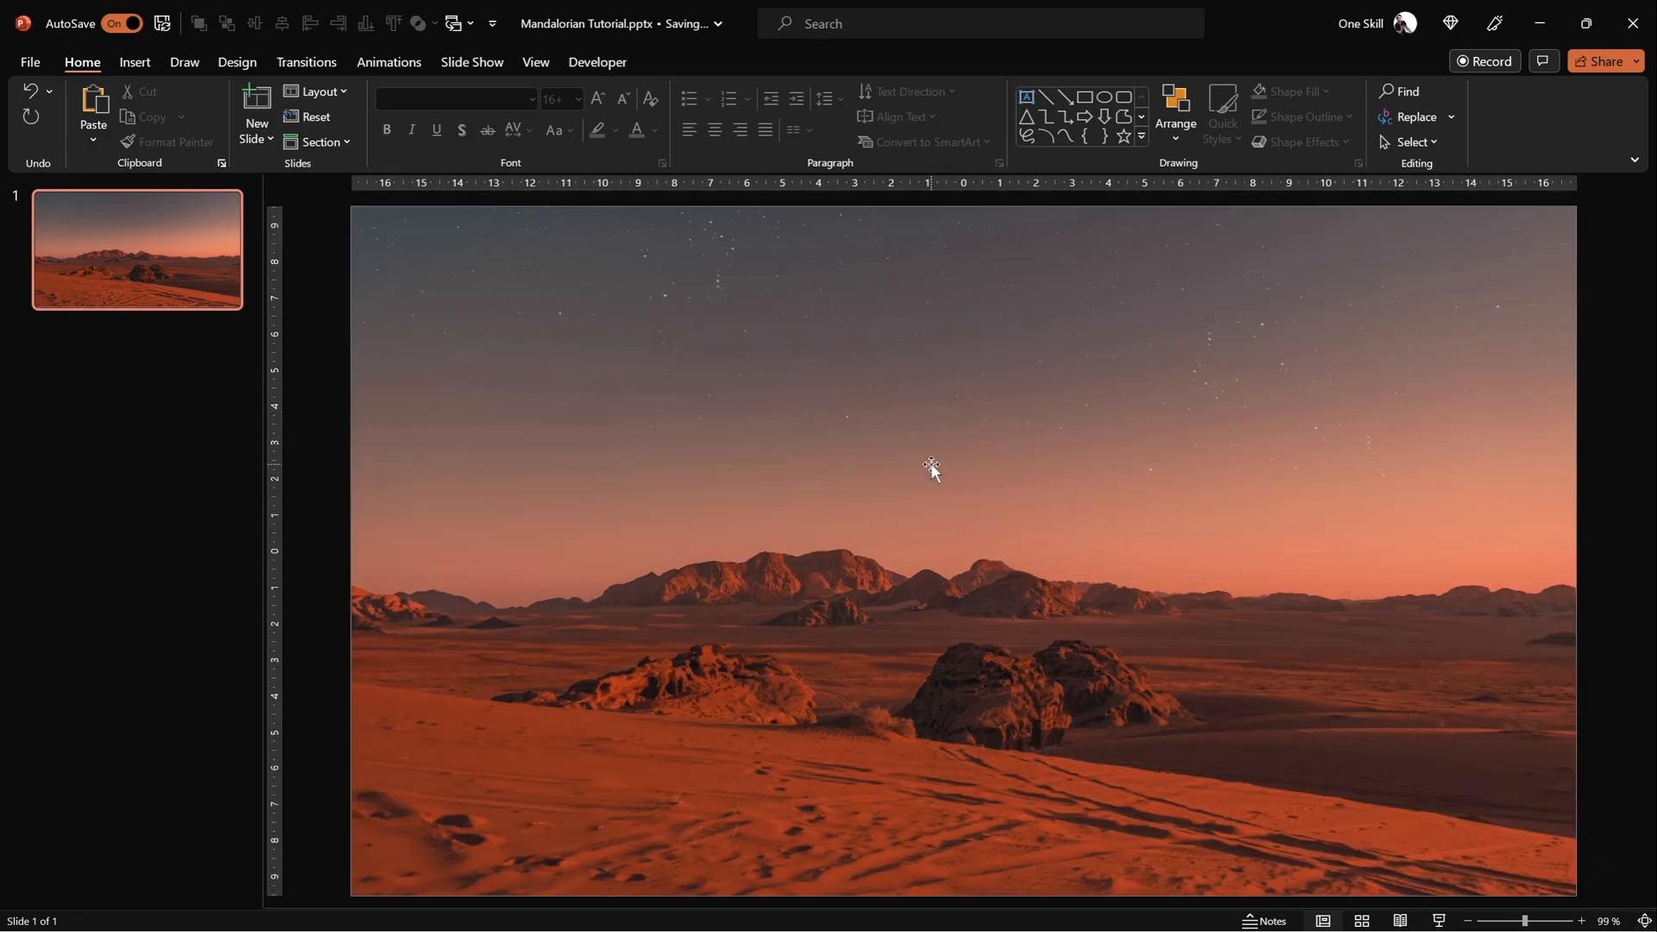
Copy the title, logo and Watch Now button from Mandalorian PowerPoint.pptx's master into the Tutorial.
{"action": "left_click", "coordinate": [453, 22]}
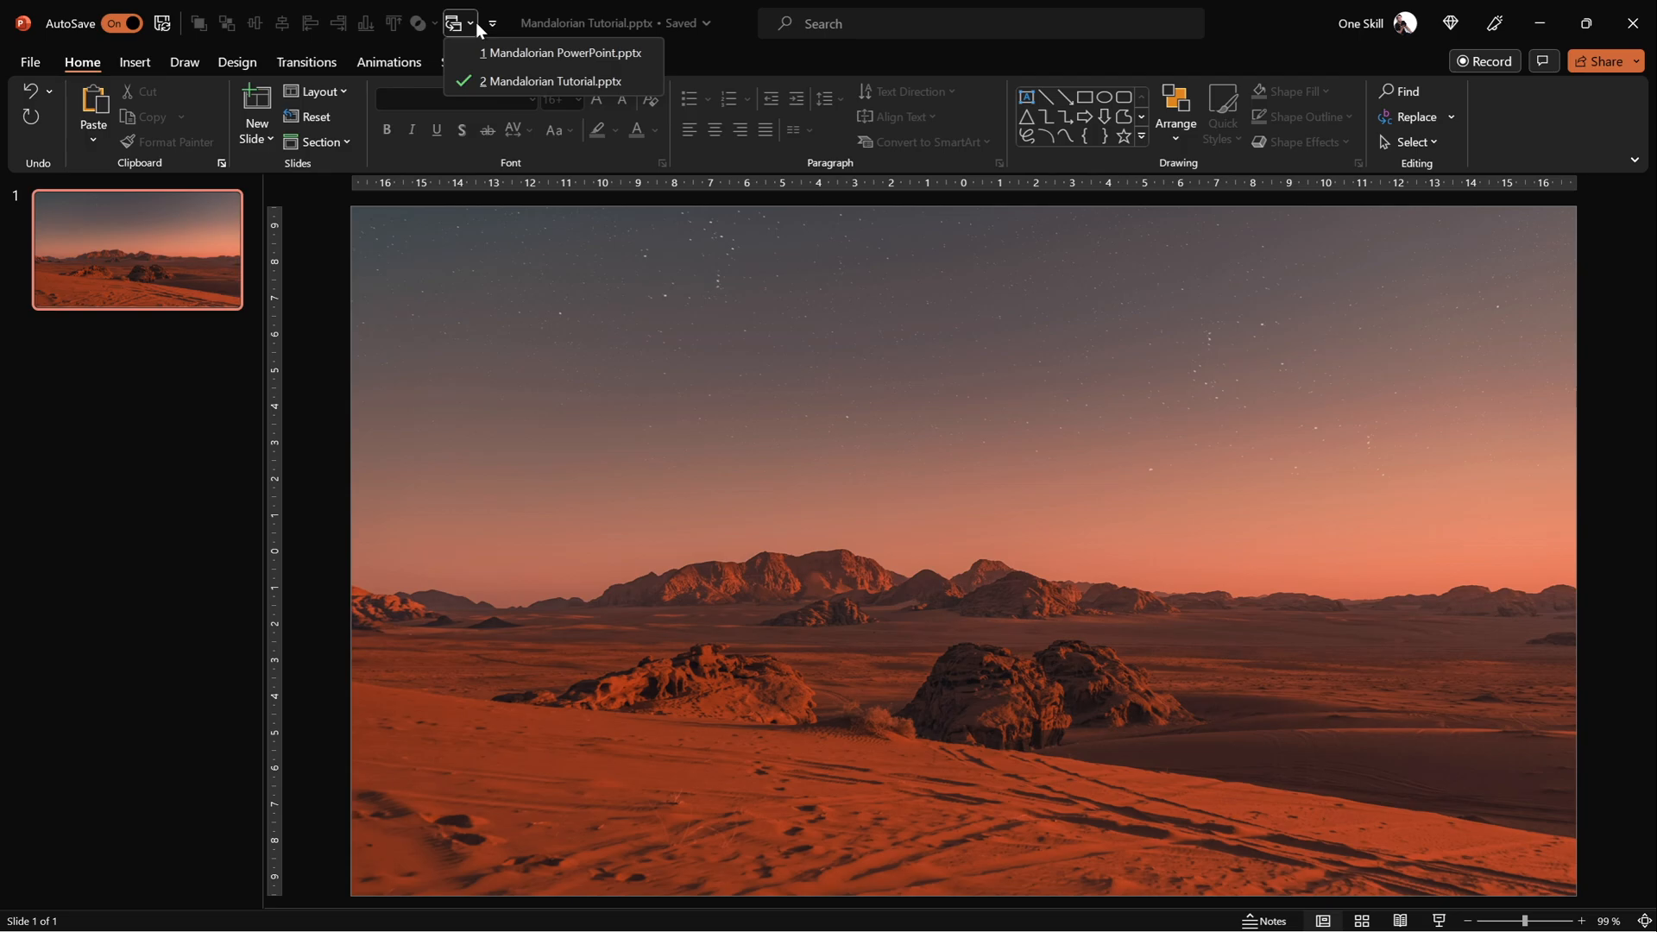
{"action": "left_click", "coordinate": [564, 52]}
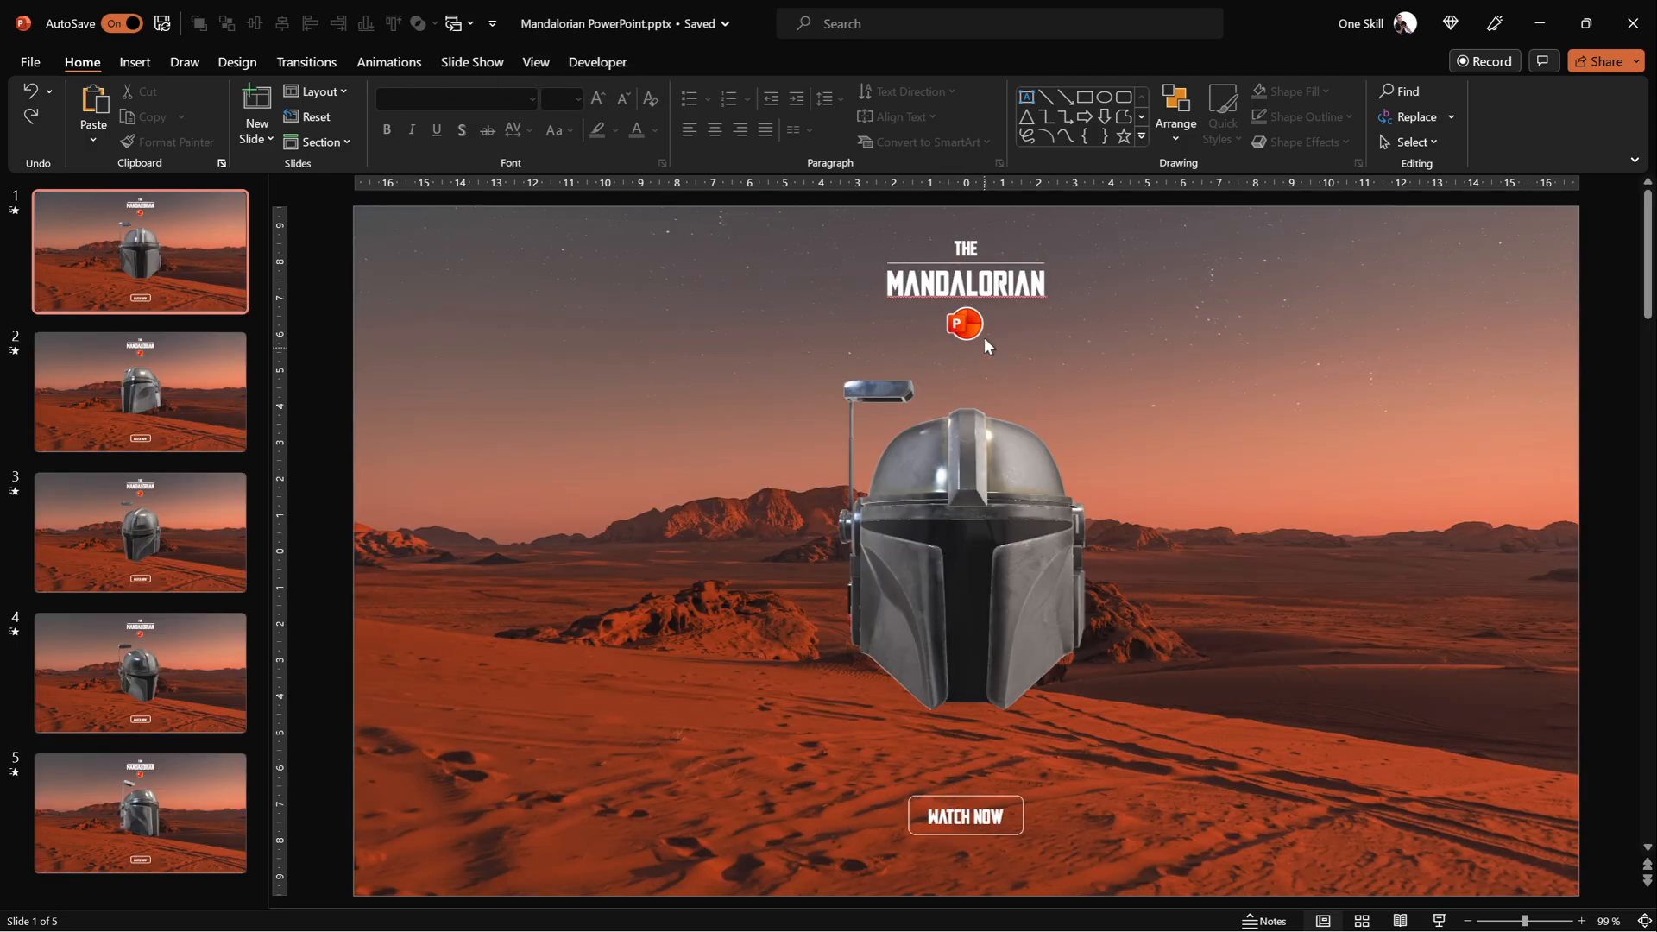
{"action": "mouse_move", "coordinate": [960, 310]}
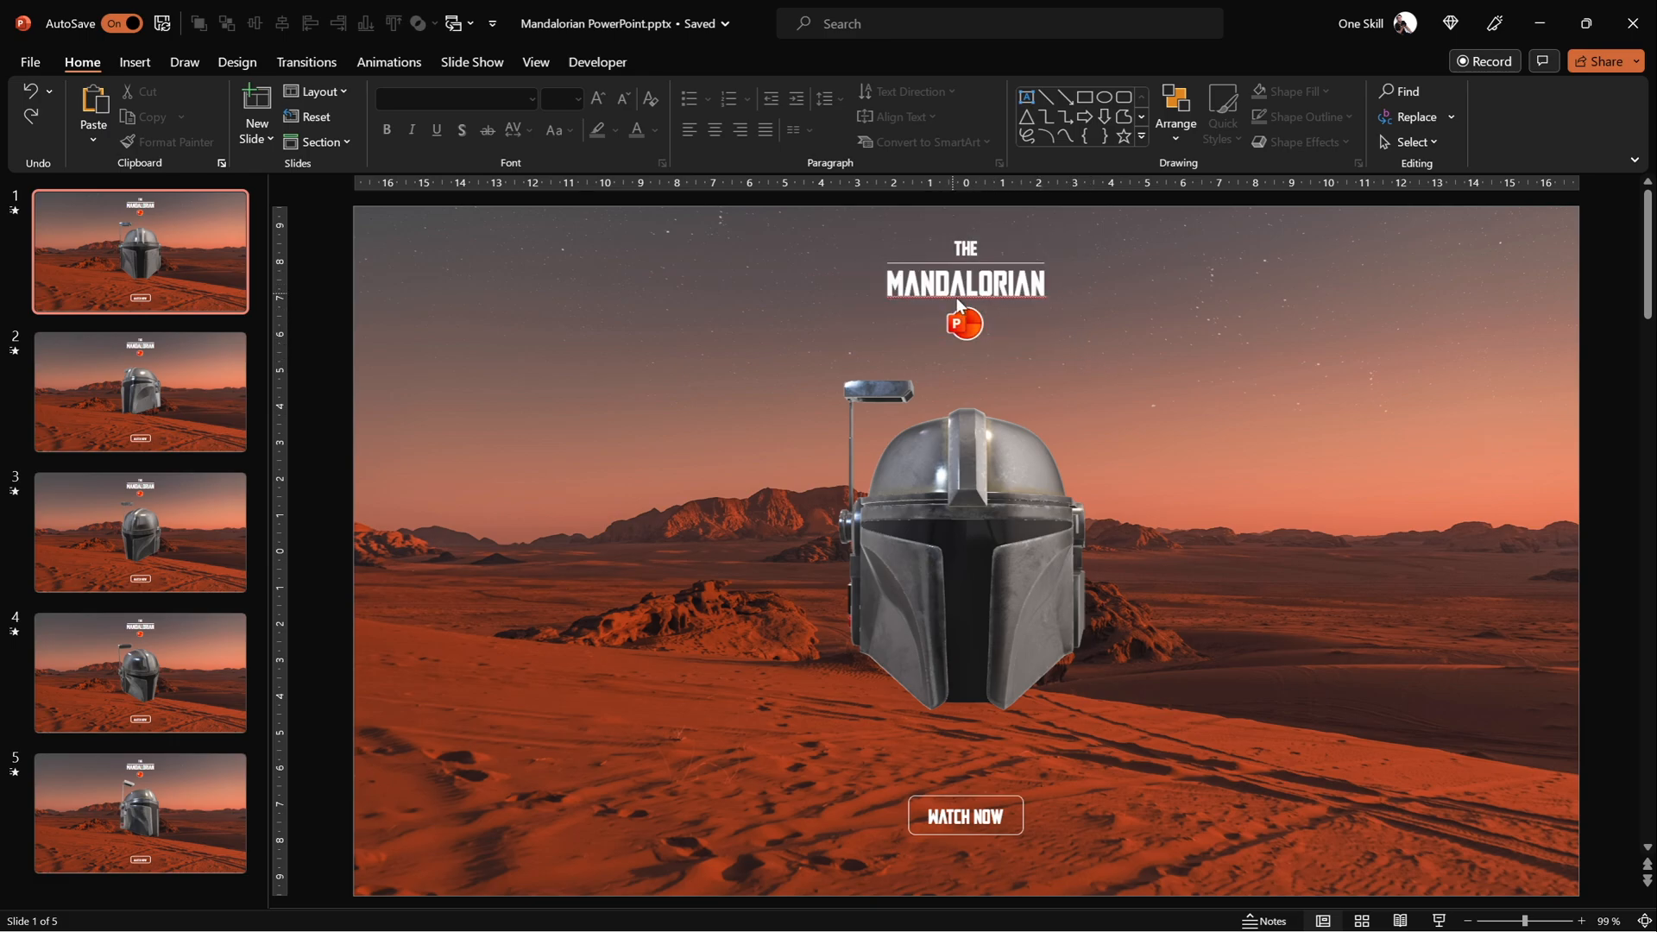
{"action": "mouse_move", "coordinate": [979, 805]}
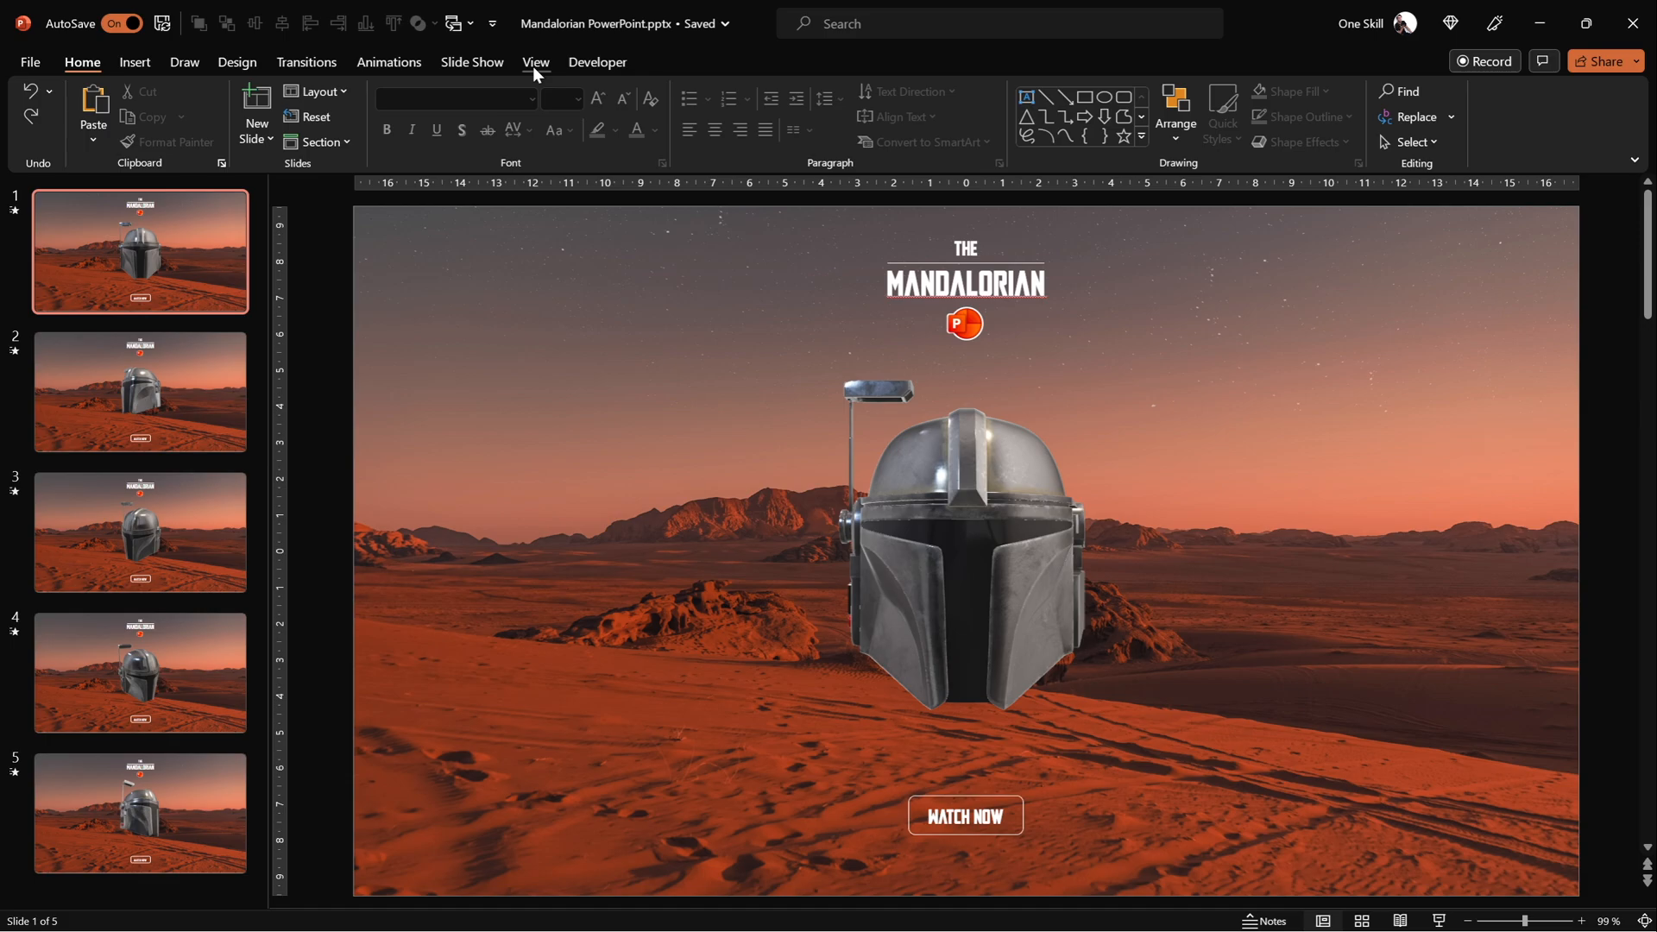
{"action": "left_click", "coordinate": [536, 62]}
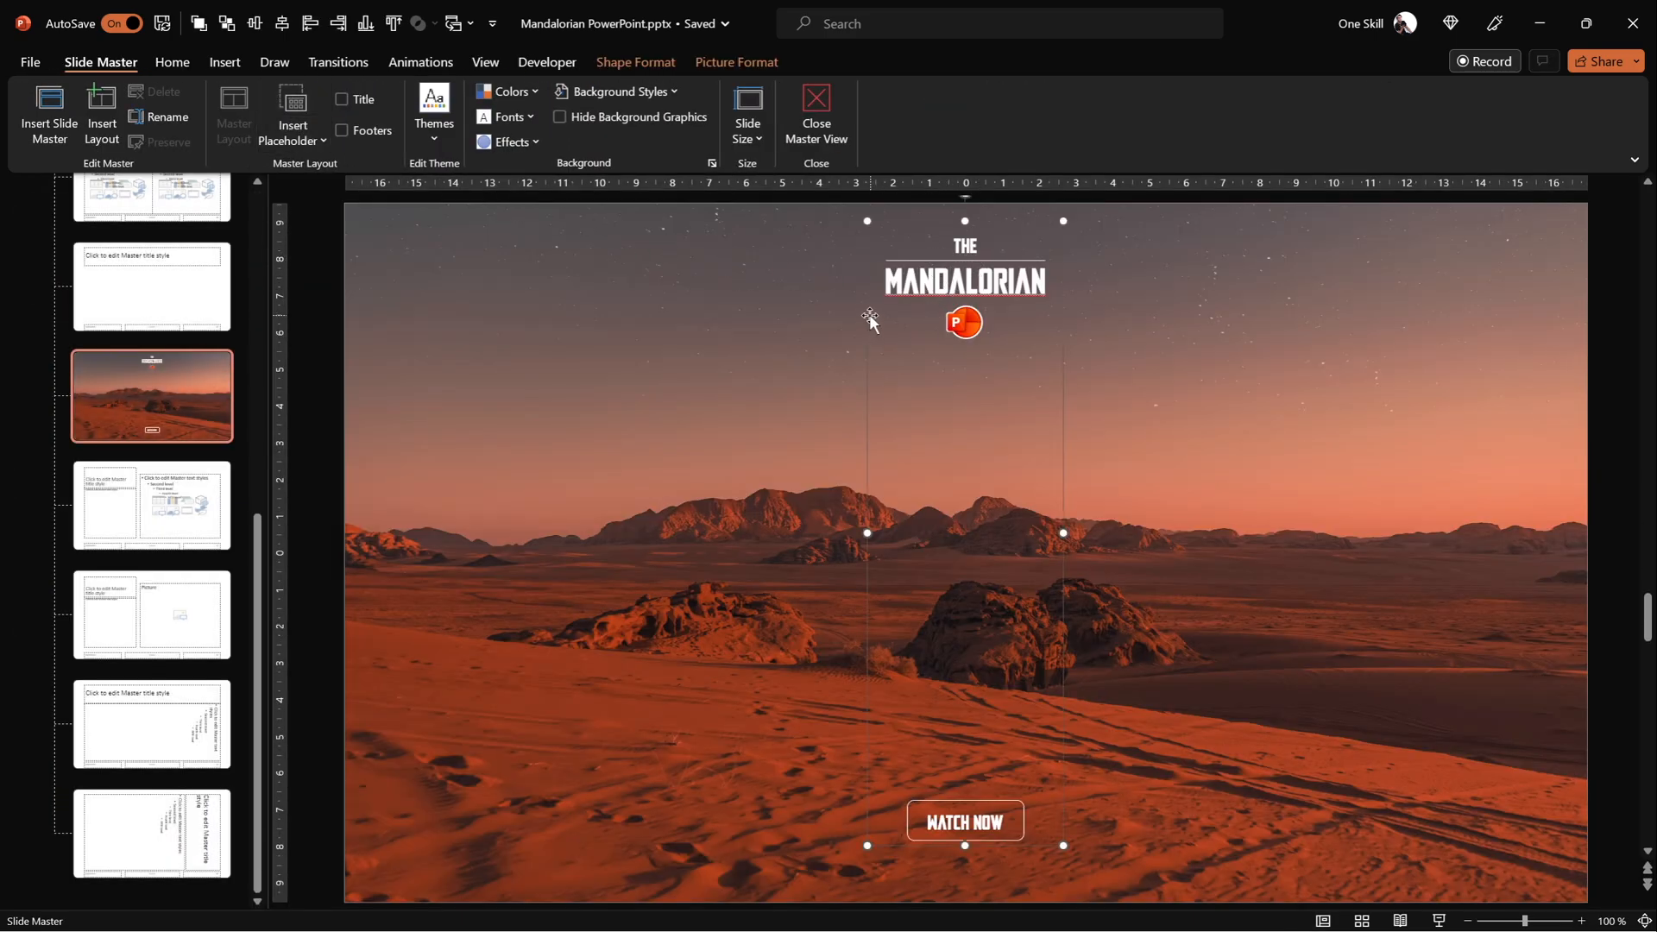
{"action": "key", "text": "ctrl+c"}
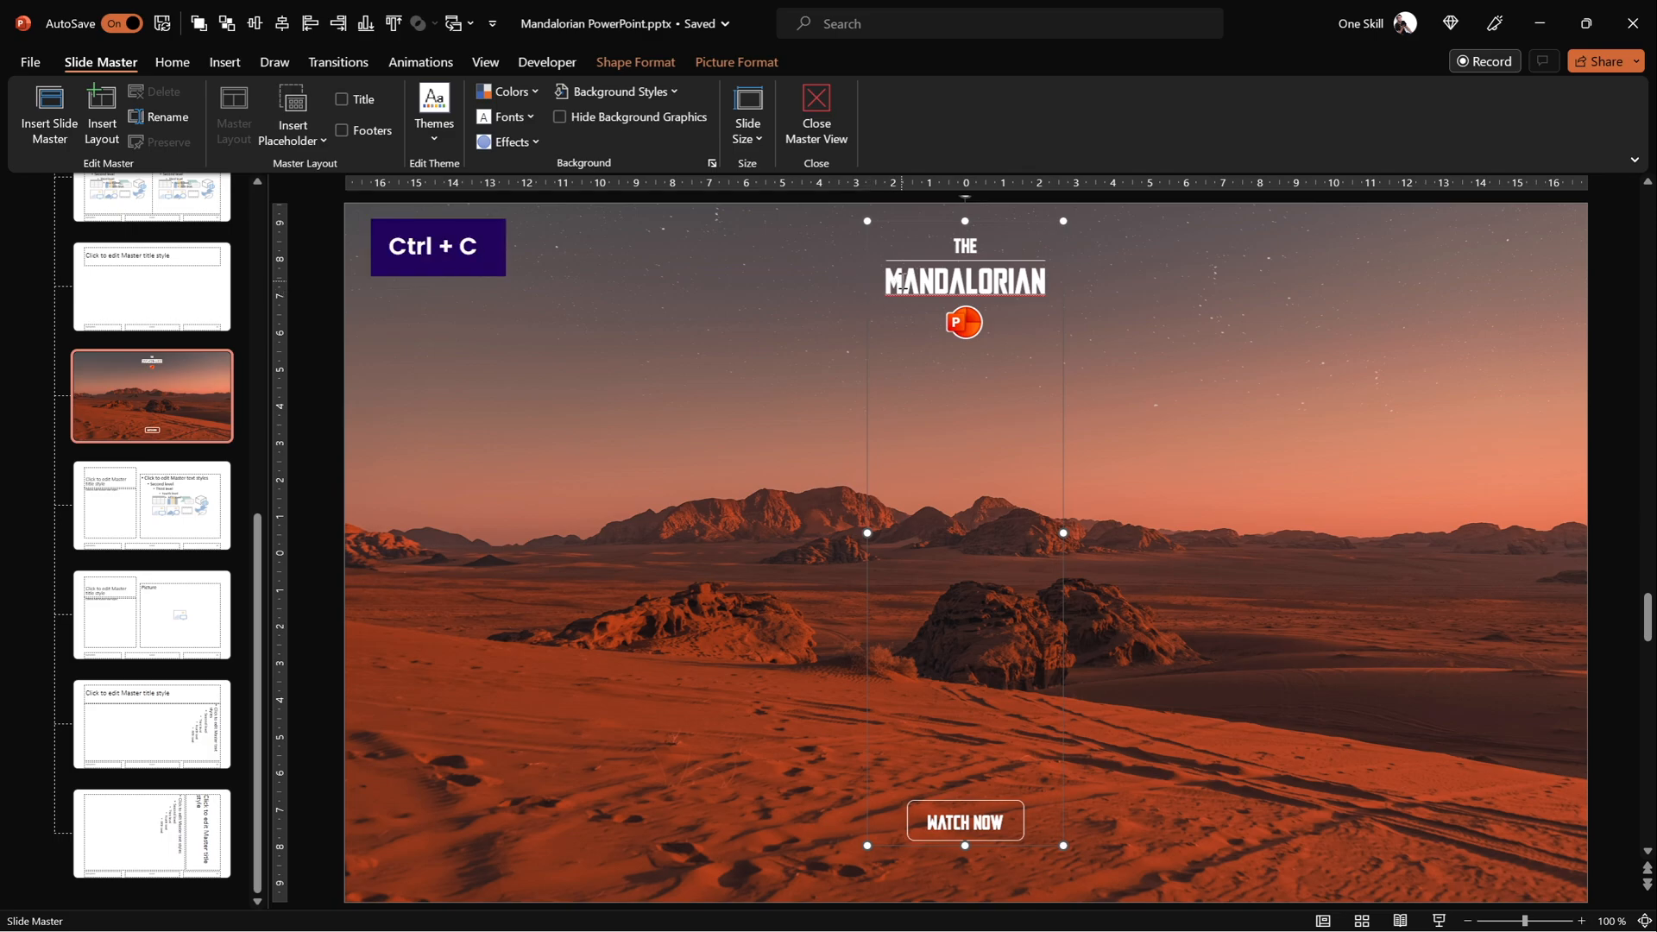
{"action": "left_click", "coordinate": [815, 111]}
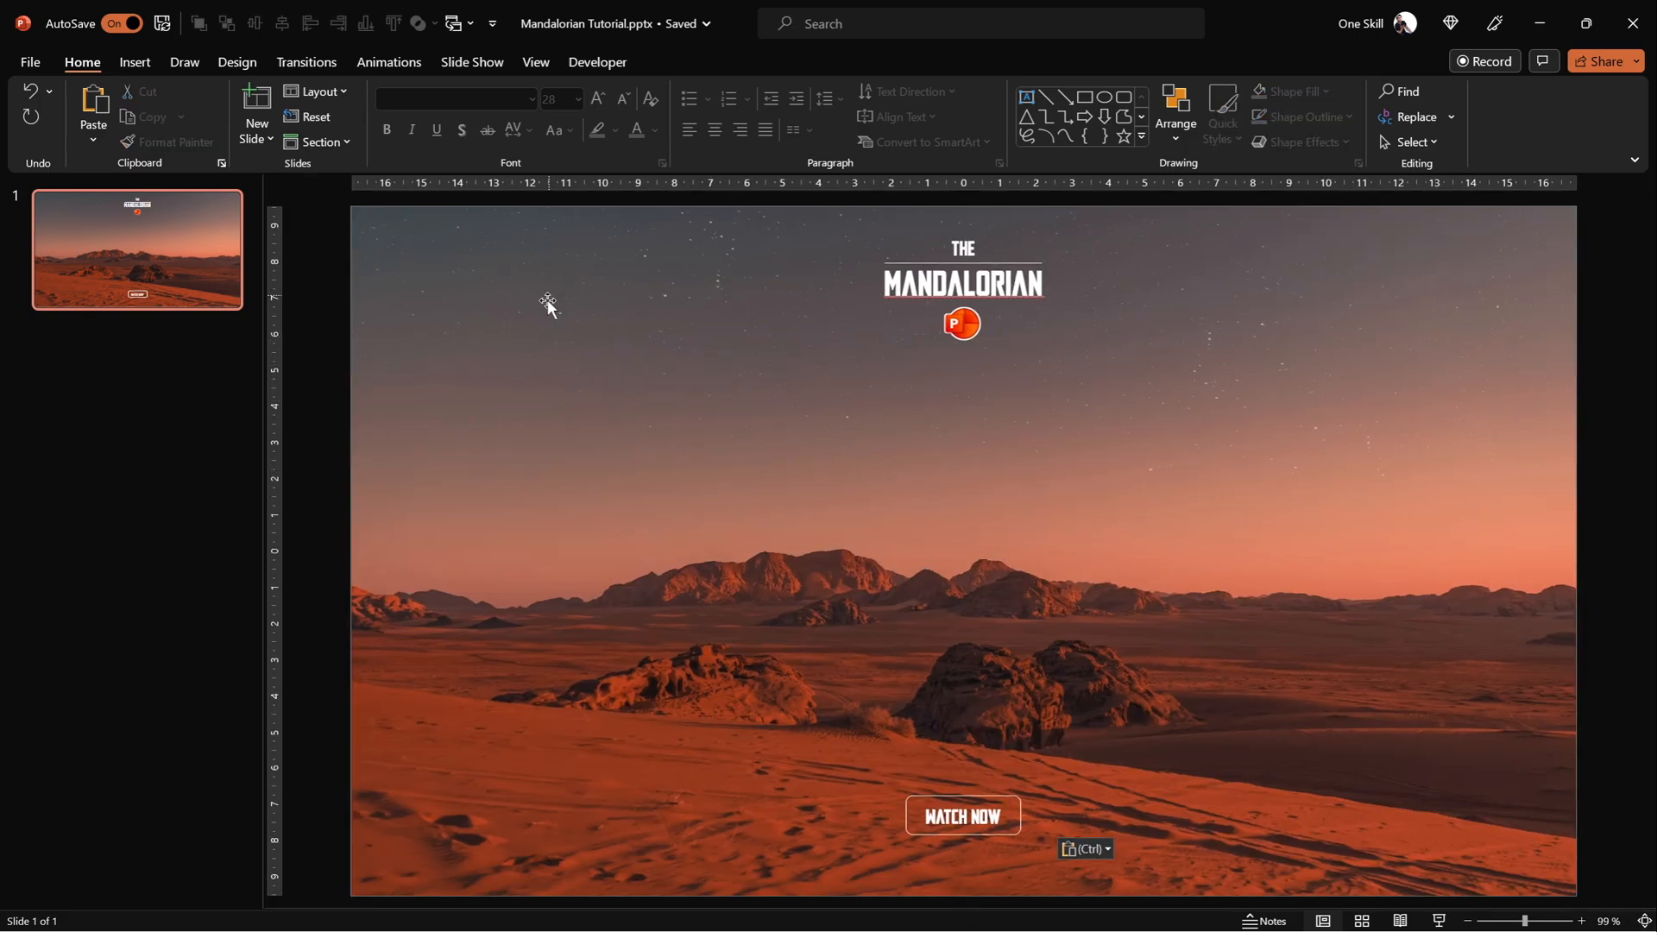
Cut all slide content, paste it into the Blank master layout, and close Master View.
{"action": "key", "text": "ctrl+a"}
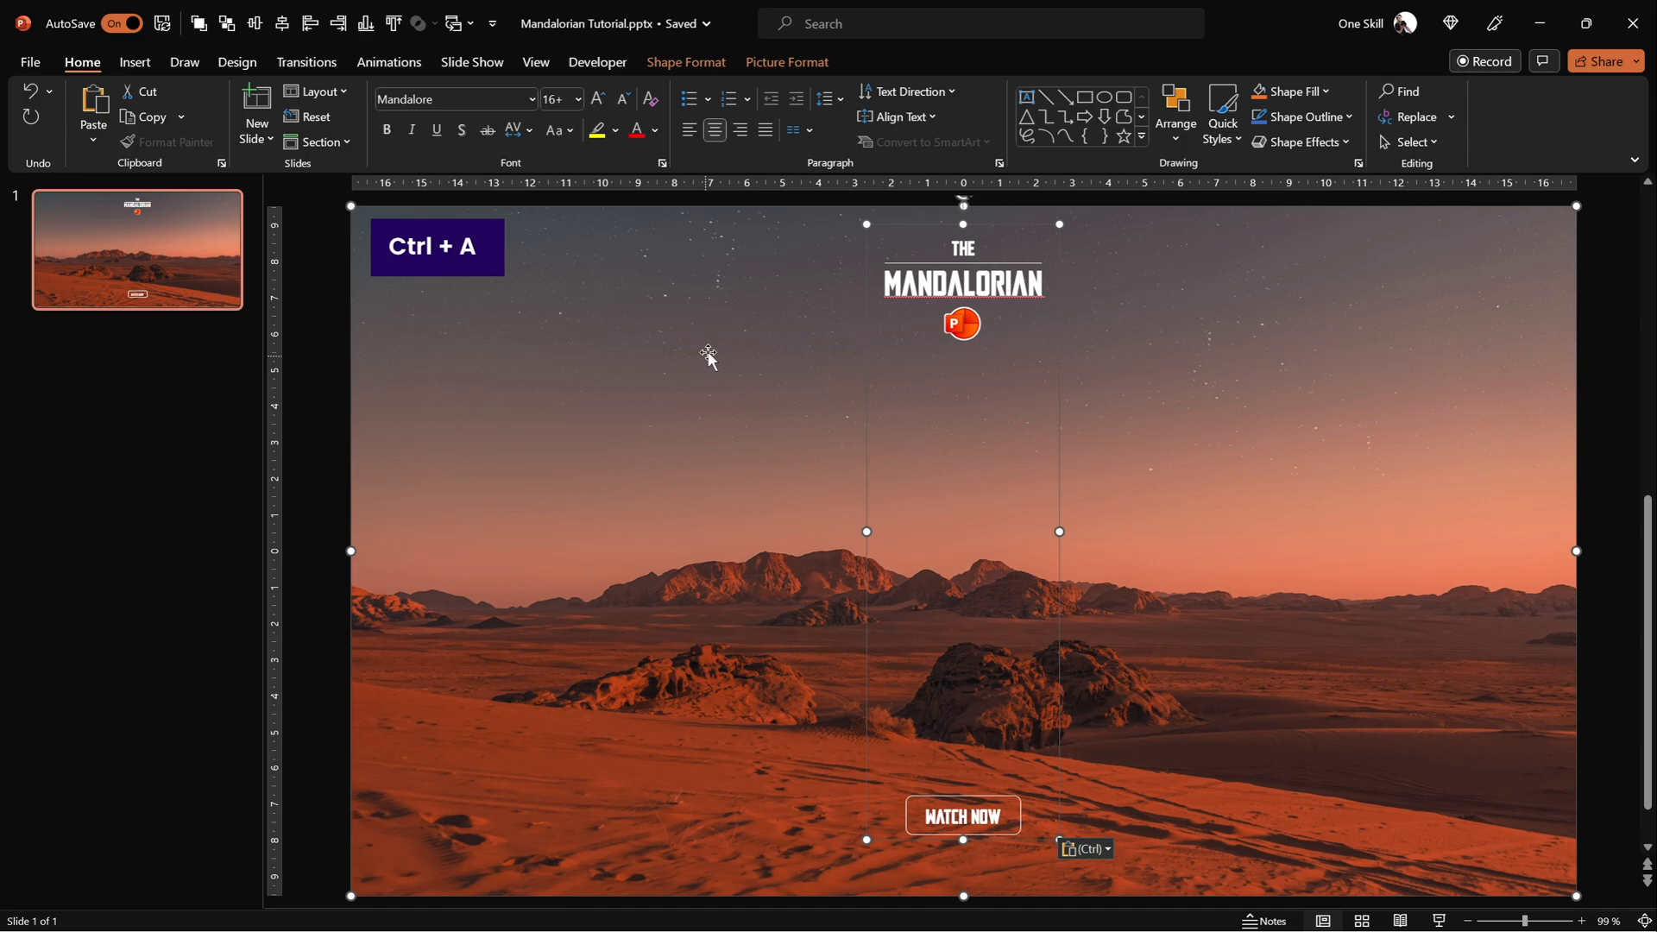
{"action": "key", "text": "ctrl+x"}
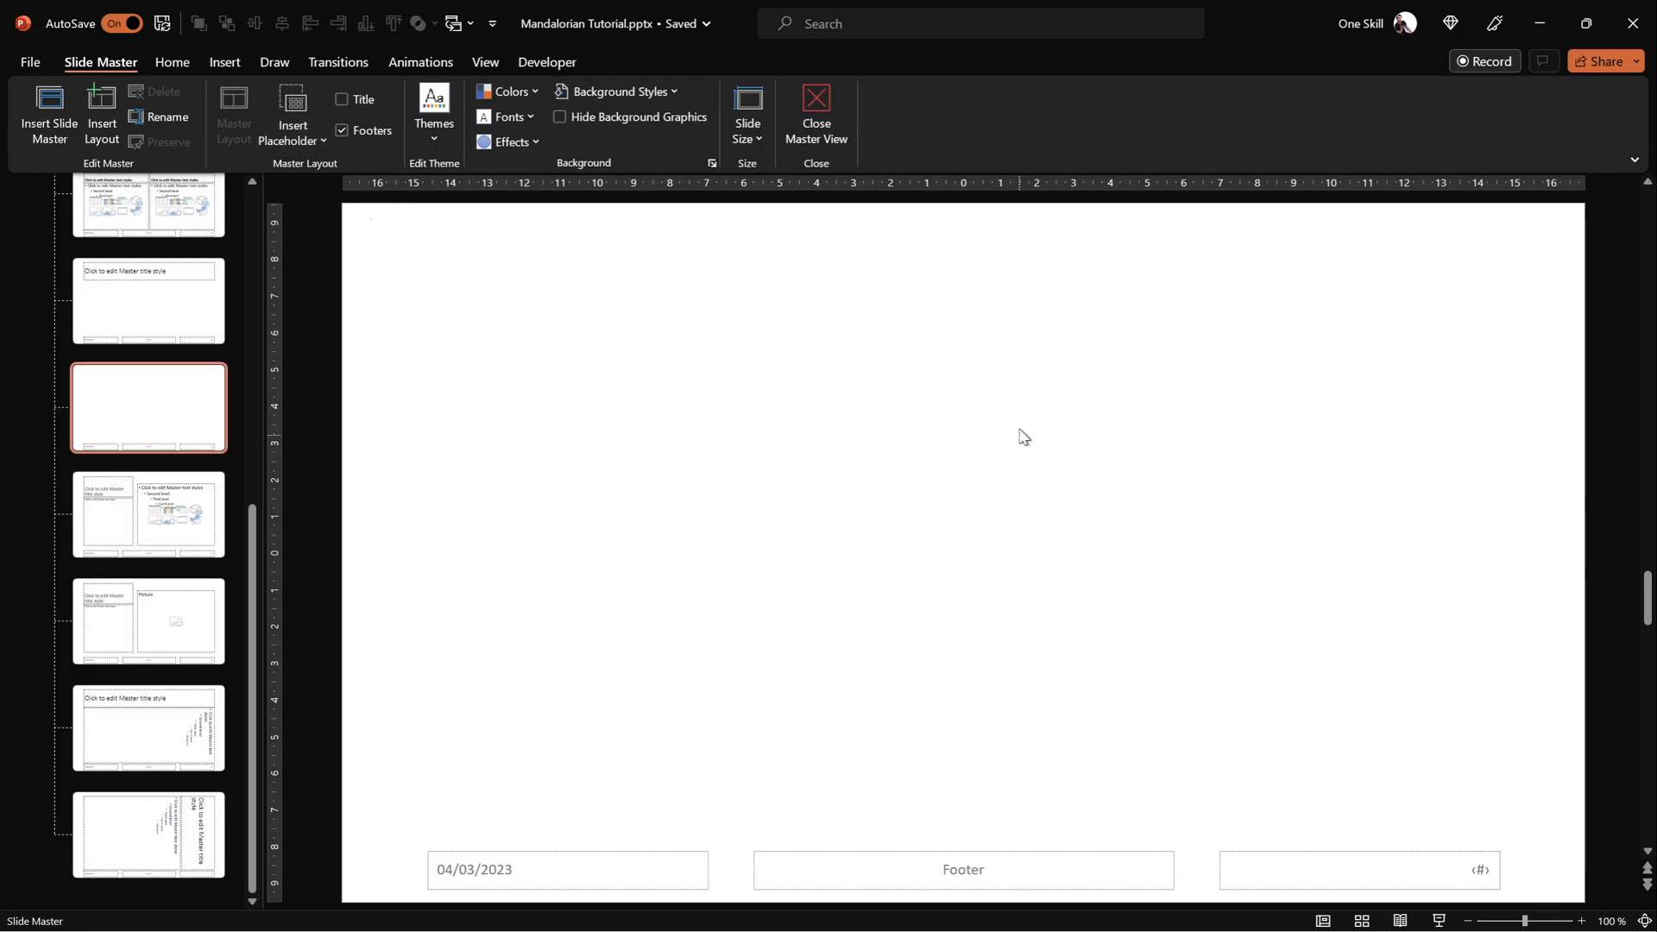
{"action": "key", "text": "ctrl+v"}
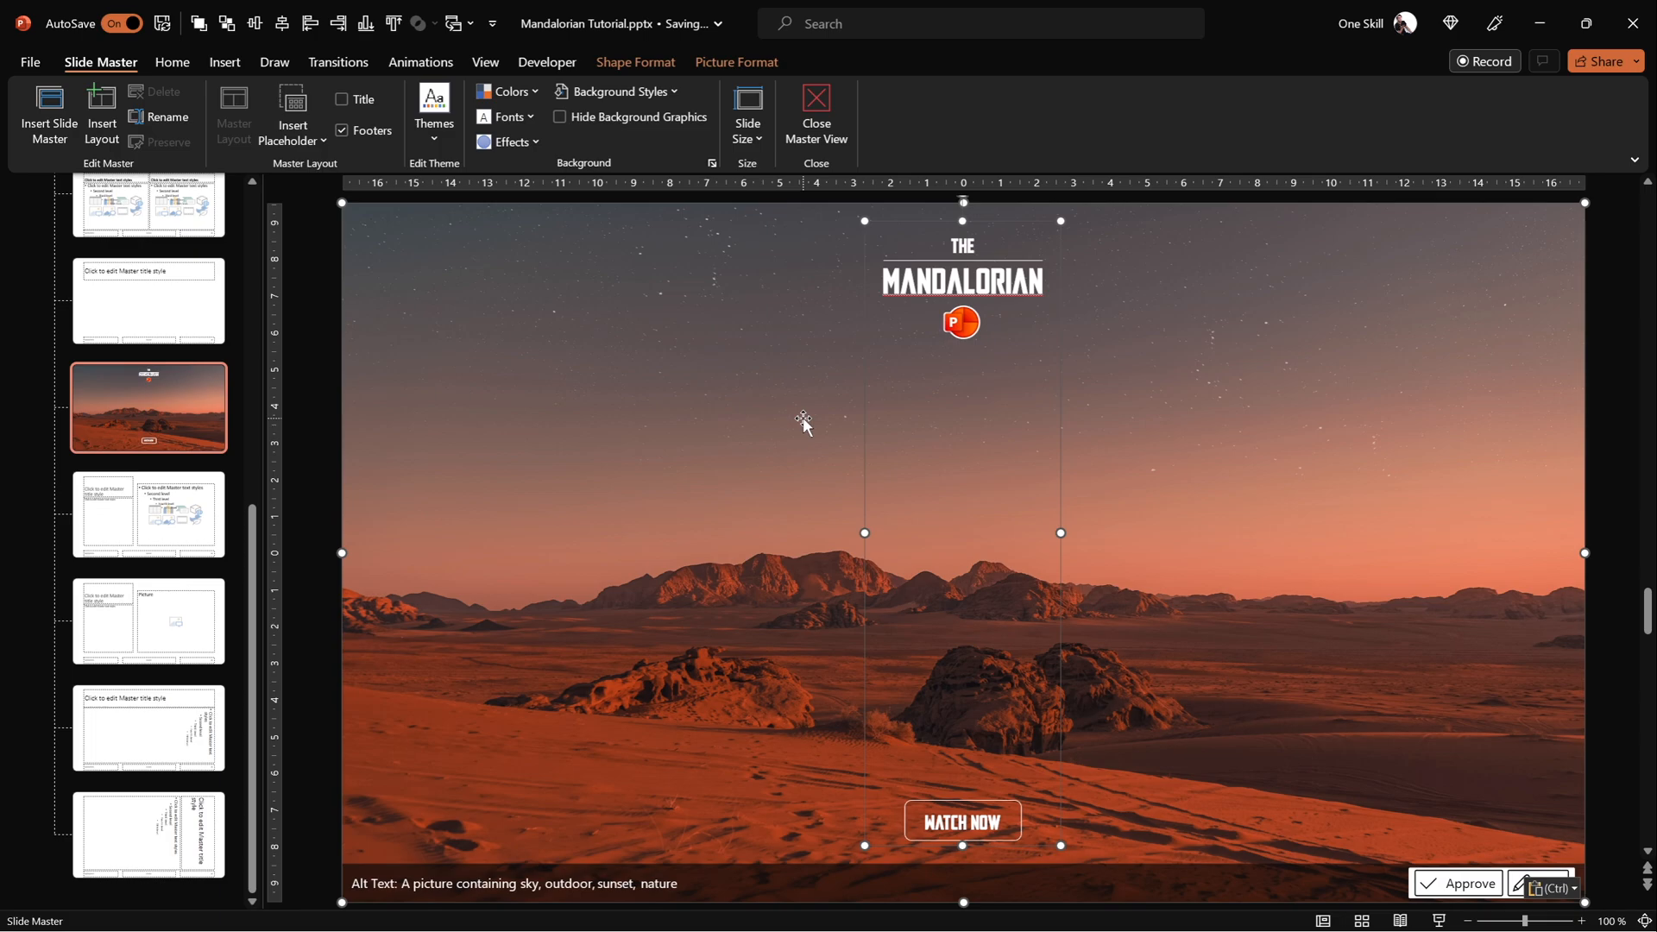
{"action": "left_click", "coordinate": [815, 114]}
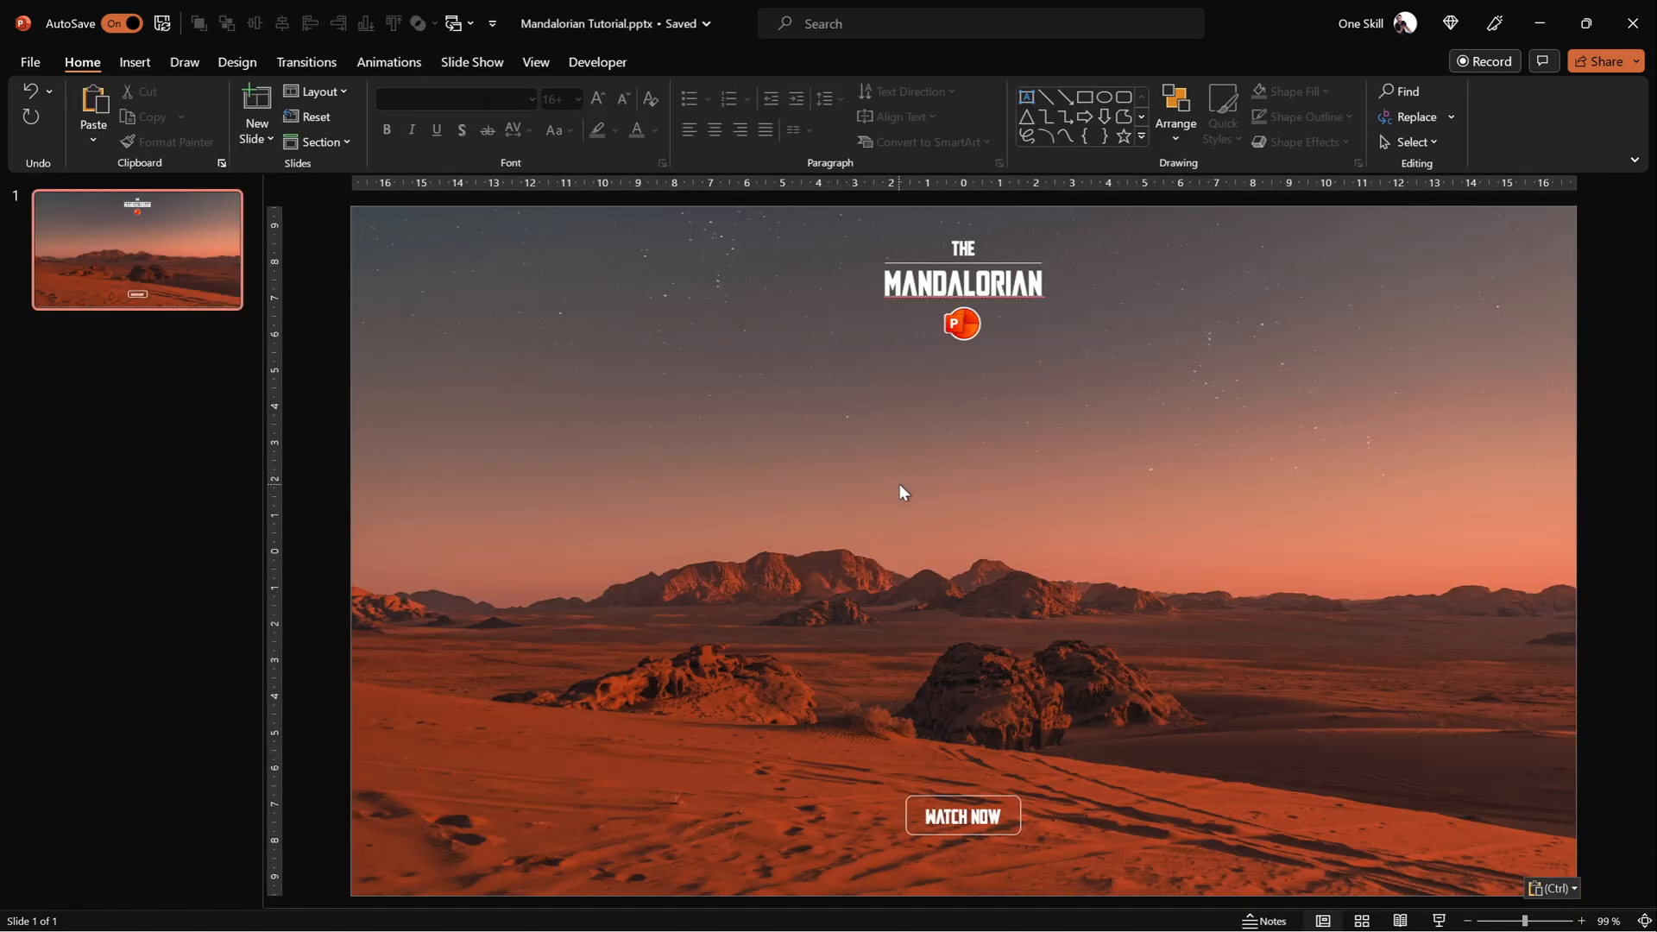
{"action": "mouse_move", "coordinate": [957, 411]}
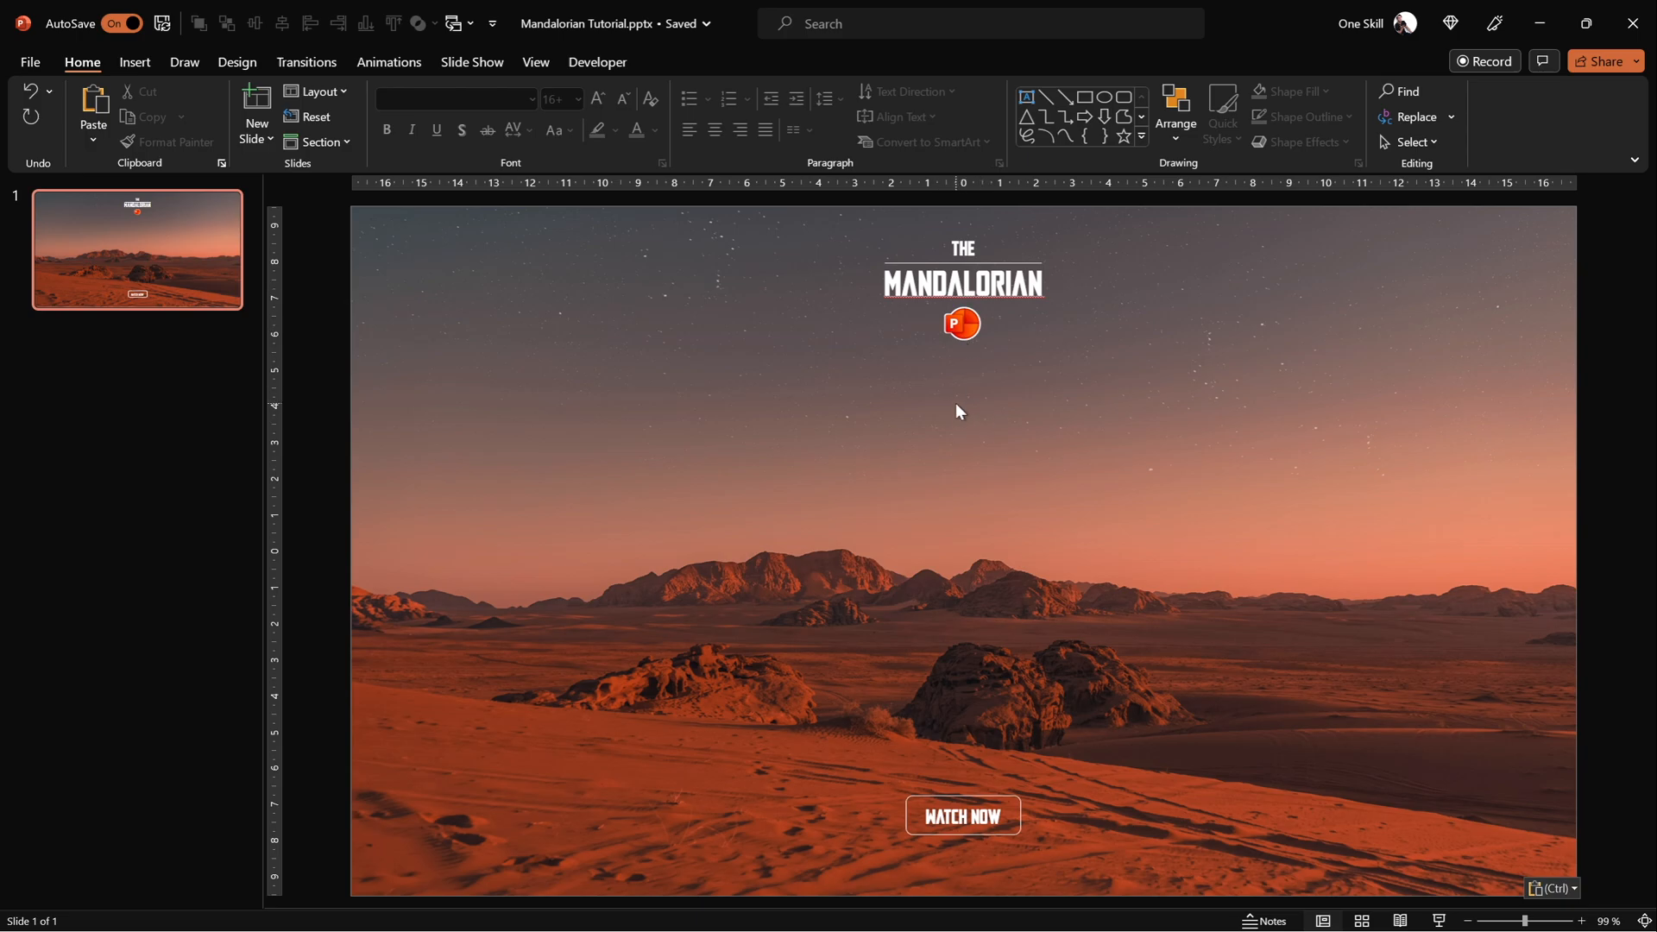
{"action": "mouse_move", "coordinate": [1017, 540]}
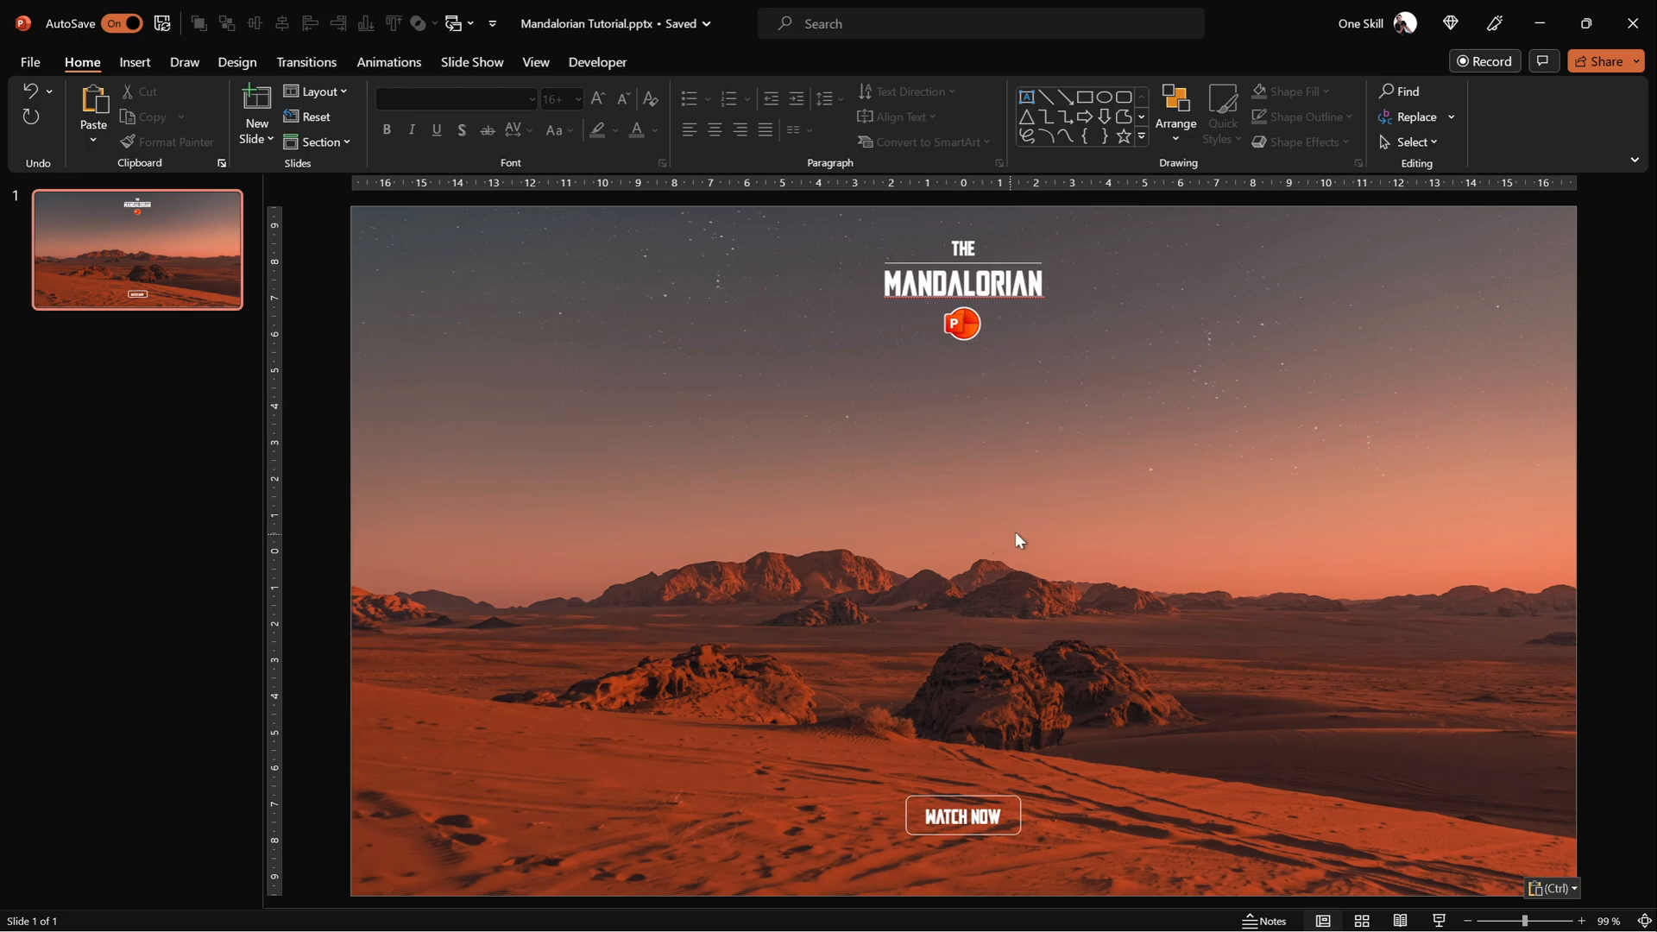
{"action": "mouse_move", "coordinate": [987, 518]}
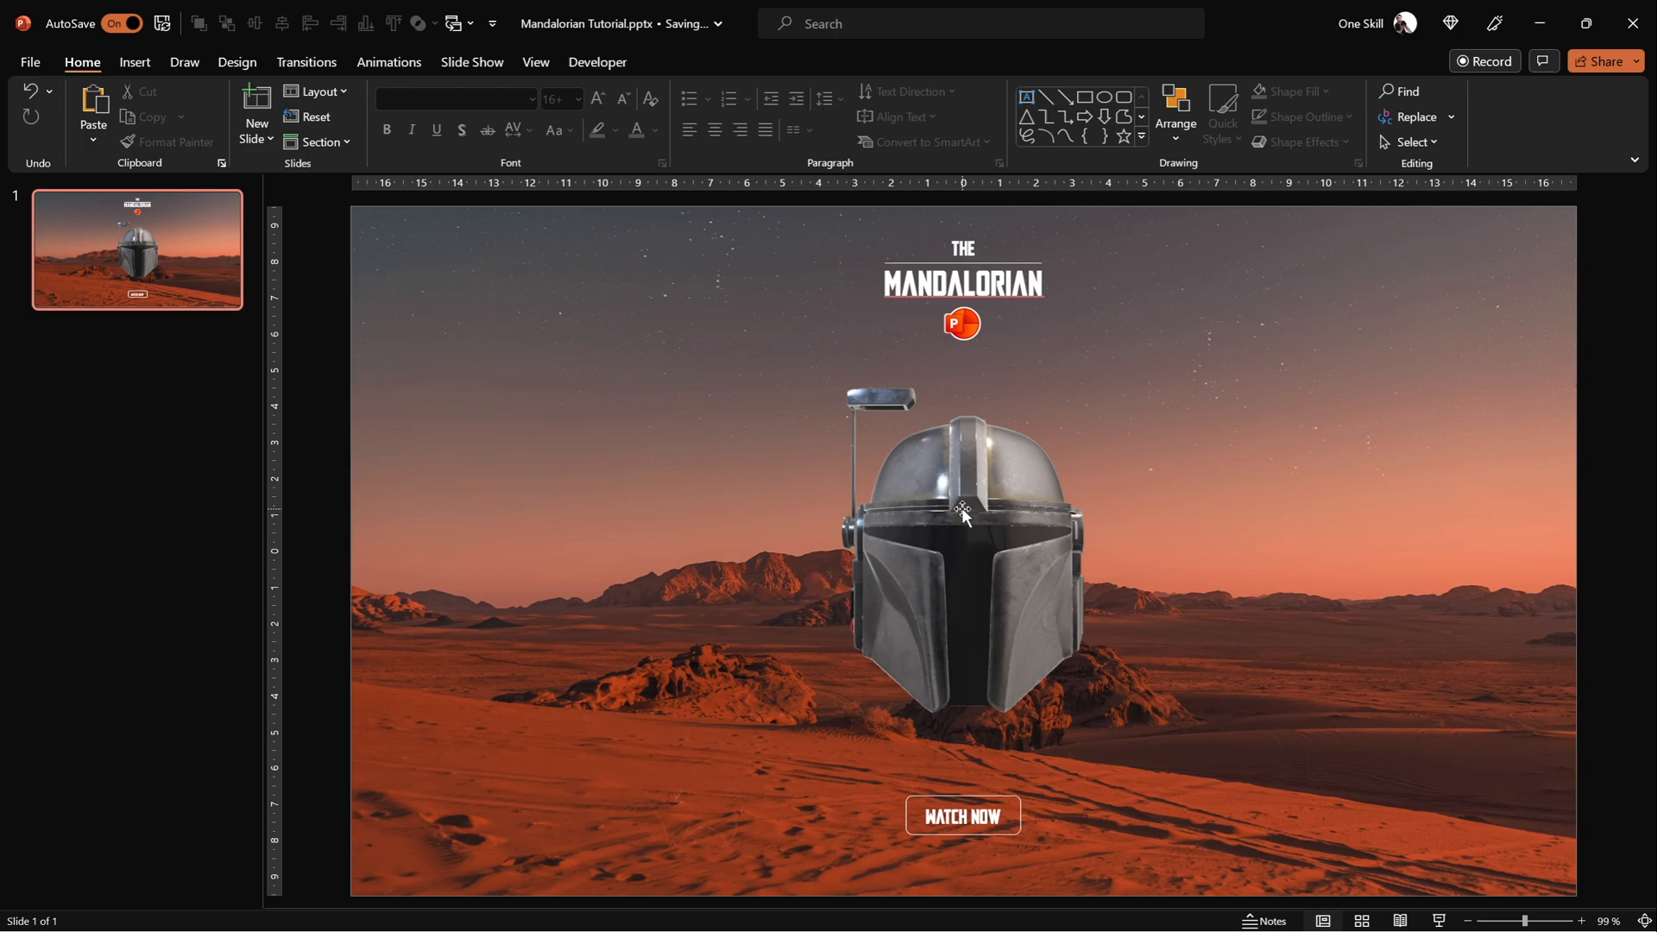
Select the 3D helmet model and show the Insert tab commands.
{"action": "left_click", "coordinate": [961, 528]}
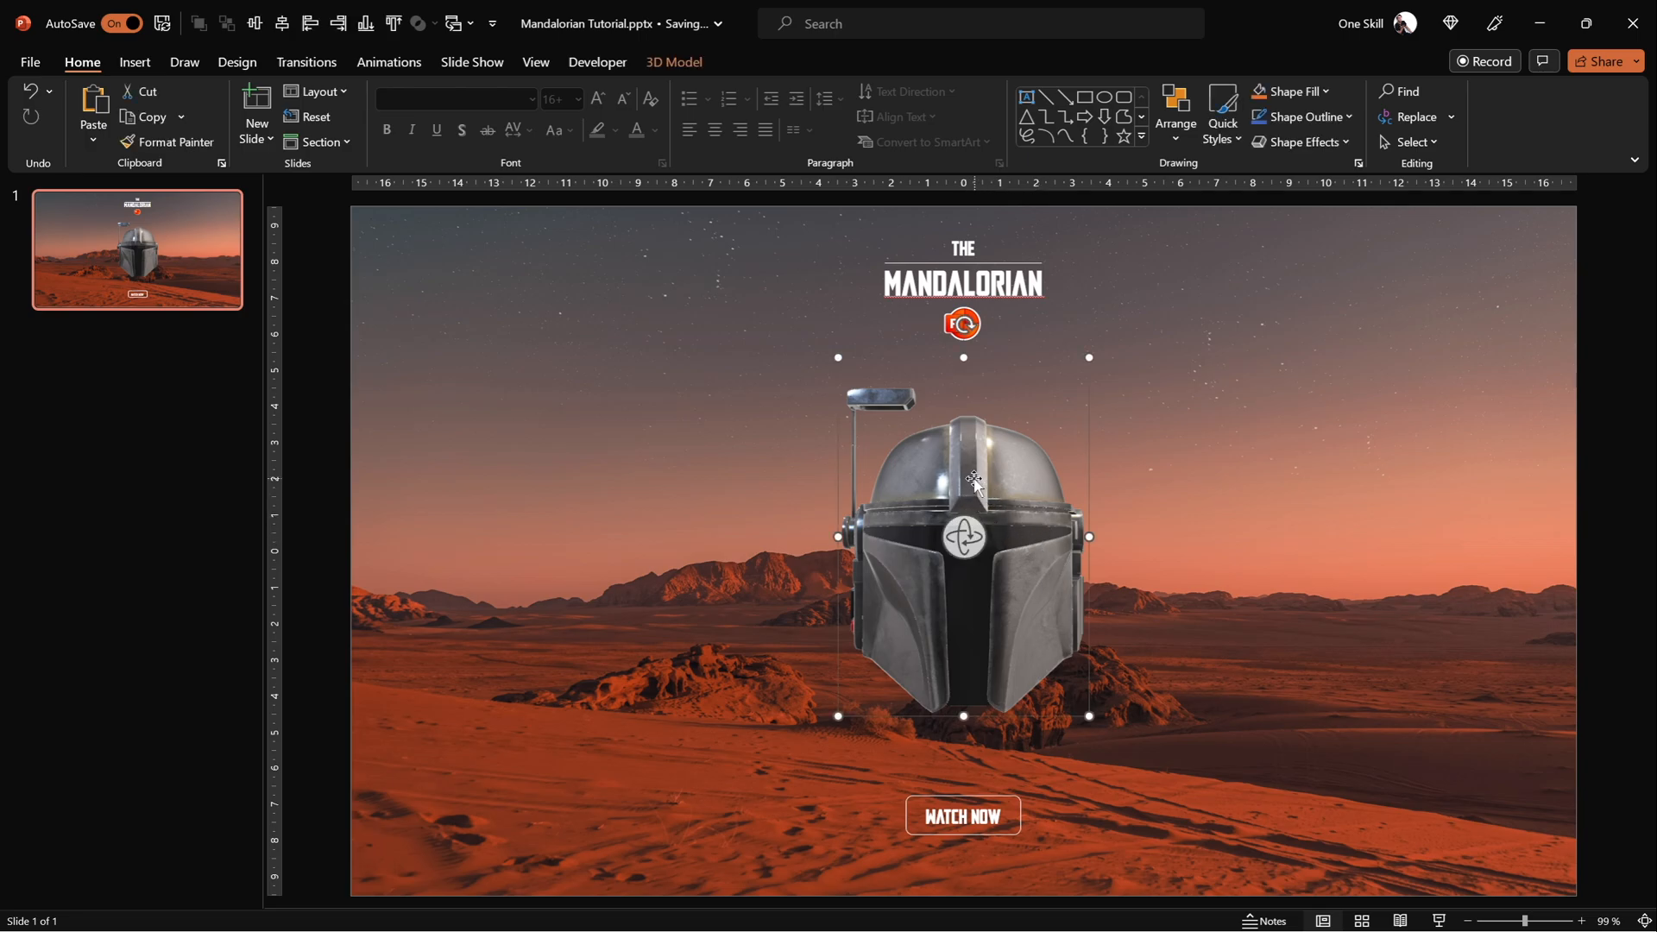
{"action": "left_click", "coordinate": [134, 62]}
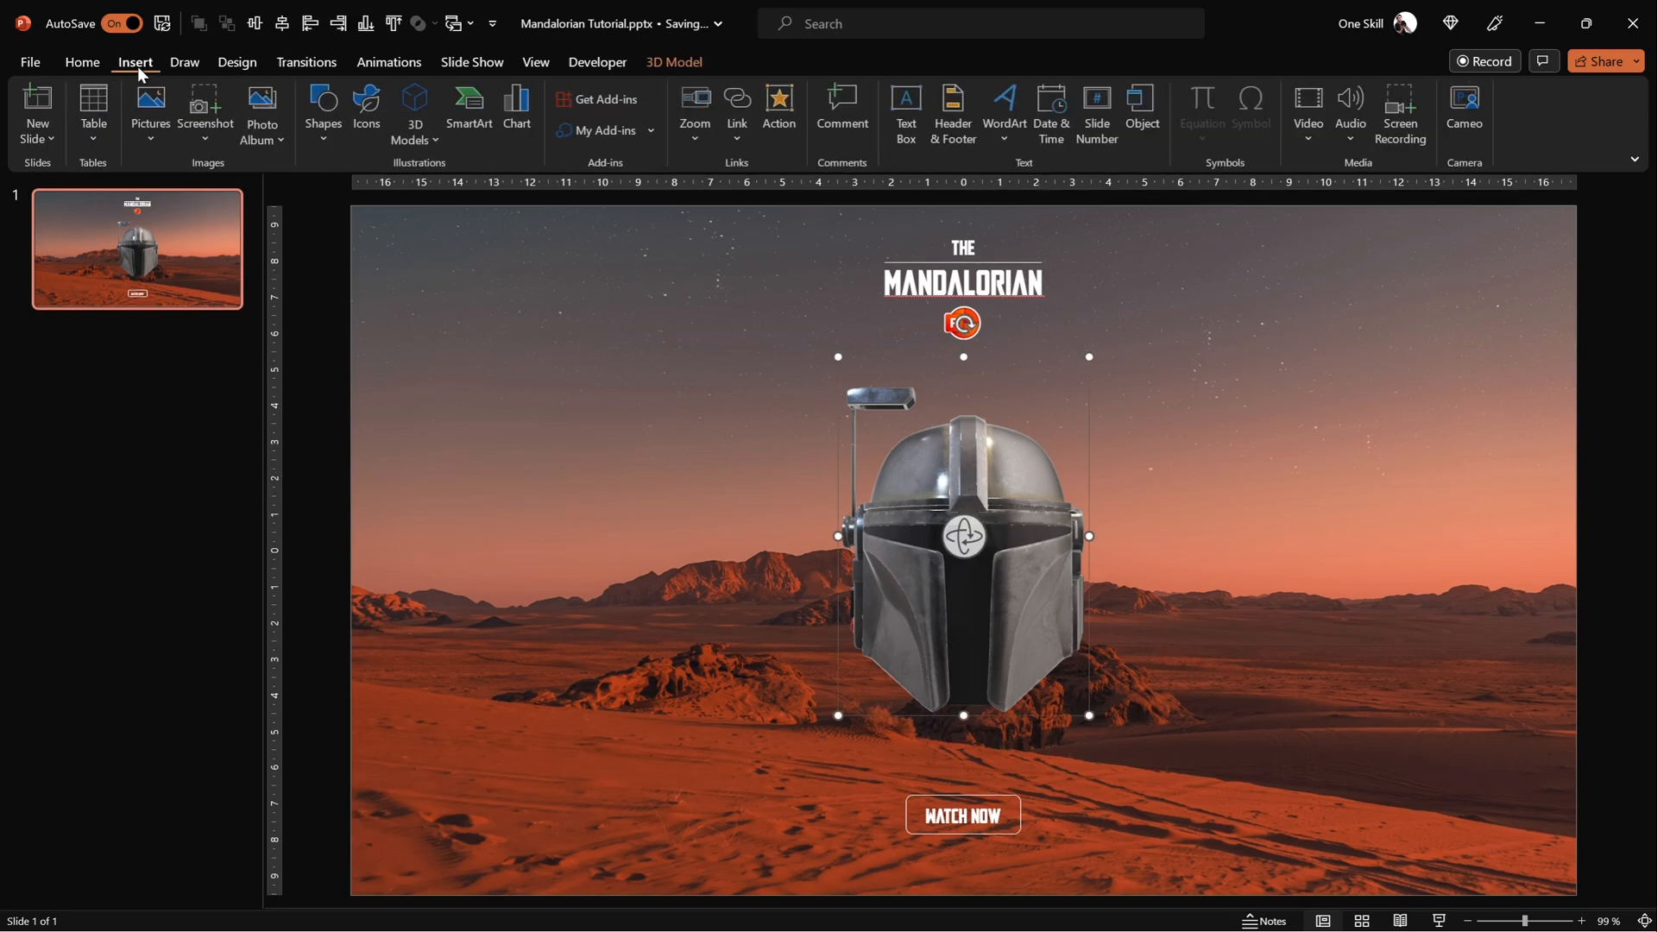
Give the helmet a Mouse Over action hyperlinking to First Slide.
{"action": "left_click", "coordinate": [779, 111]}
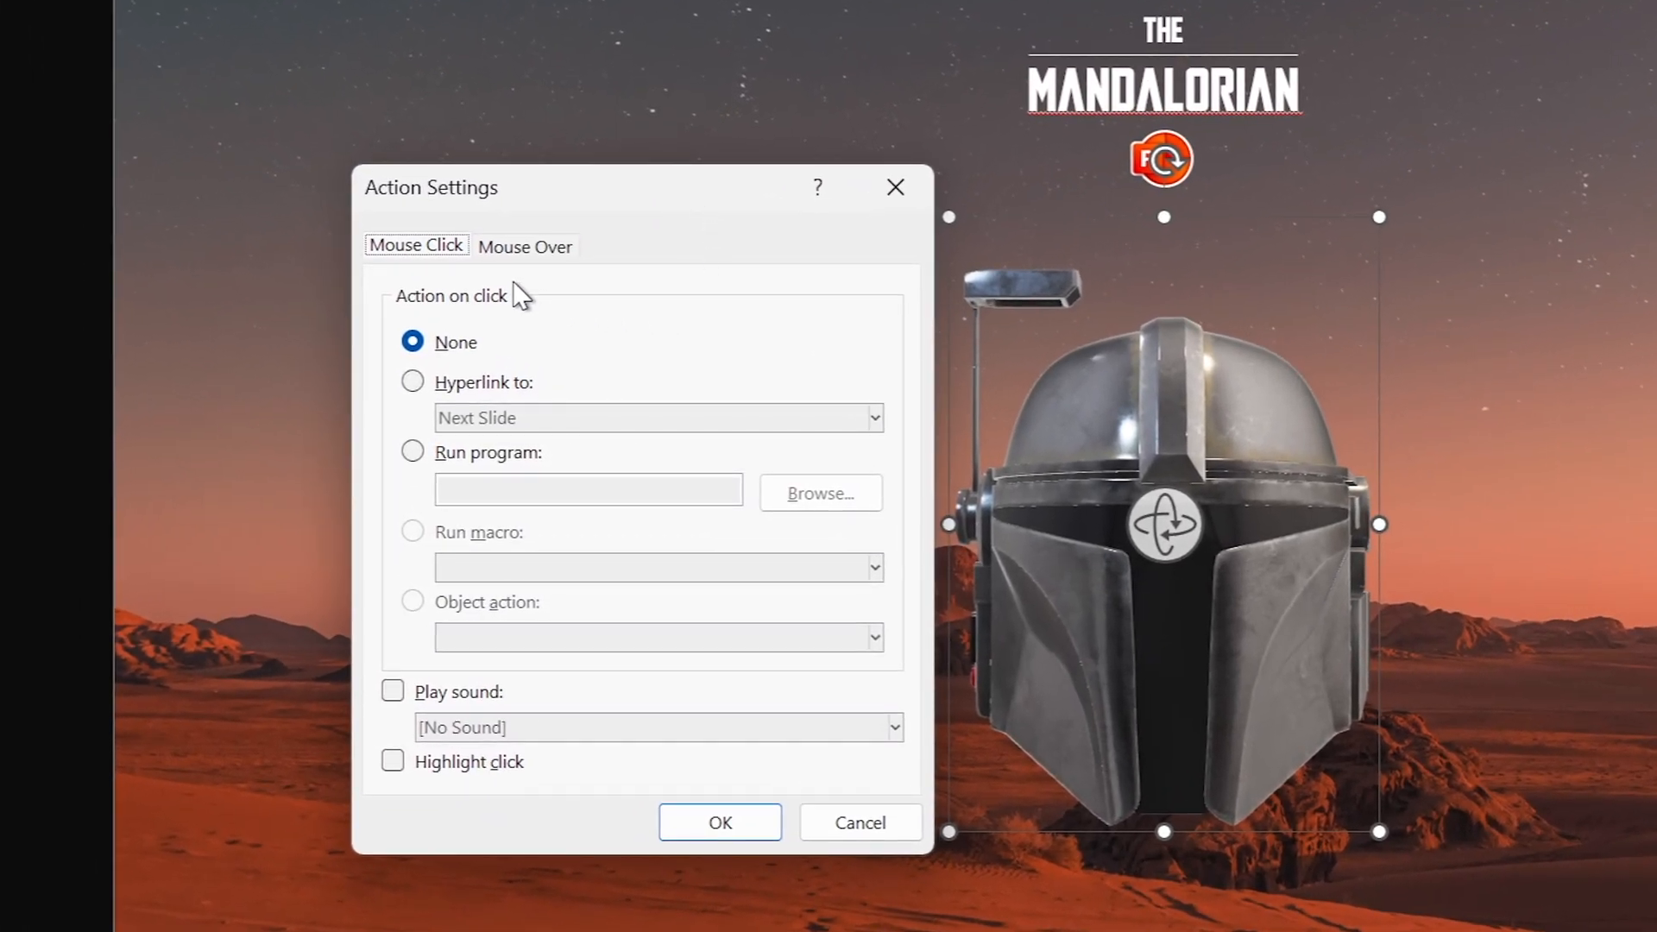
{"action": "left_click", "coordinate": [523, 245]}
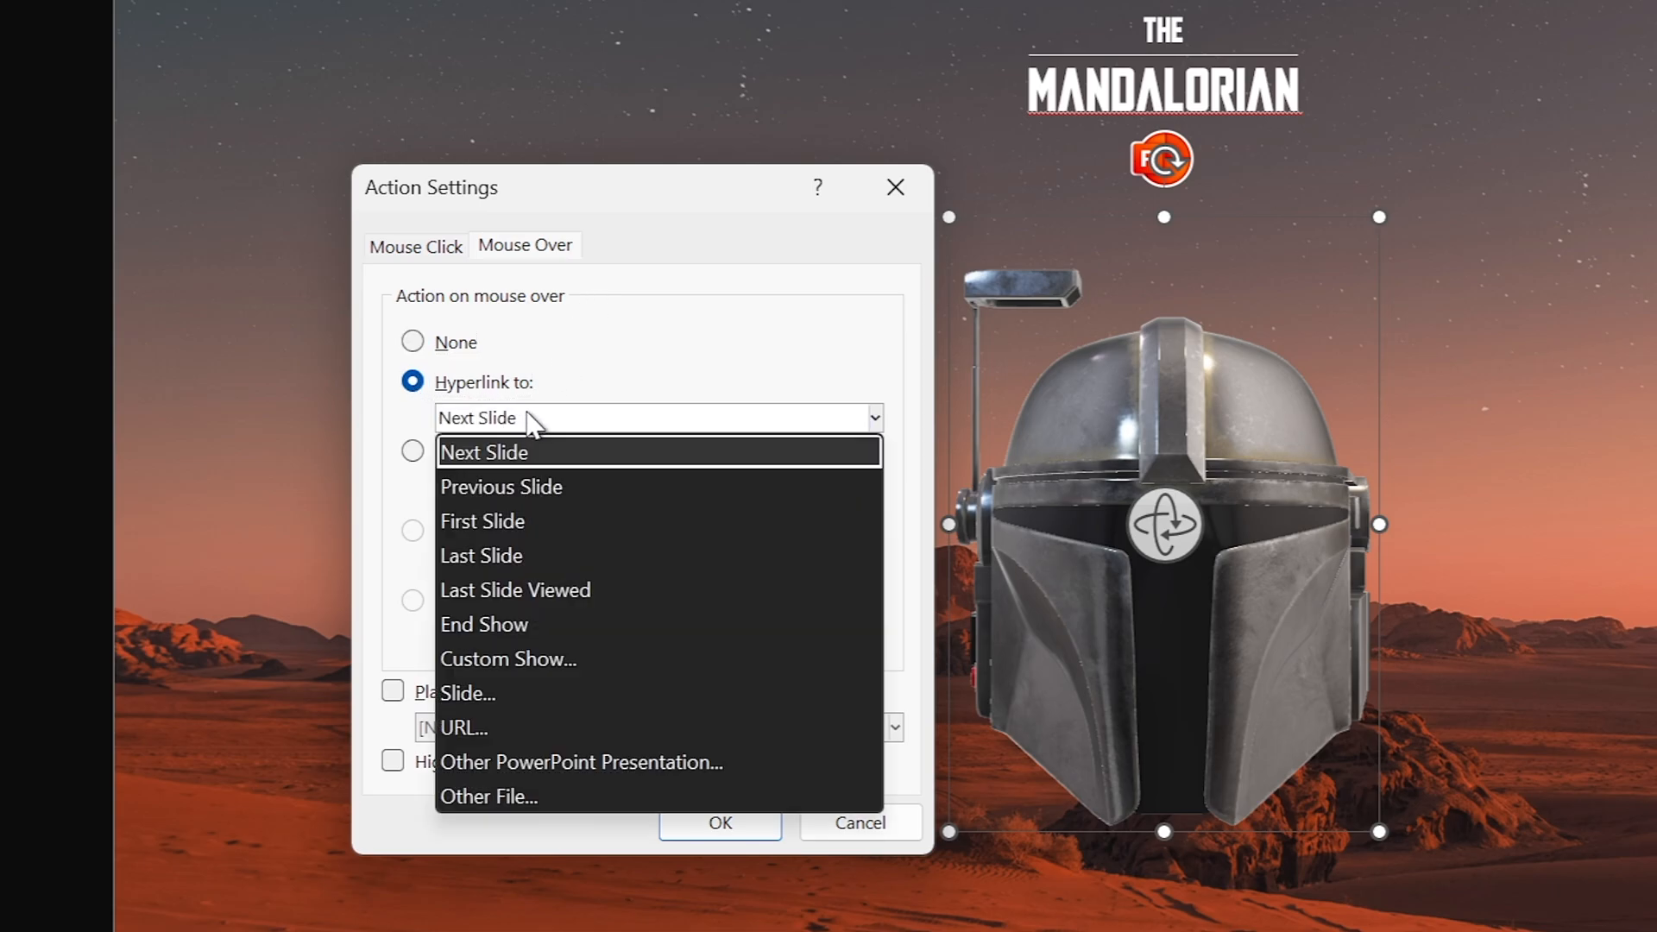
{"action": "left_click", "coordinate": [481, 521]}
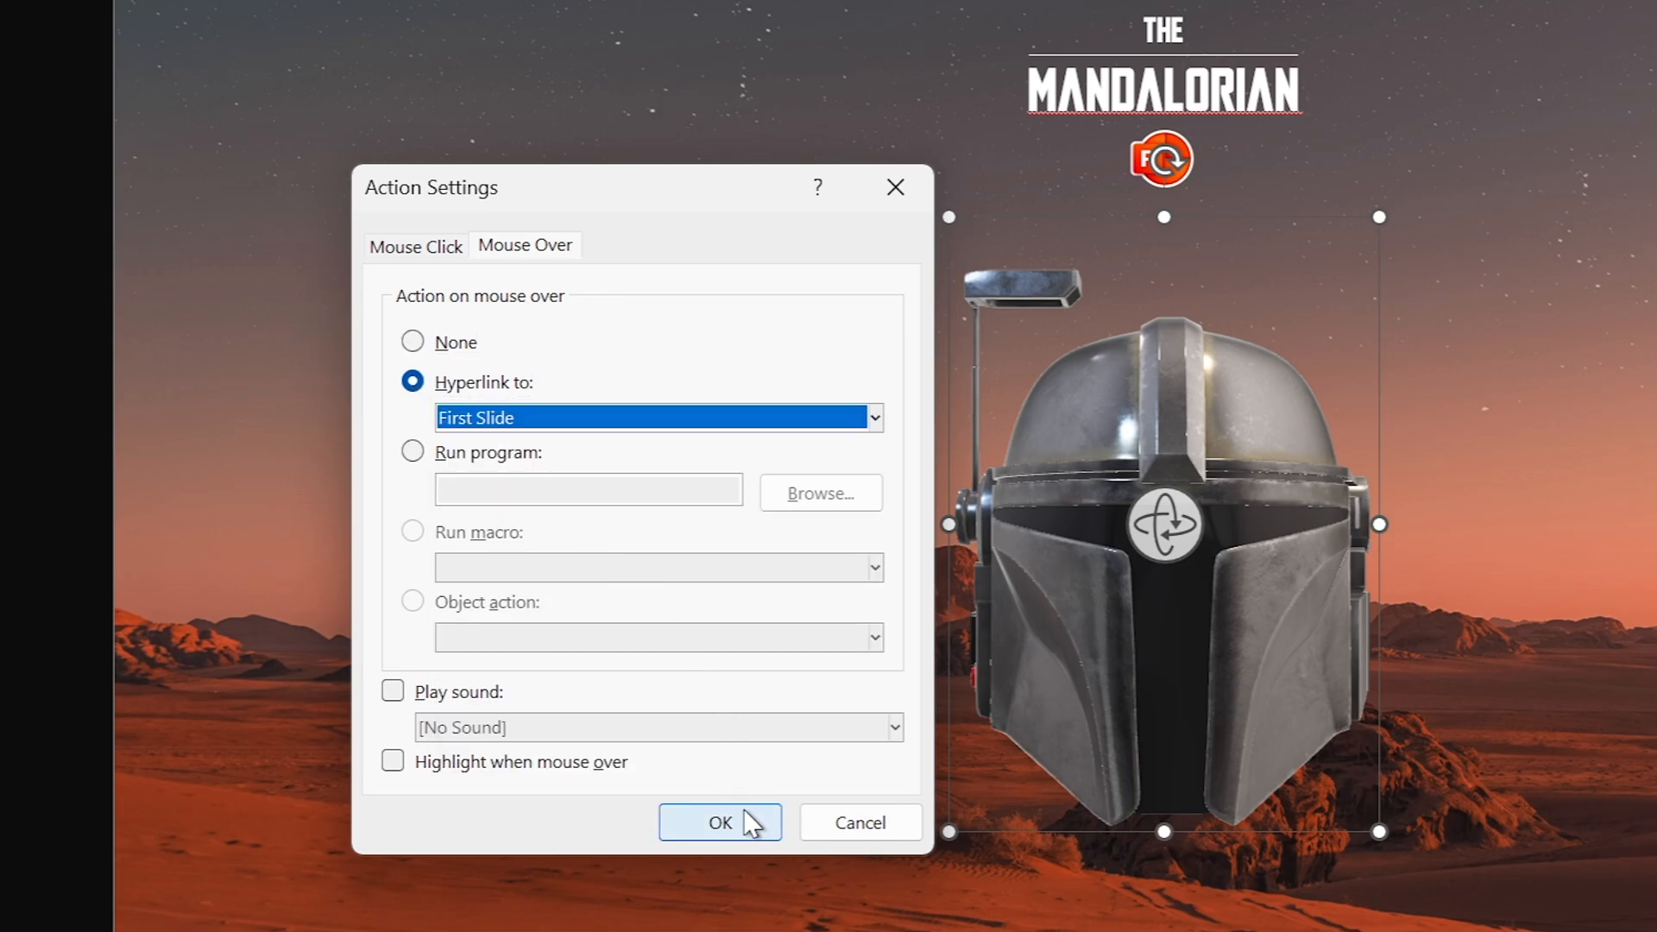
{"action": "left_click", "coordinate": [719, 822]}
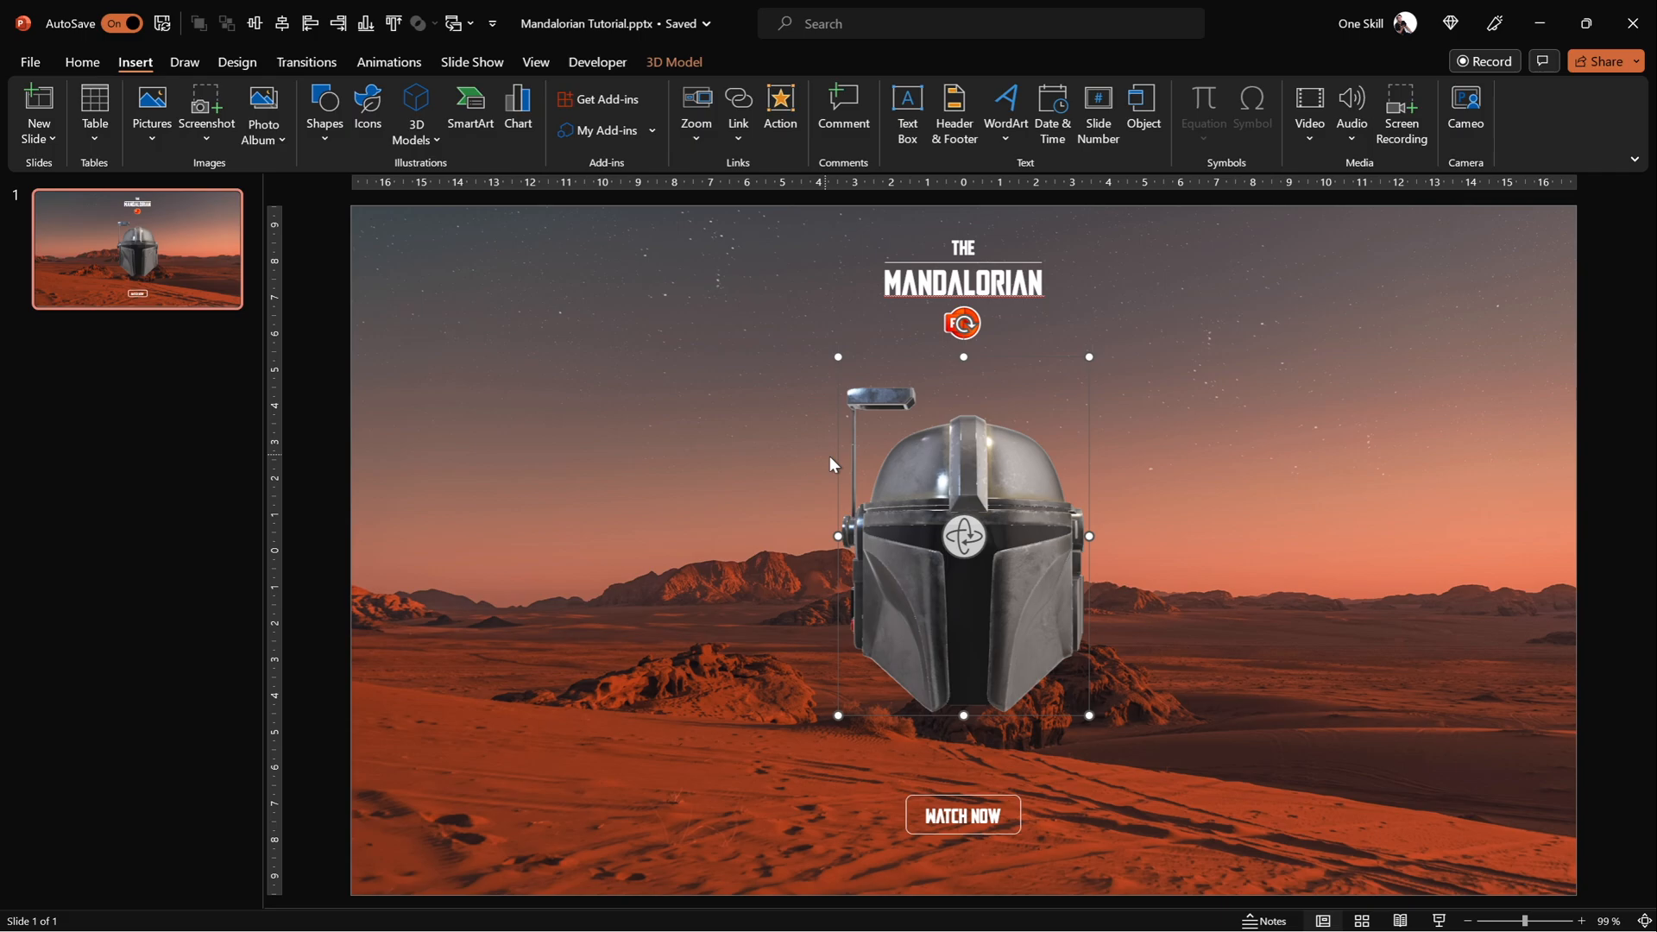
{"action": "mouse_move", "coordinate": [980, 486]}
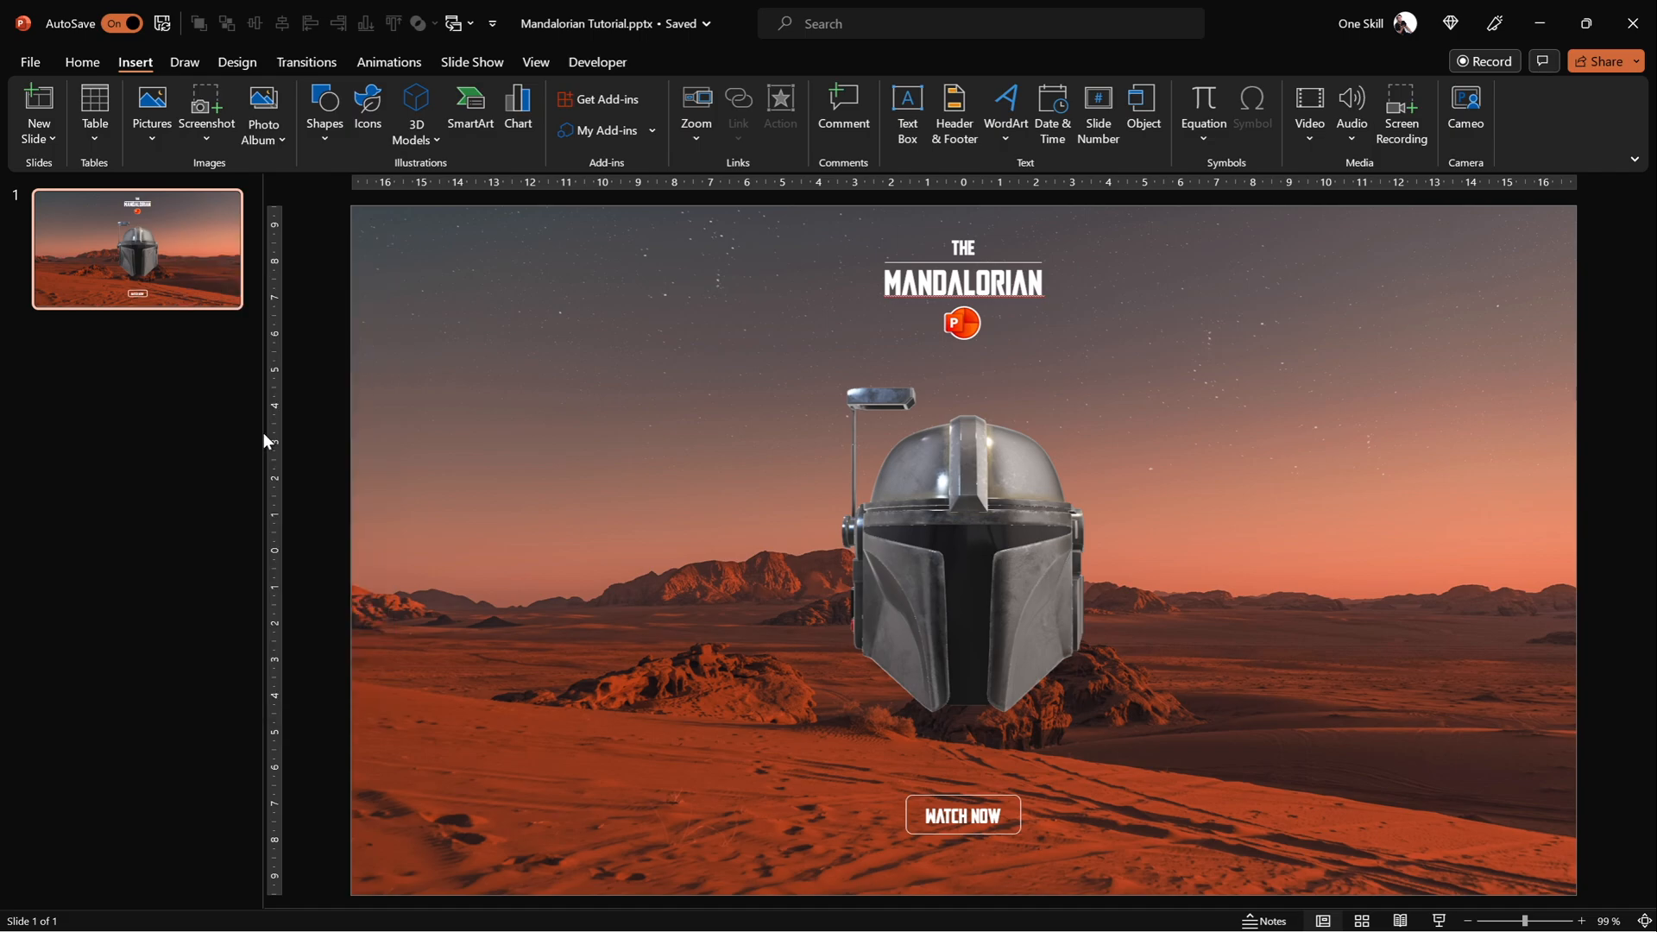
Duplicate the helmet slide with Ctrl+D and go to slide 2.
{"action": "key", "text": "ctrl+d"}
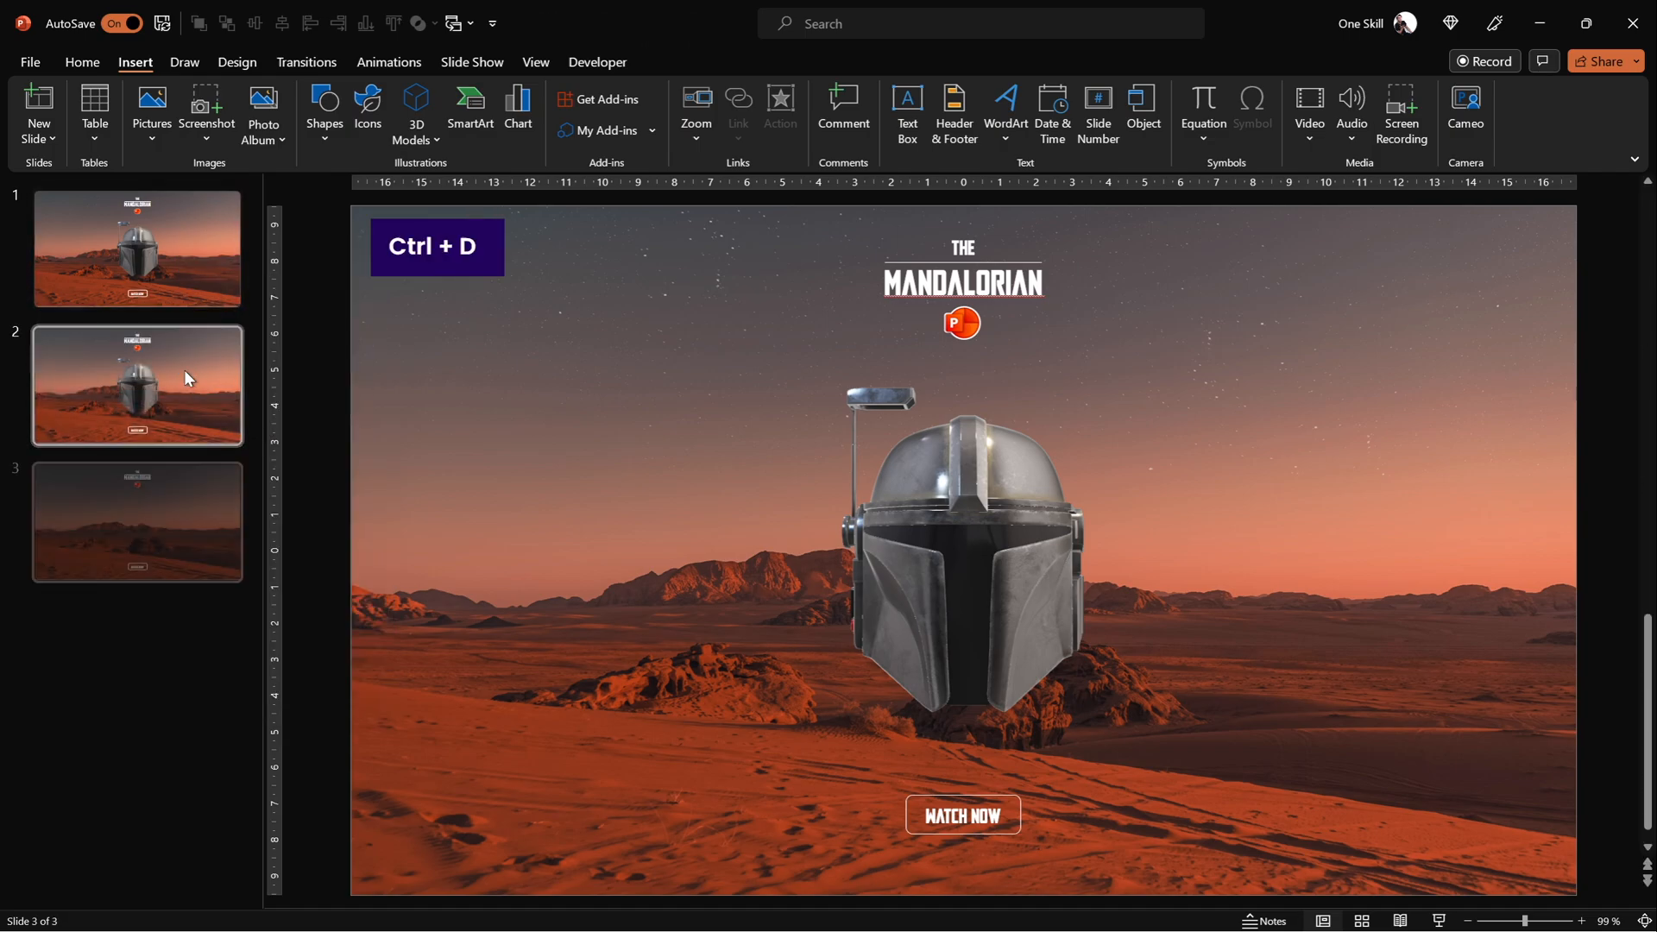
{"action": "key", "text": "ctrl+d"}
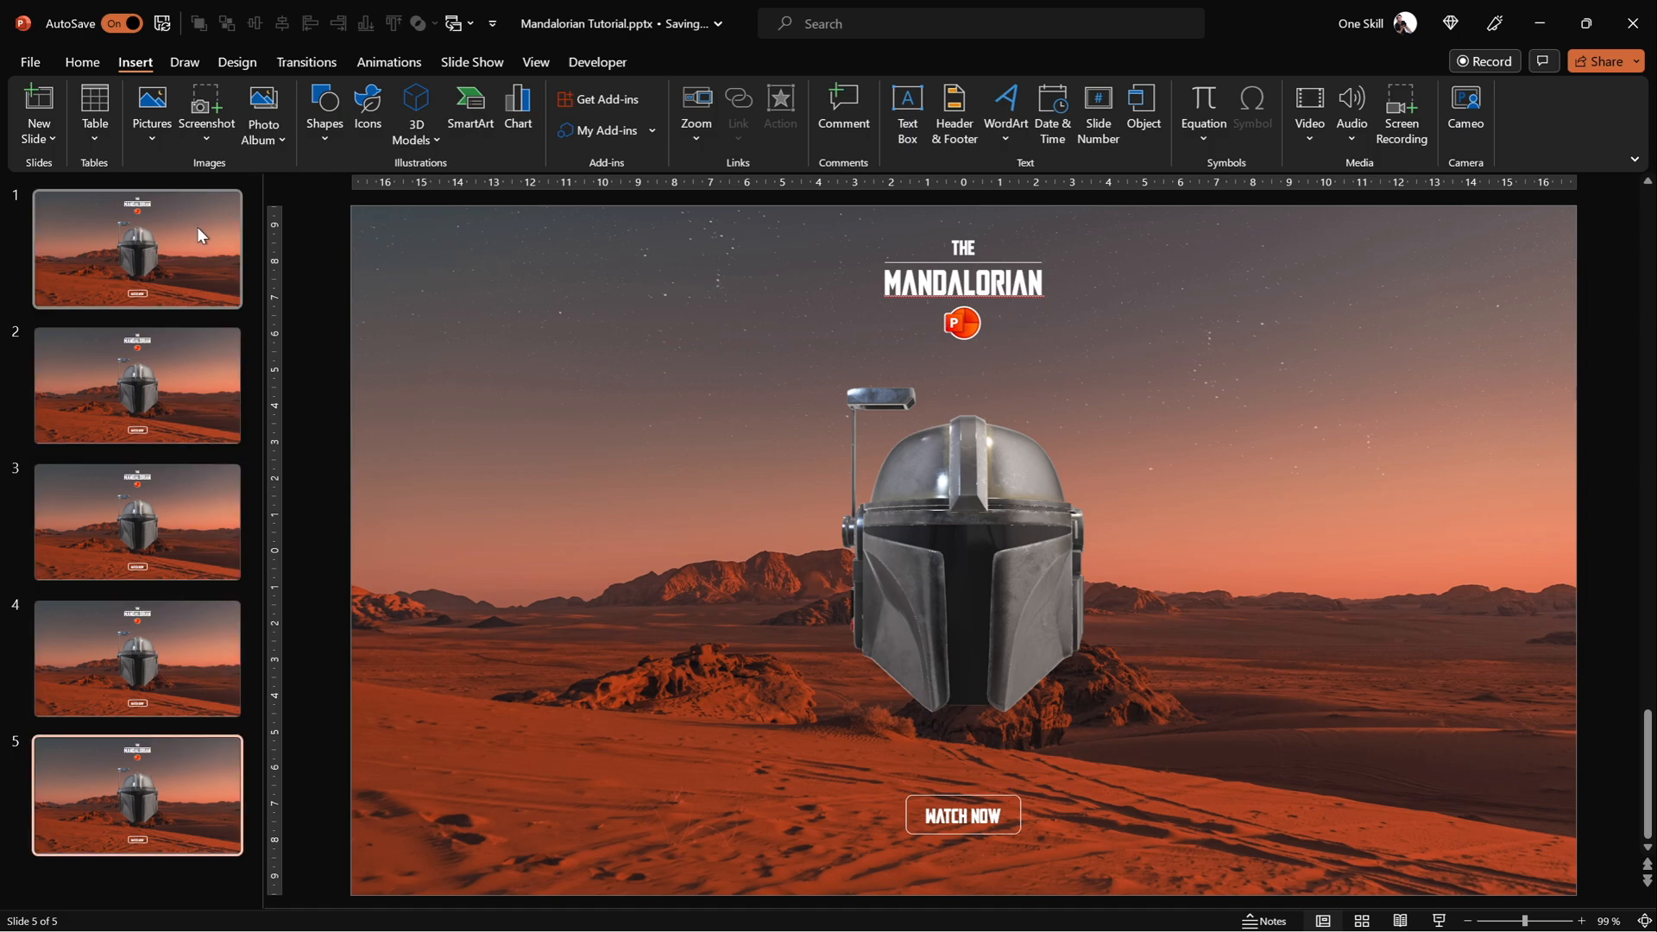
{"action": "left_click", "coordinate": [137, 249]}
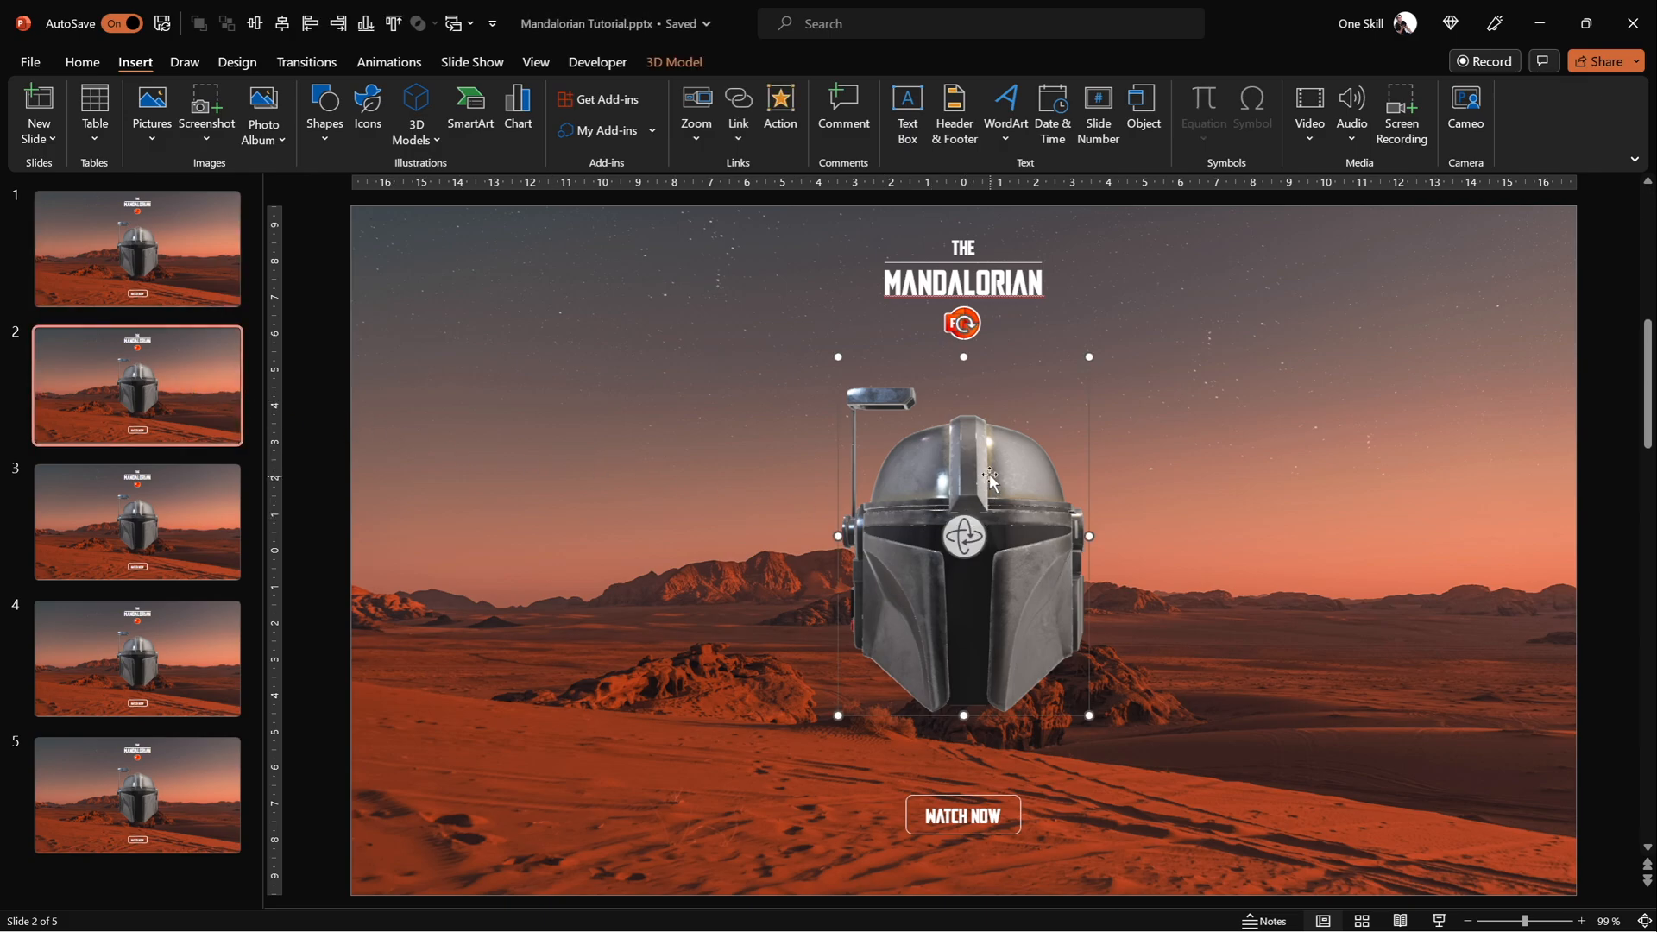
Rotate the helmet model to a different angle on each of slides 2 through 5.
{"action": "left_click_drag", "start_coordinate": [989, 477], "coordinate": [893, 494]}
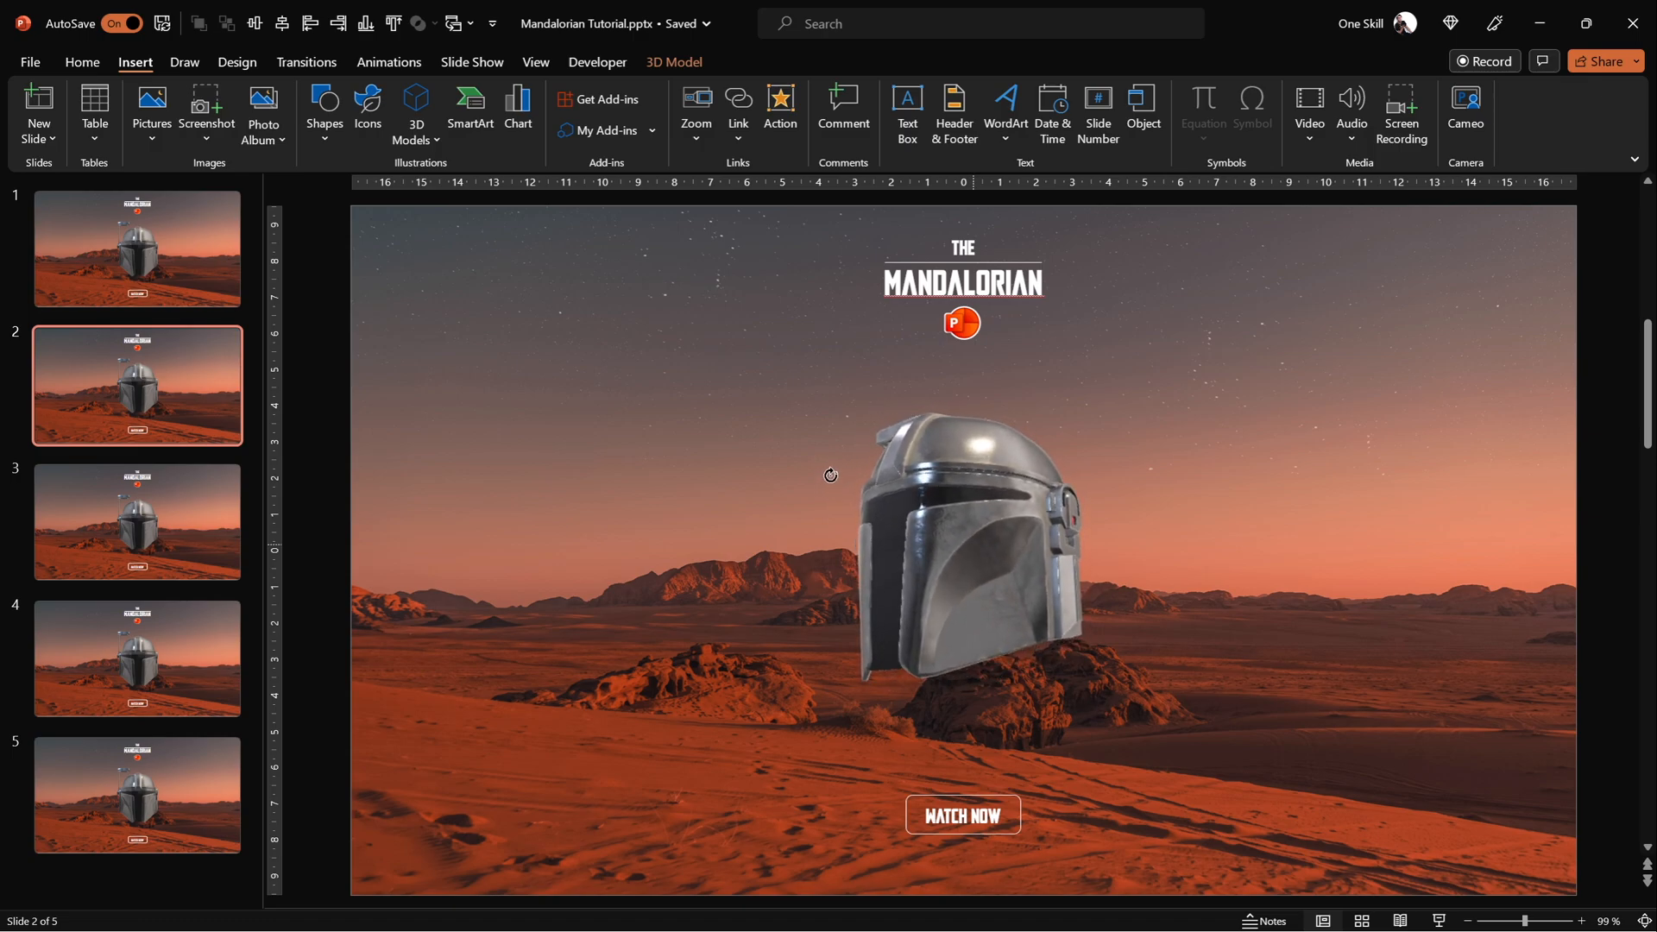
{"action": "left_click", "coordinate": [962, 539]}
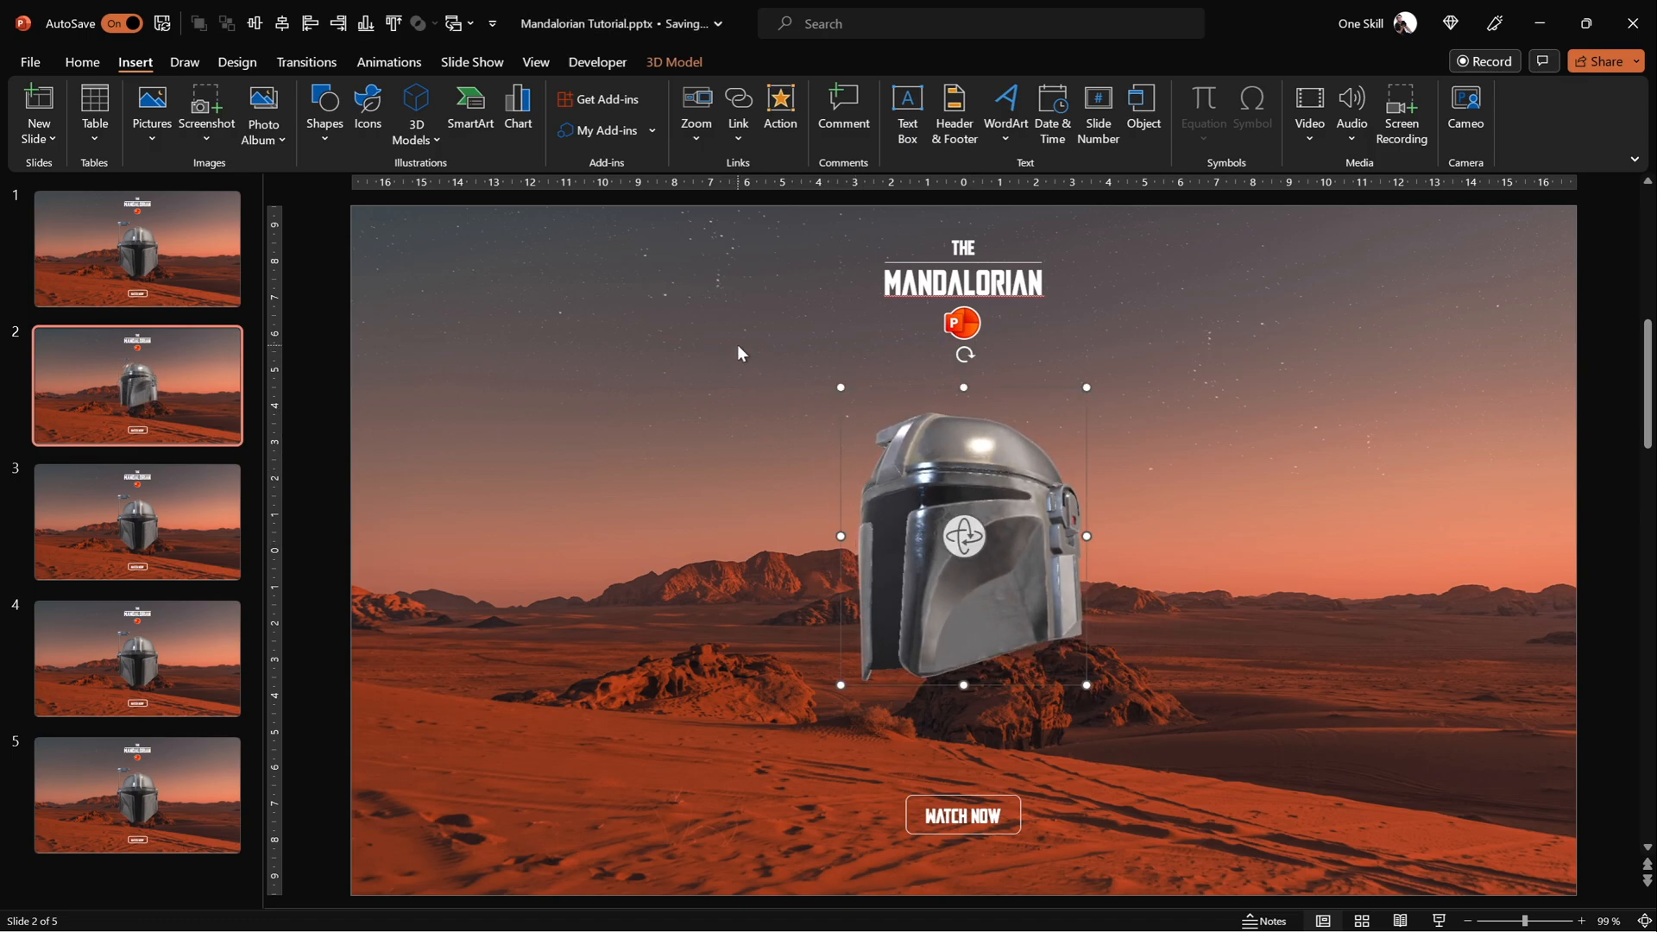
{"action": "left_click", "coordinate": [136, 522]}
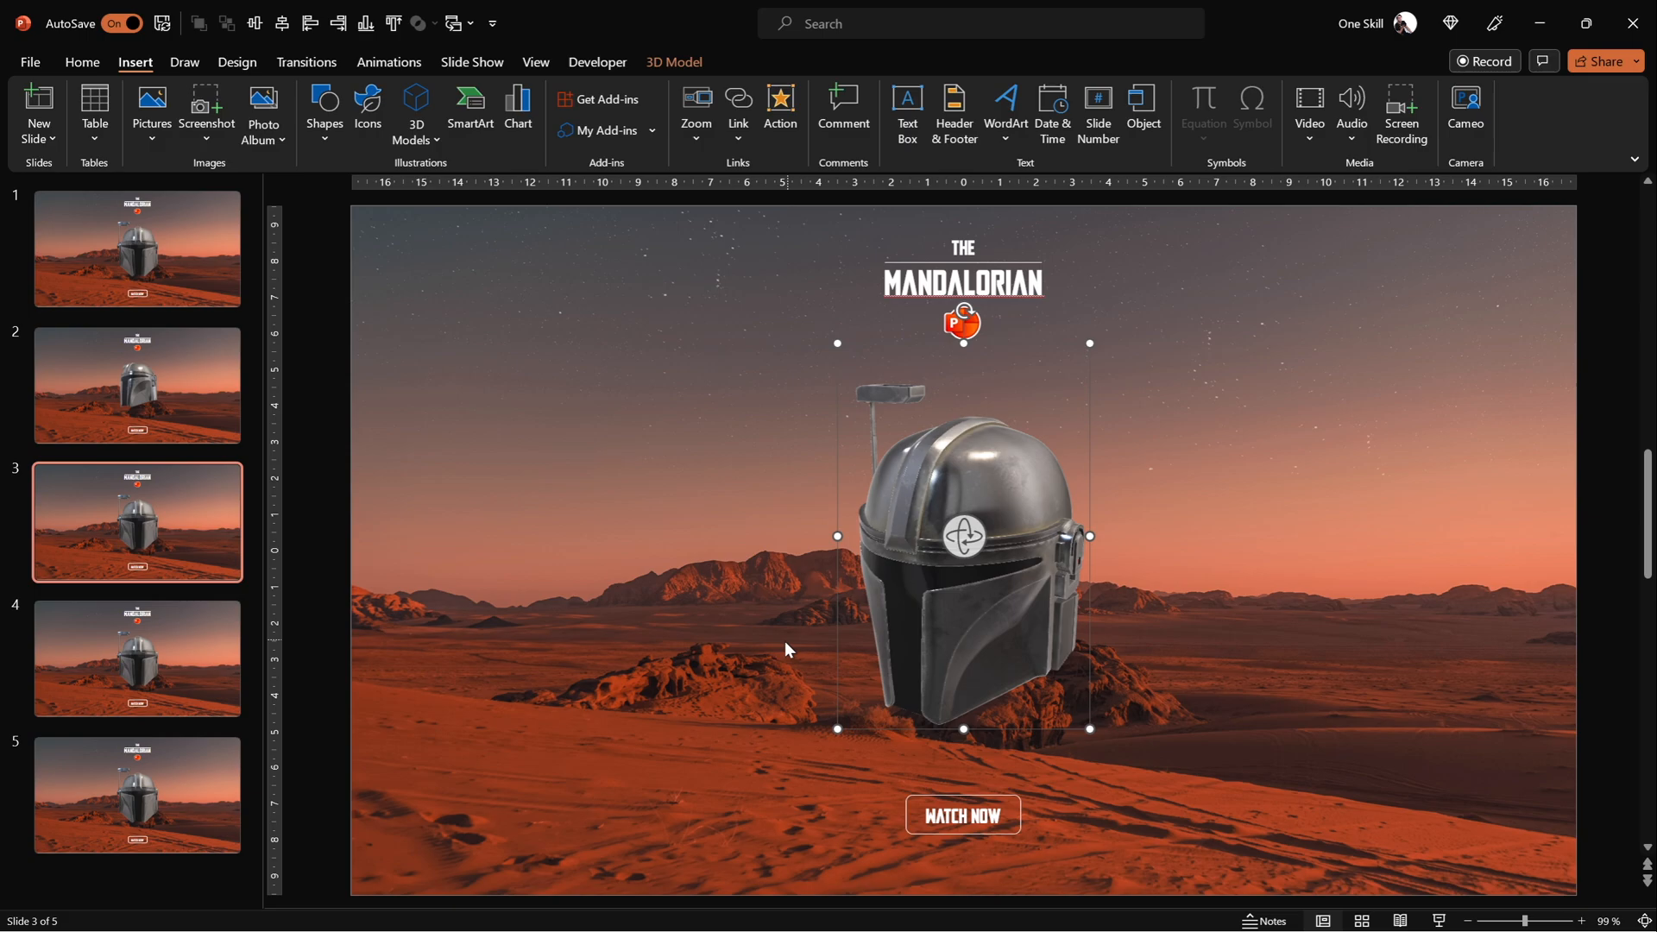
{"action": "left_click", "coordinate": [137, 658]}
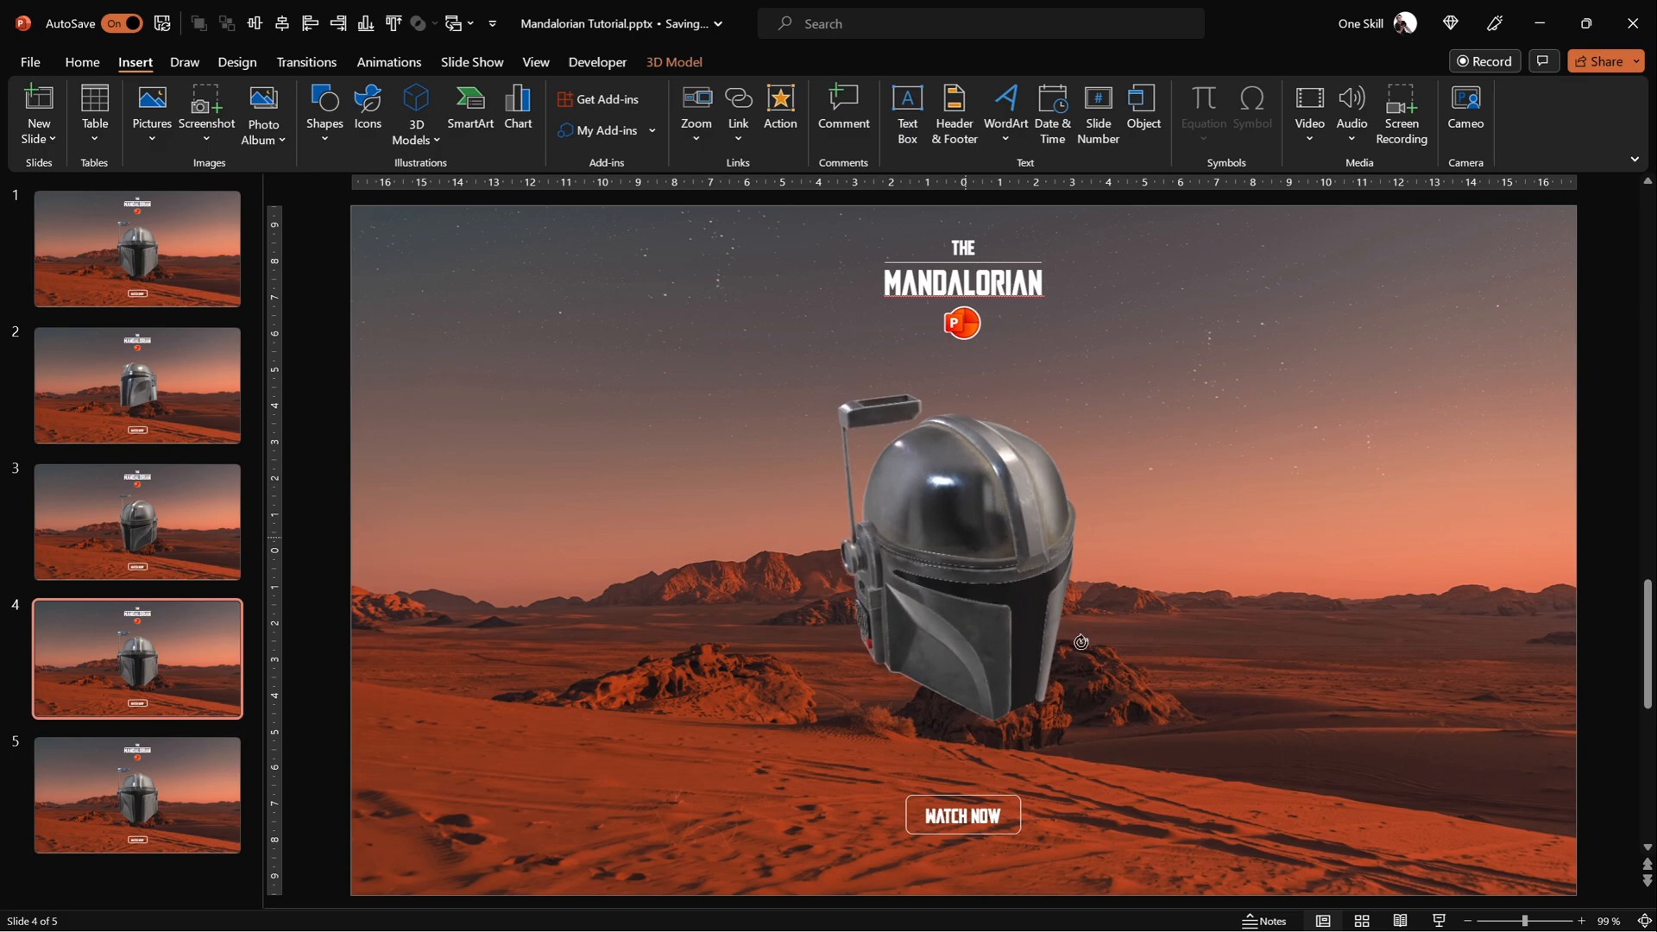
{"action": "left_click", "coordinate": [961, 528]}
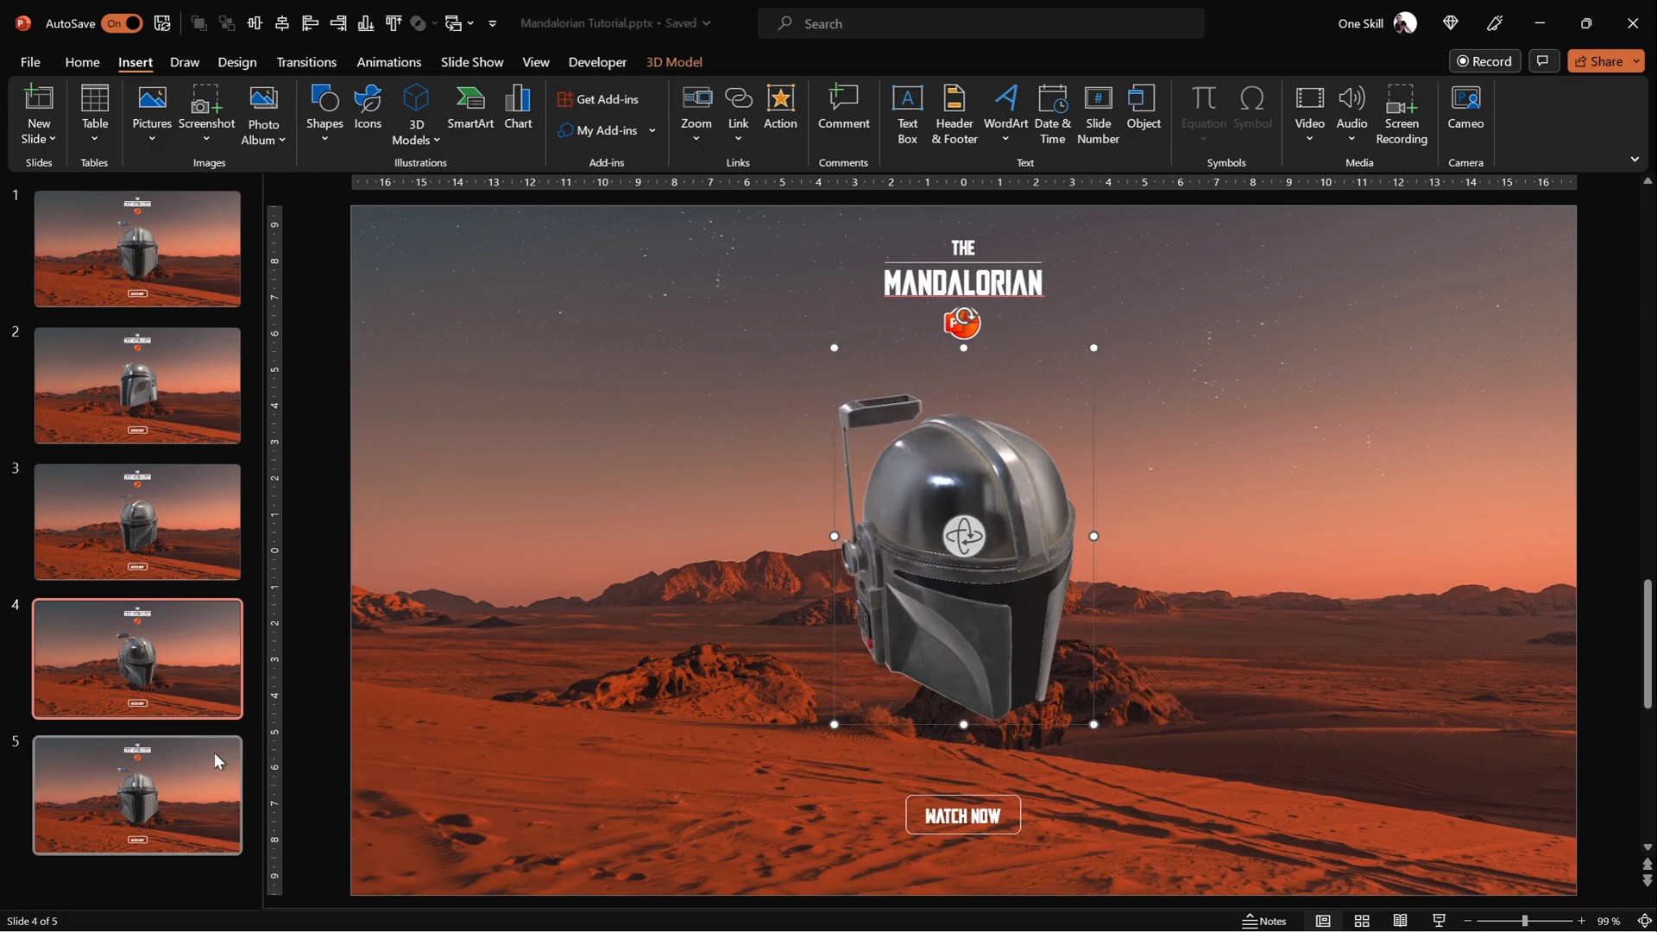
{"action": "left_click", "coordinate": [137, 795]}
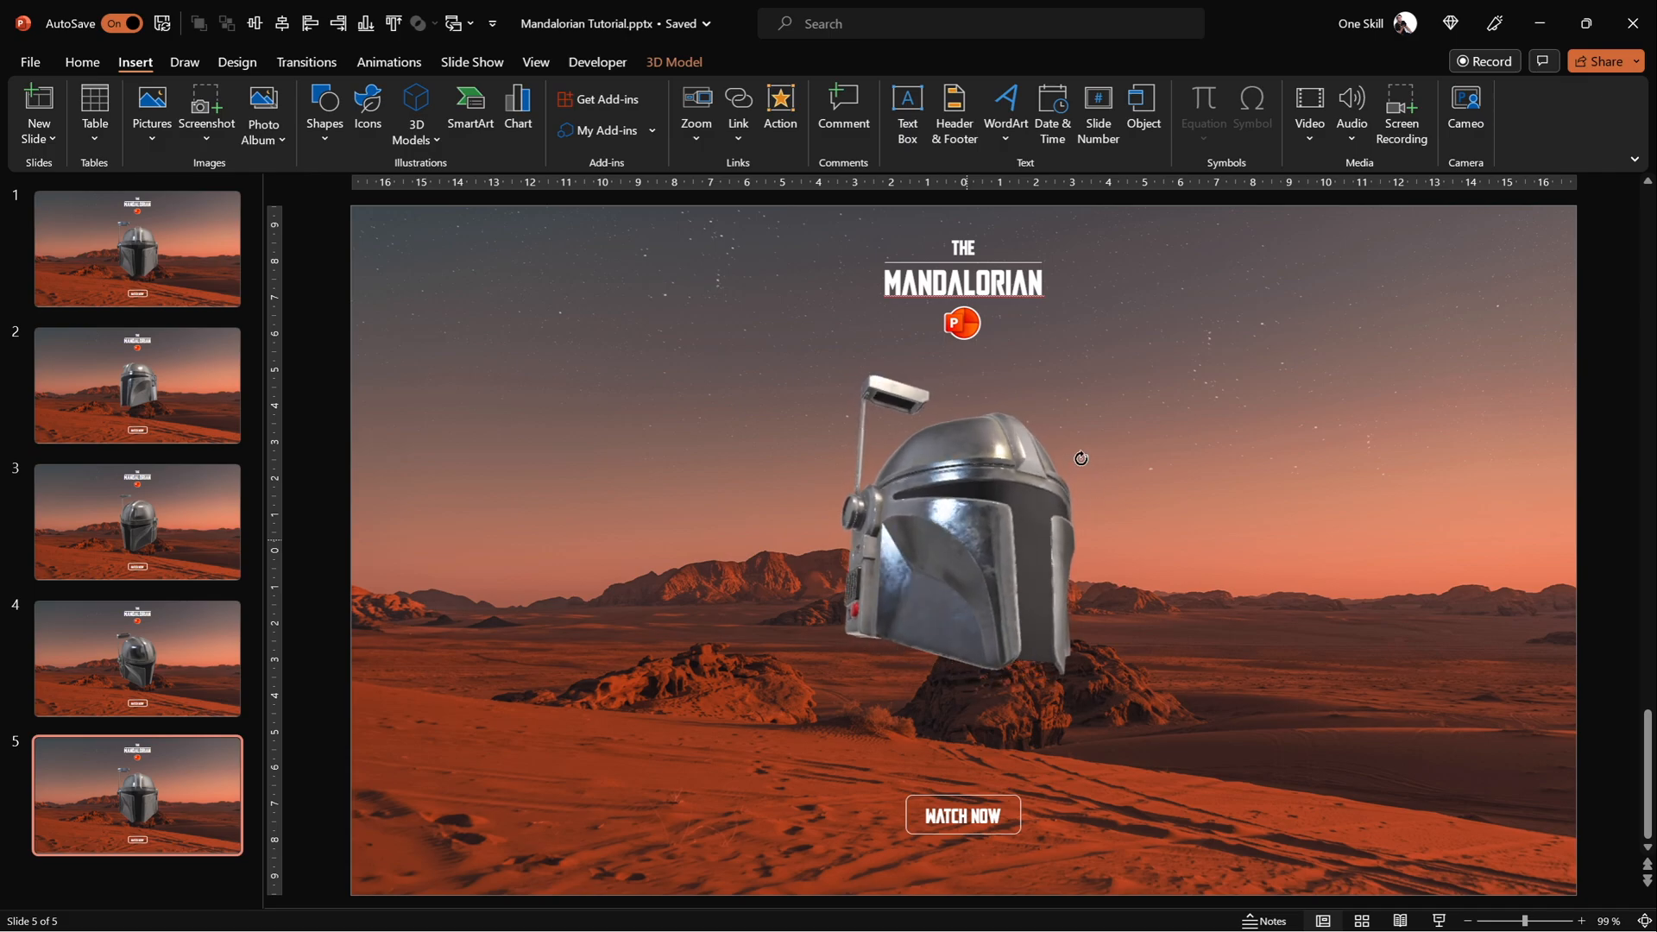
{"action": "left_click", "coordinate": [961, 528]}
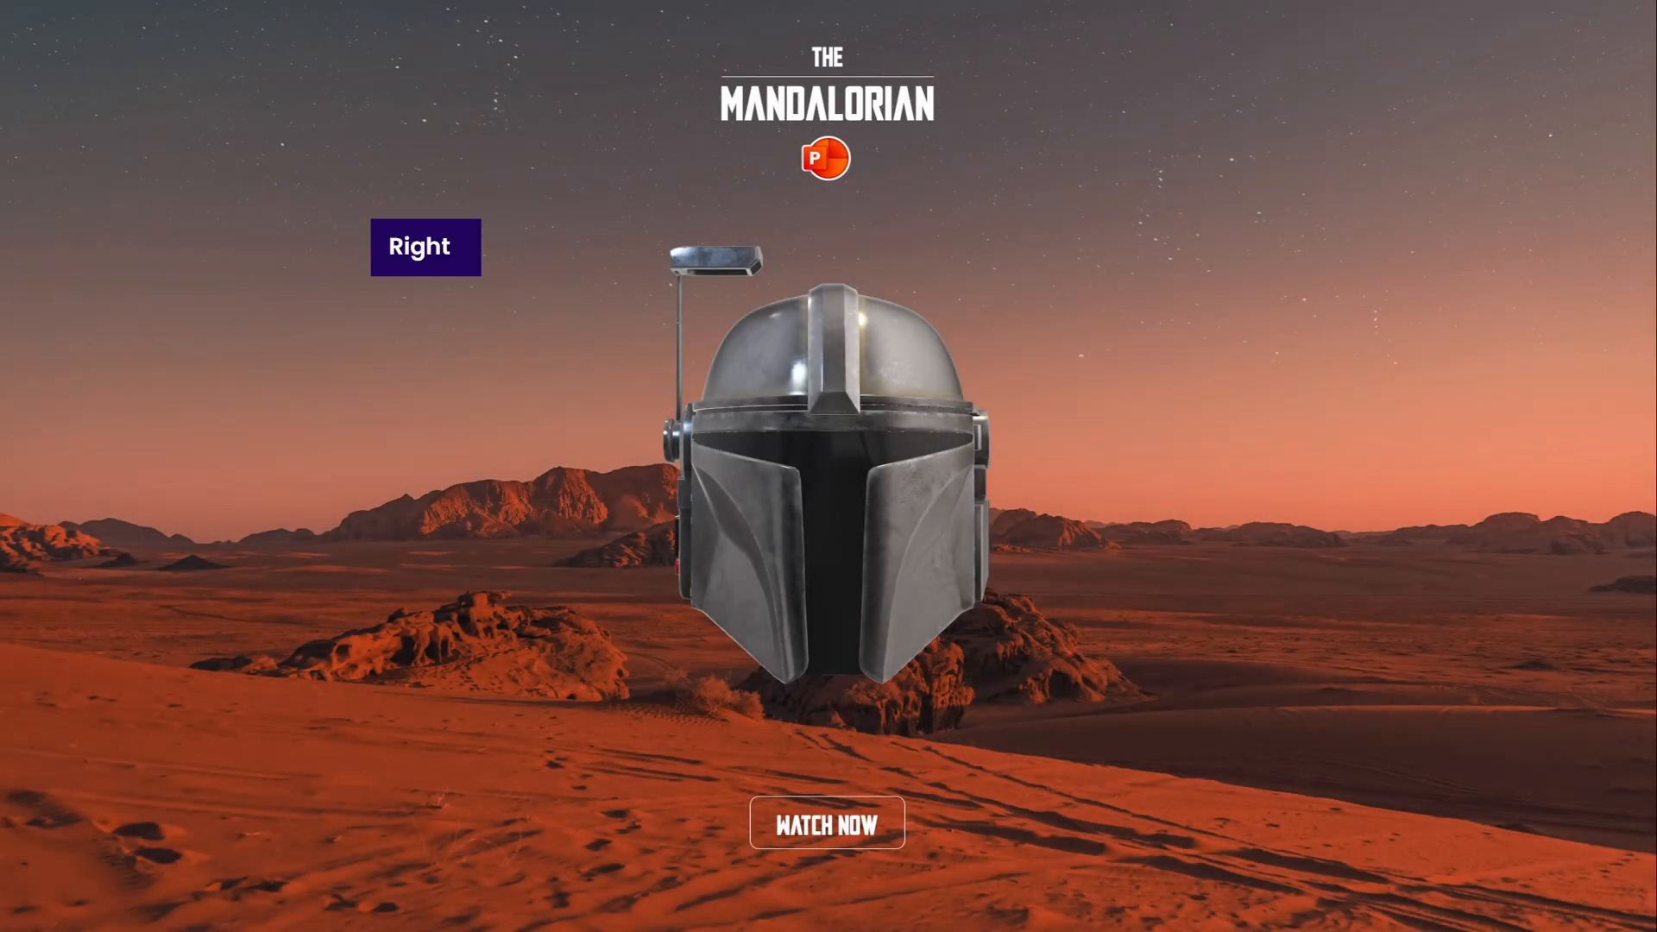
Click in the running slide show to end the preview.
{"action": "left_click", "coordinate": [424, 246]}
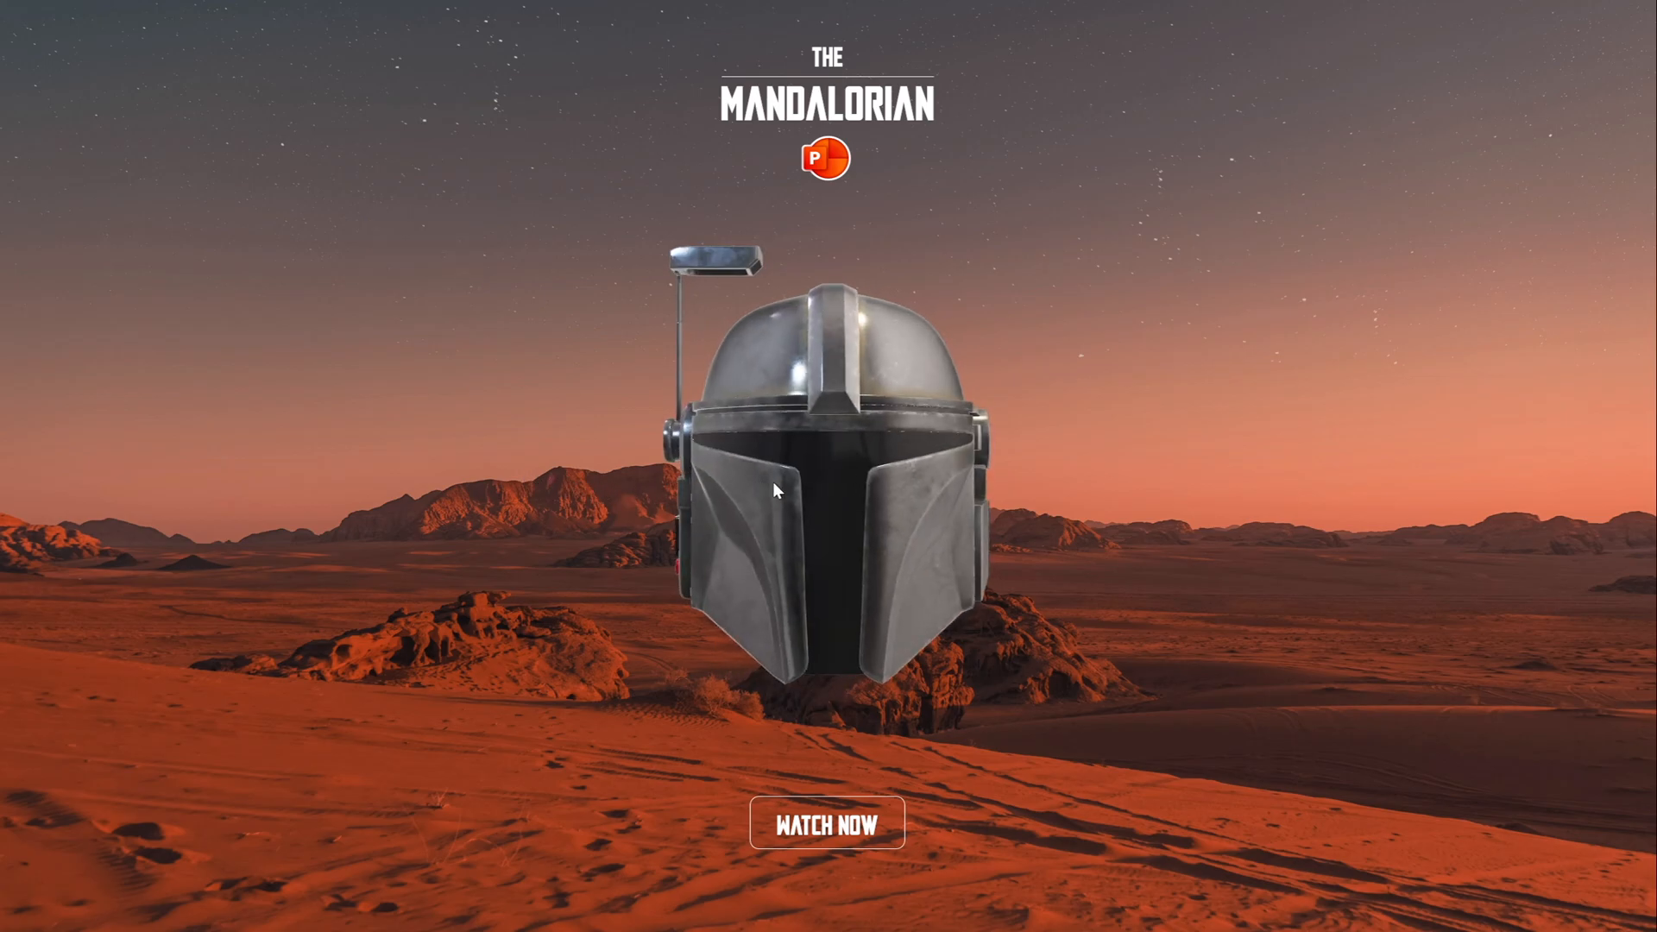
{"action": "mouse_move", "coordinate": [1256, 581]}
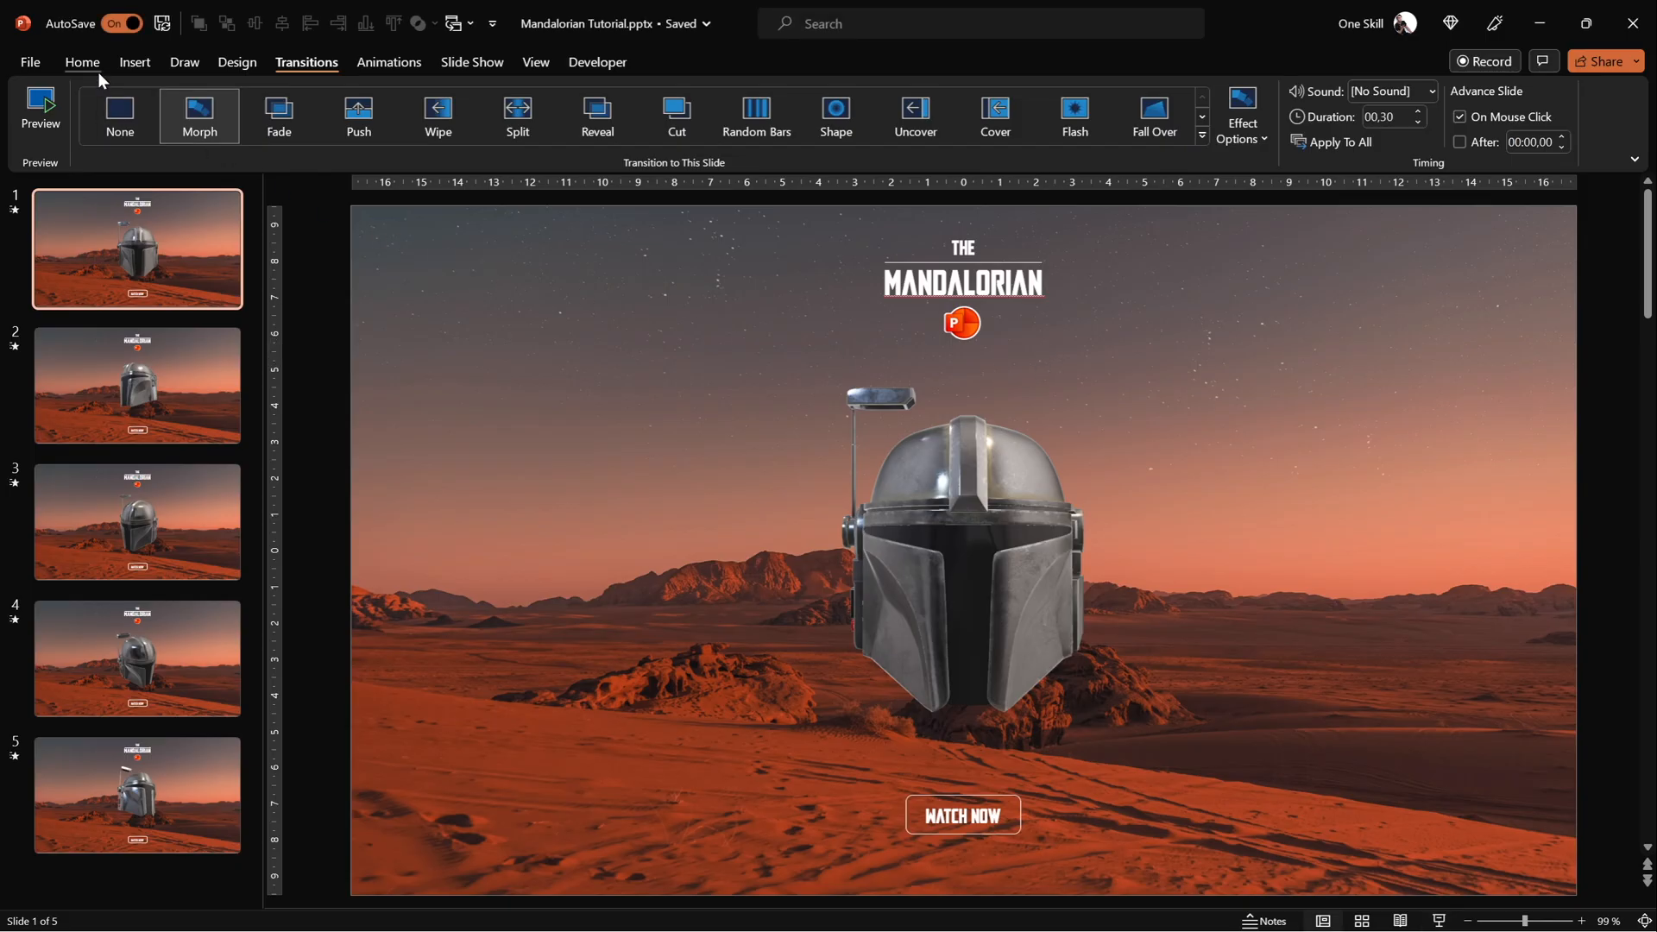
Turn on Guides from the View tab and open Slide Master view.
{"action": "left_click", "coordinate": [535, 61]}
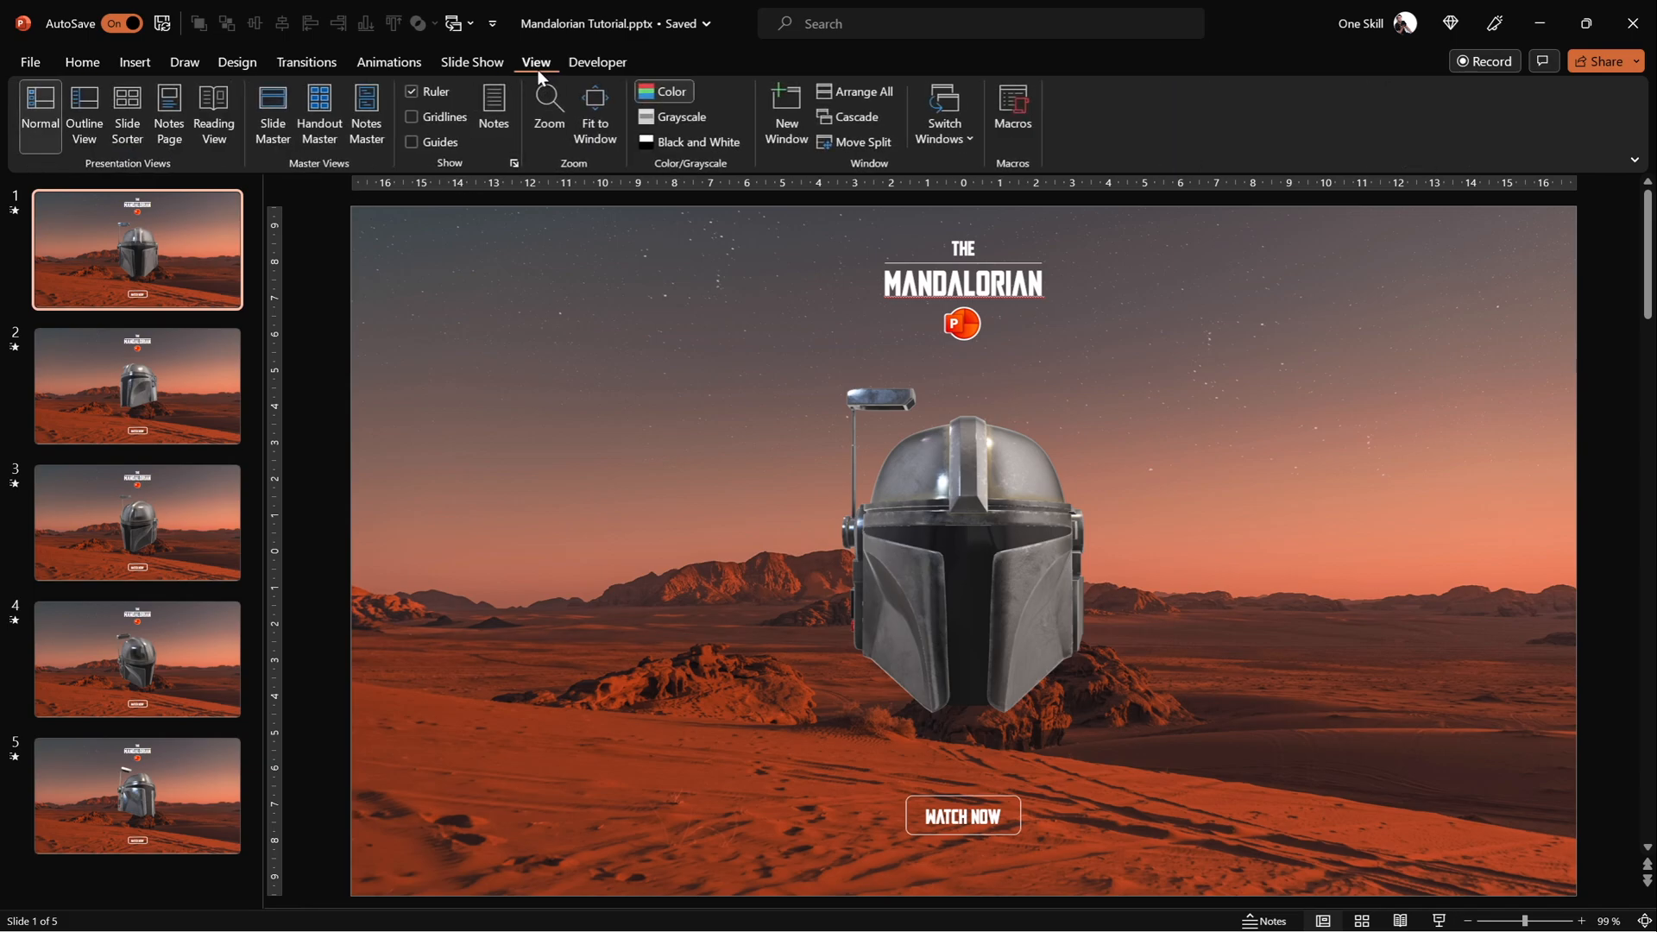
{"action": "left_click", "coordinate": [413, 142]}
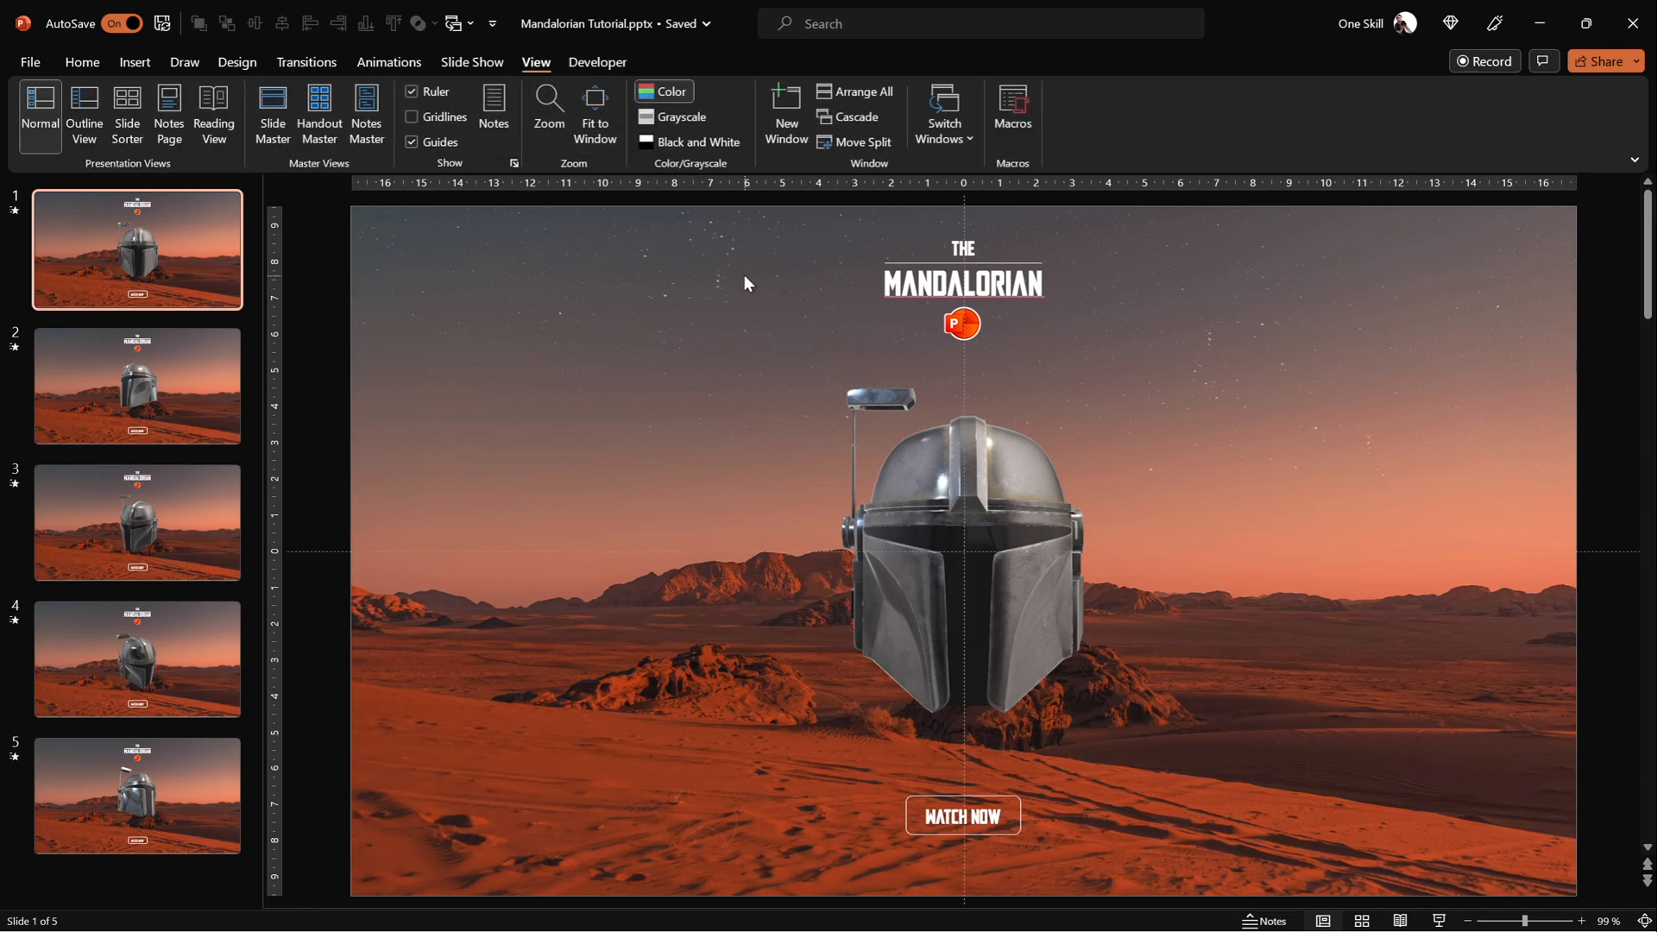
{"action": "mouse_move", "coordinate": [809, 571]}
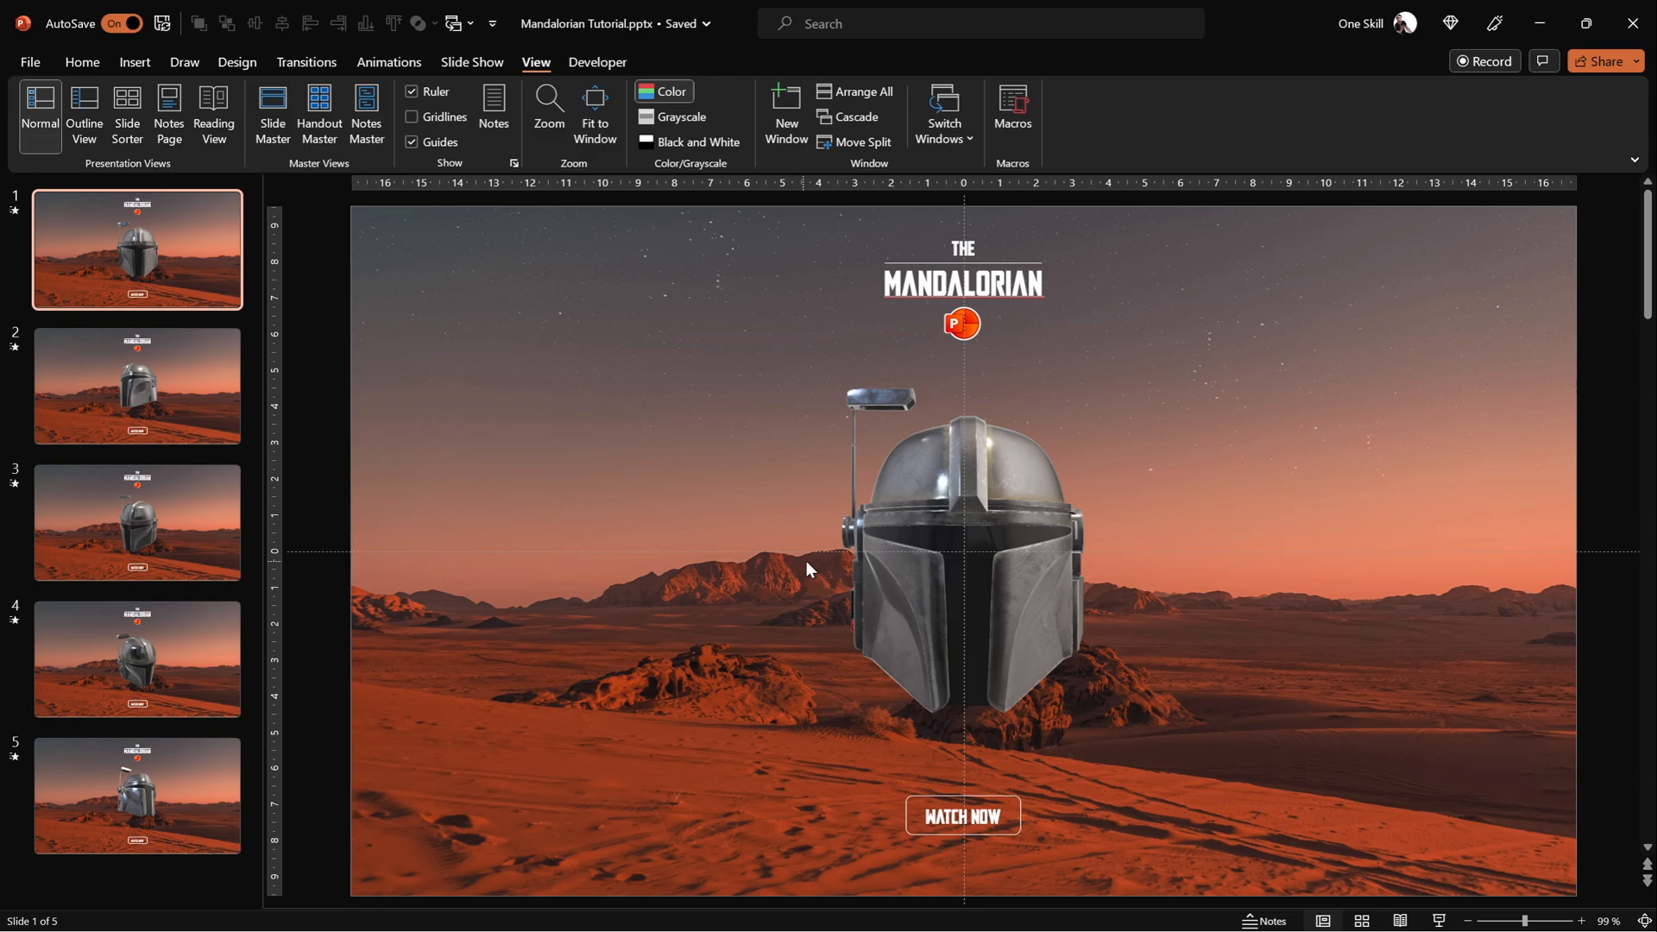
{"action": "mouse_move", "coordinate": [771, 550]}
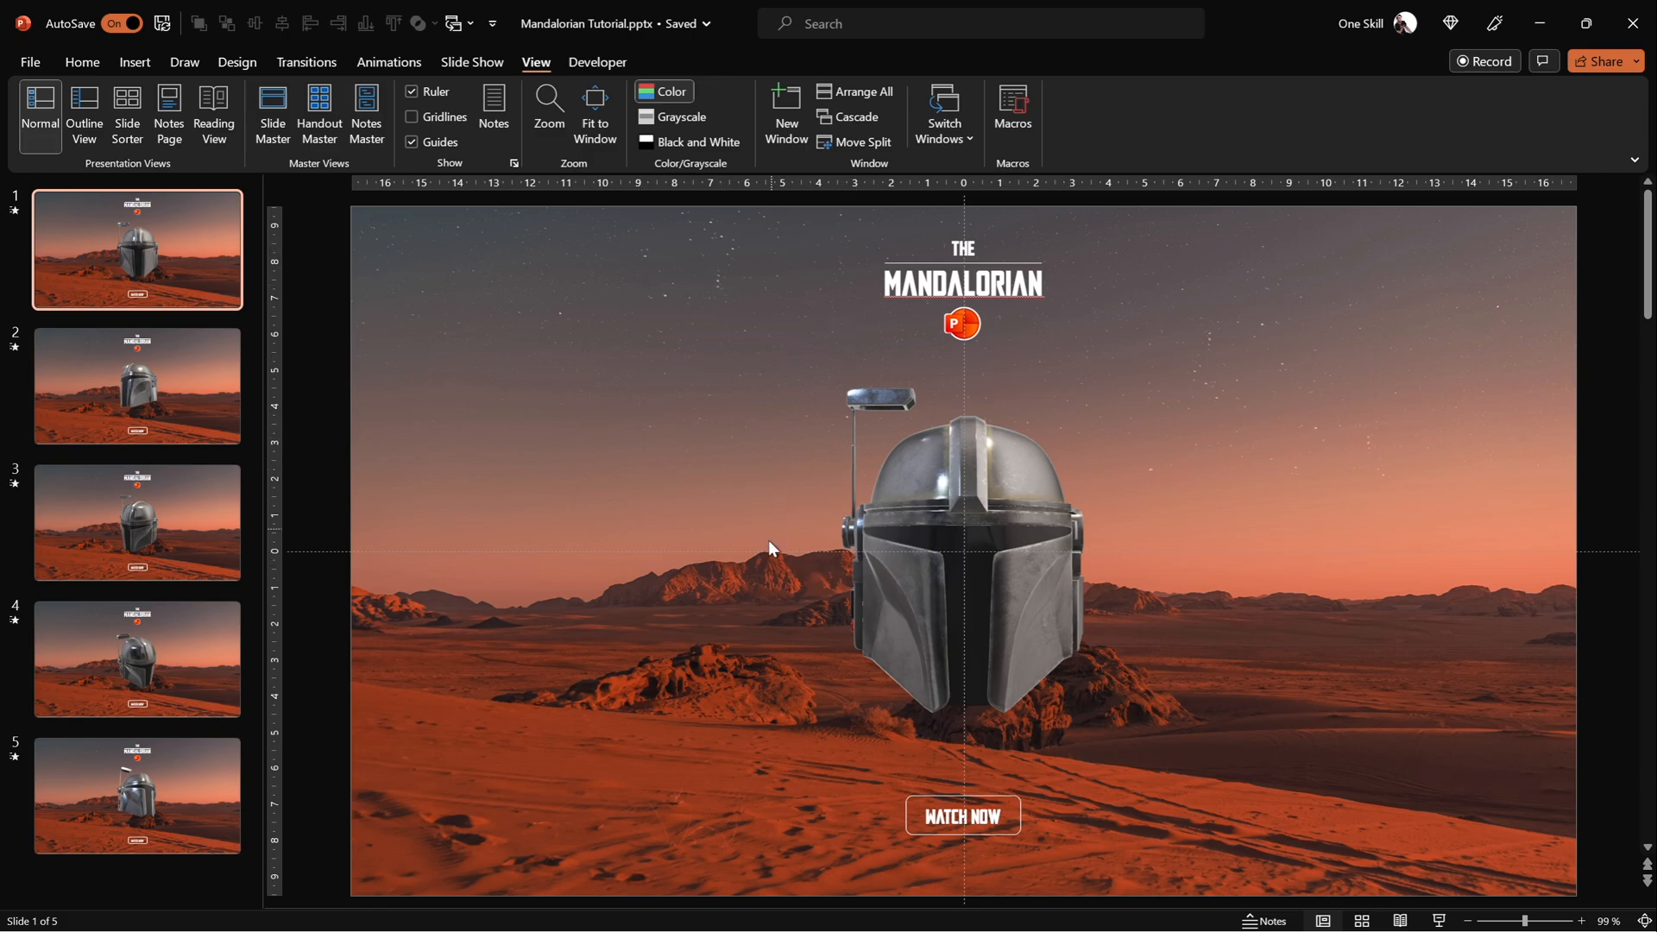
{"action": "mouse_move", "coordinate": [1285, 547]}
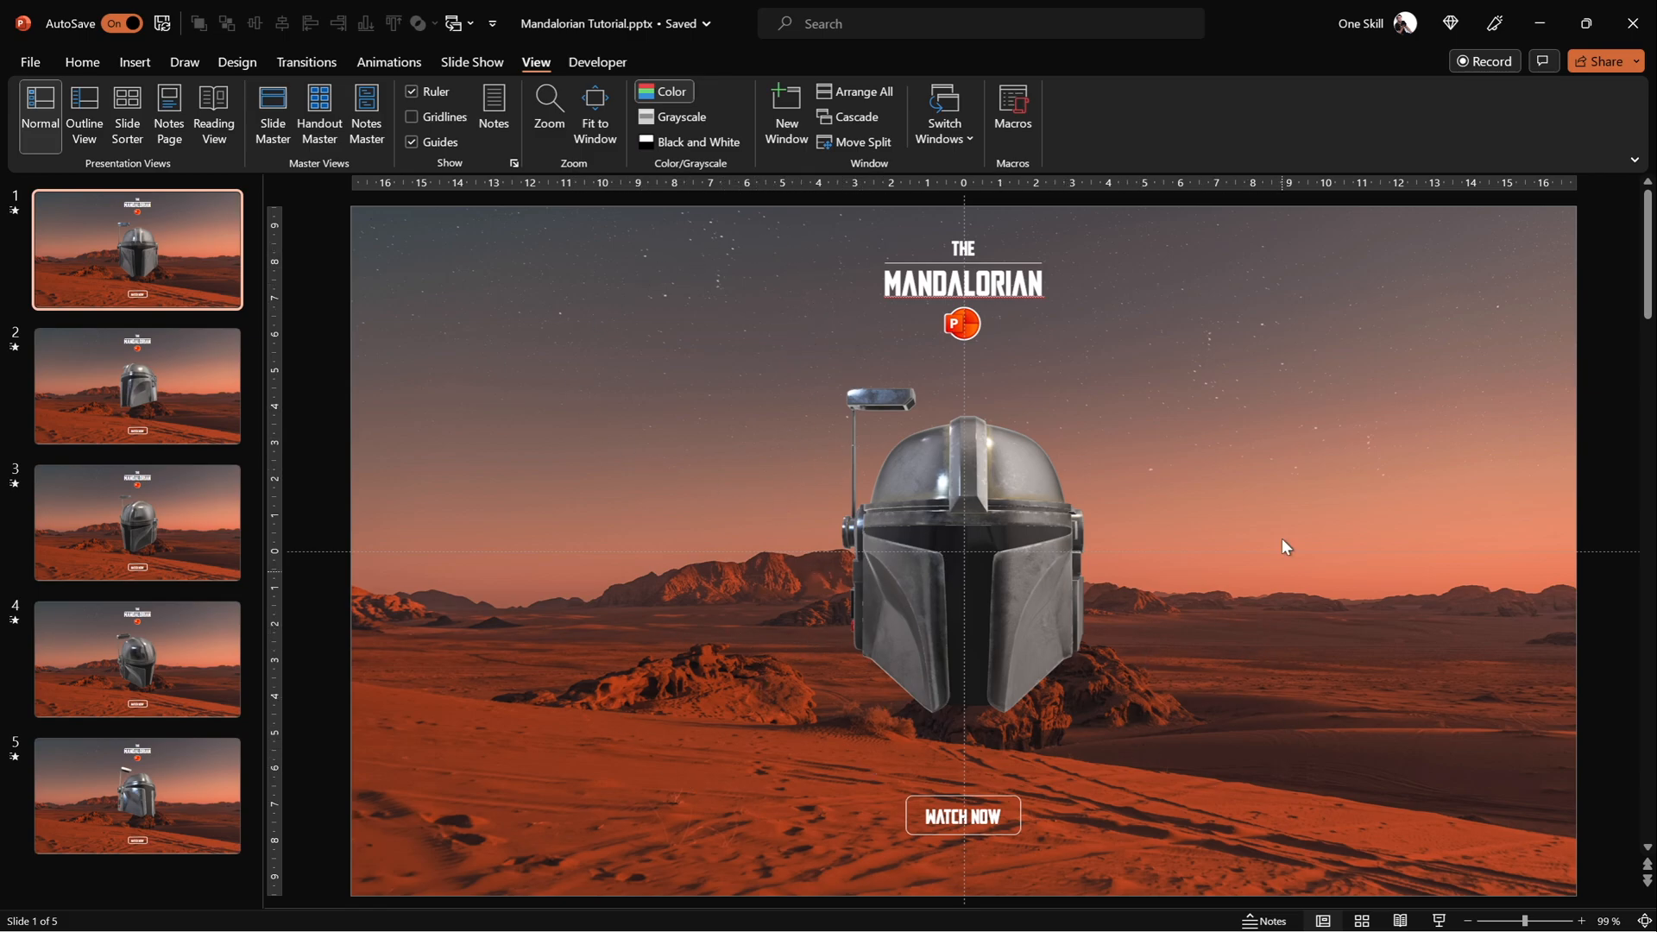
{"action": "mouse_move", "coordinate": [1172, 361]}
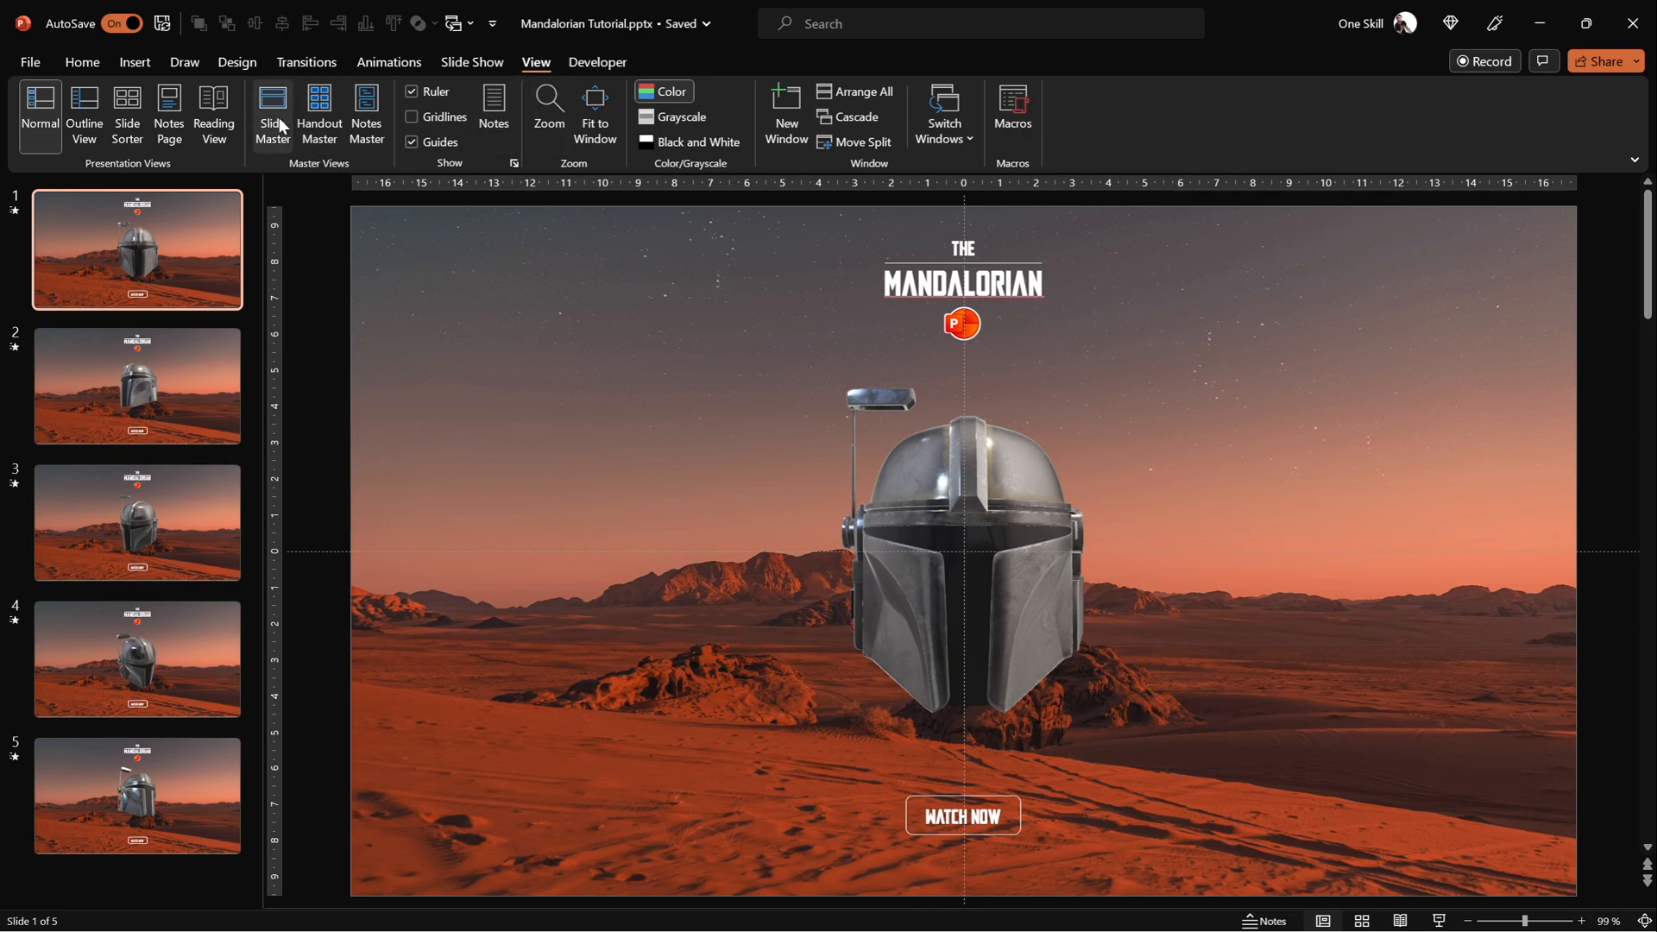
{"action": "left_click", "coordinate": [272, 113]}
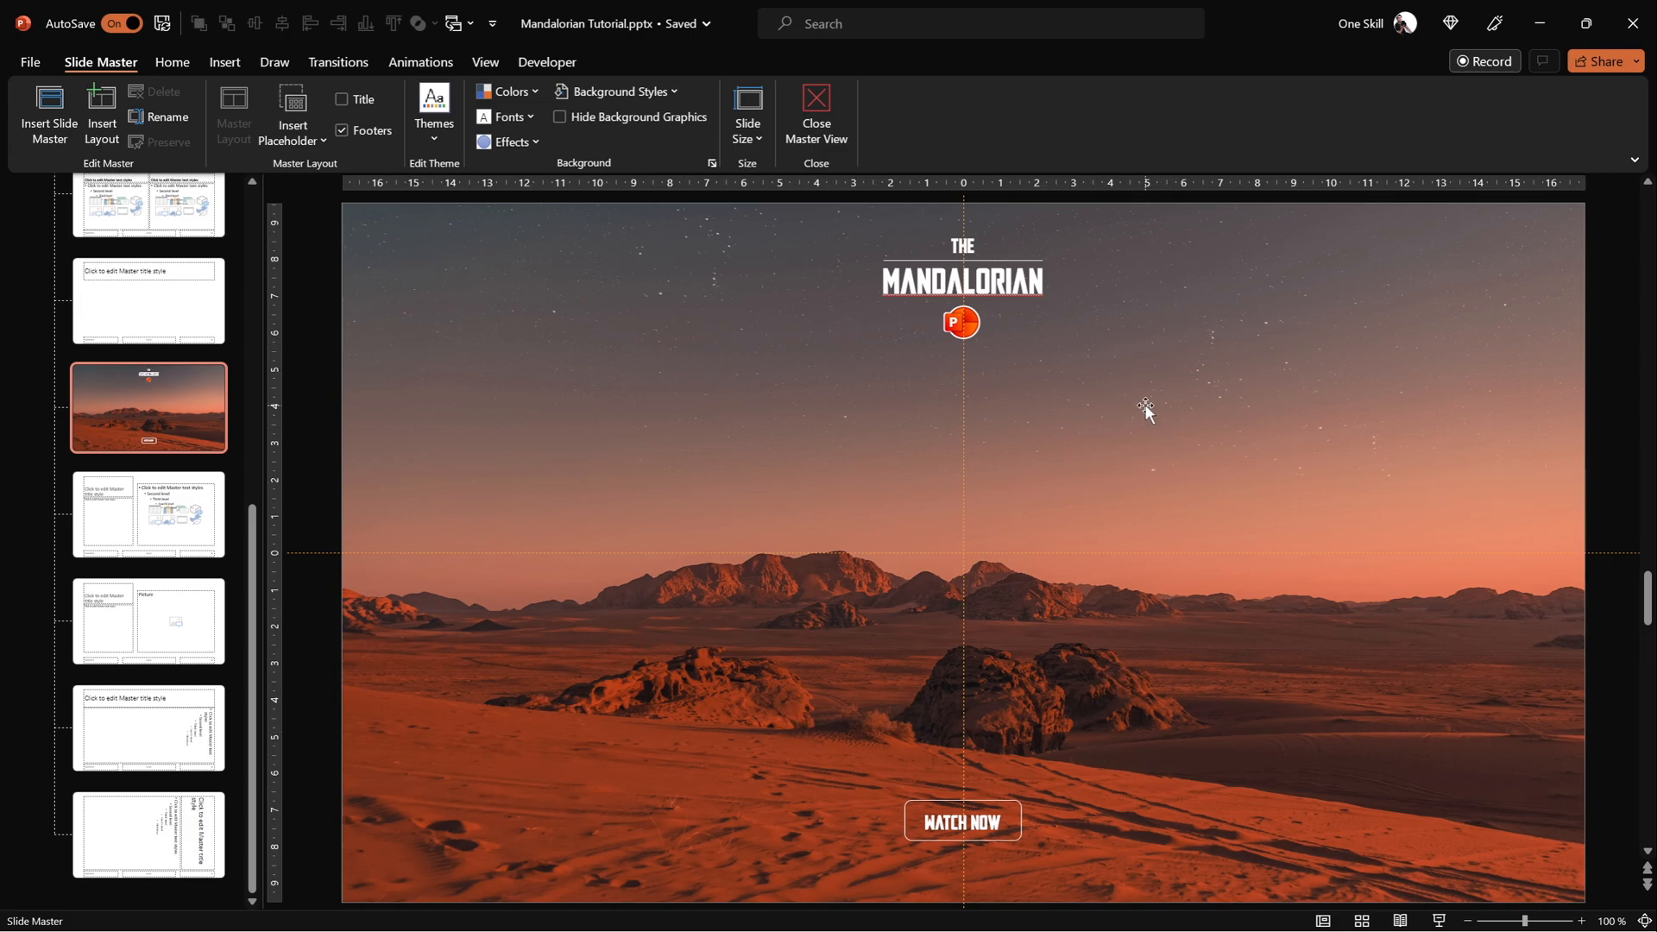
Draw a rectangle over the master slide's top-left quarter and open its Format Shape settings.
{"action": "left_click", "coordinate": [224, 61]}
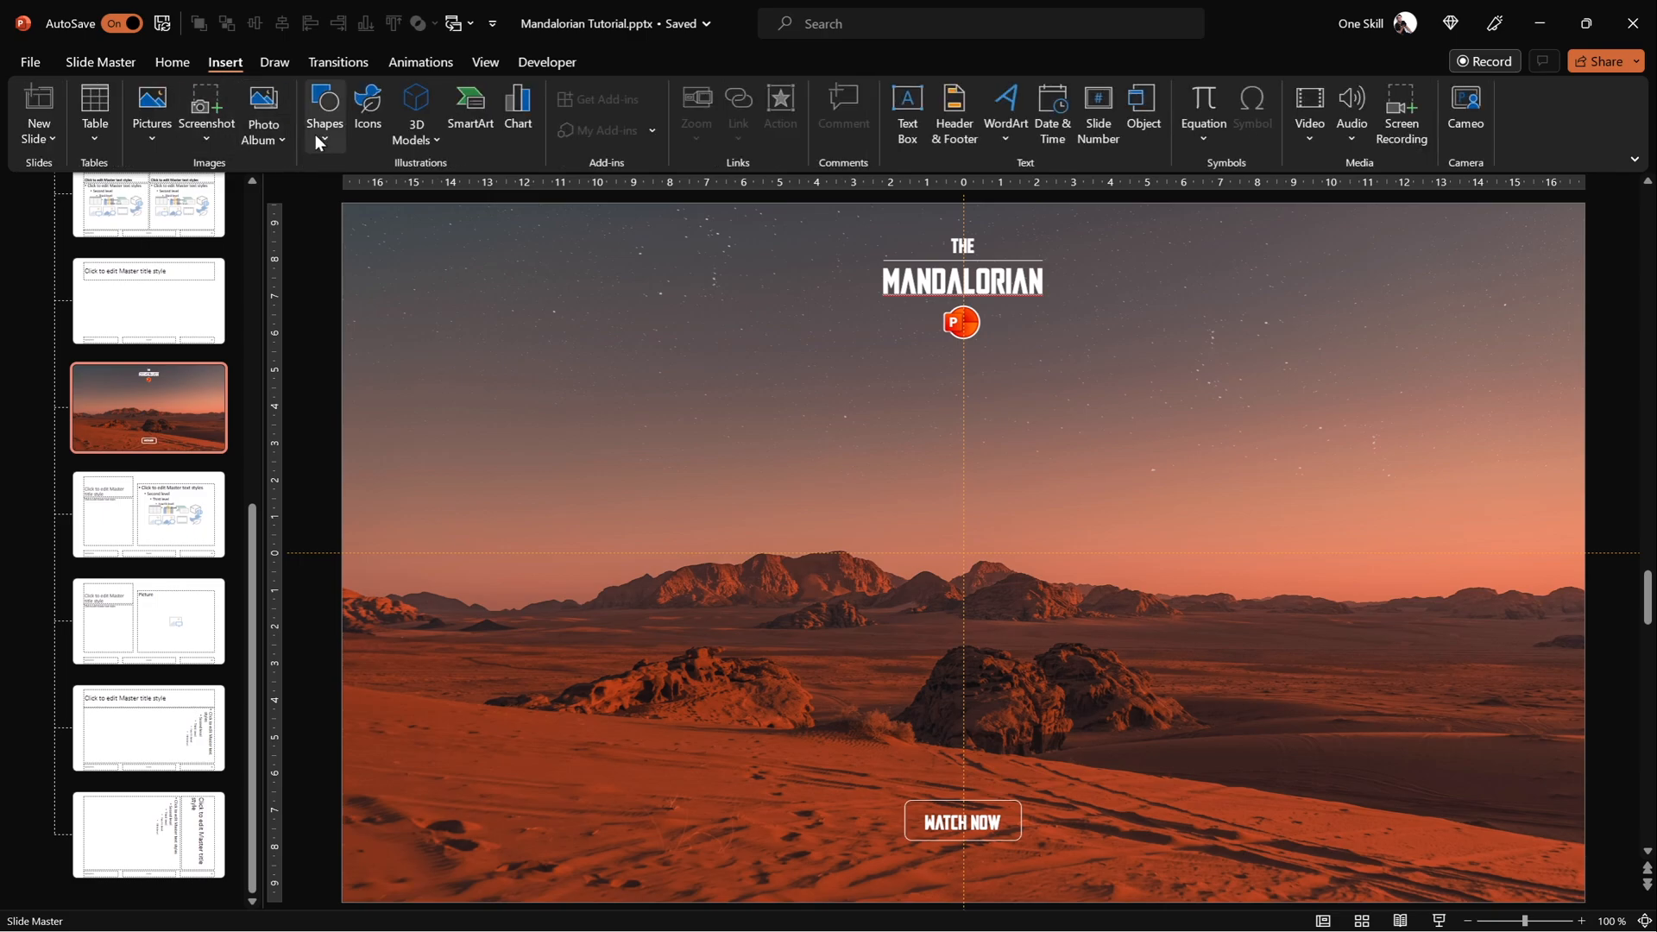
{"action": "left_click", "coordinate": [324, 112]}
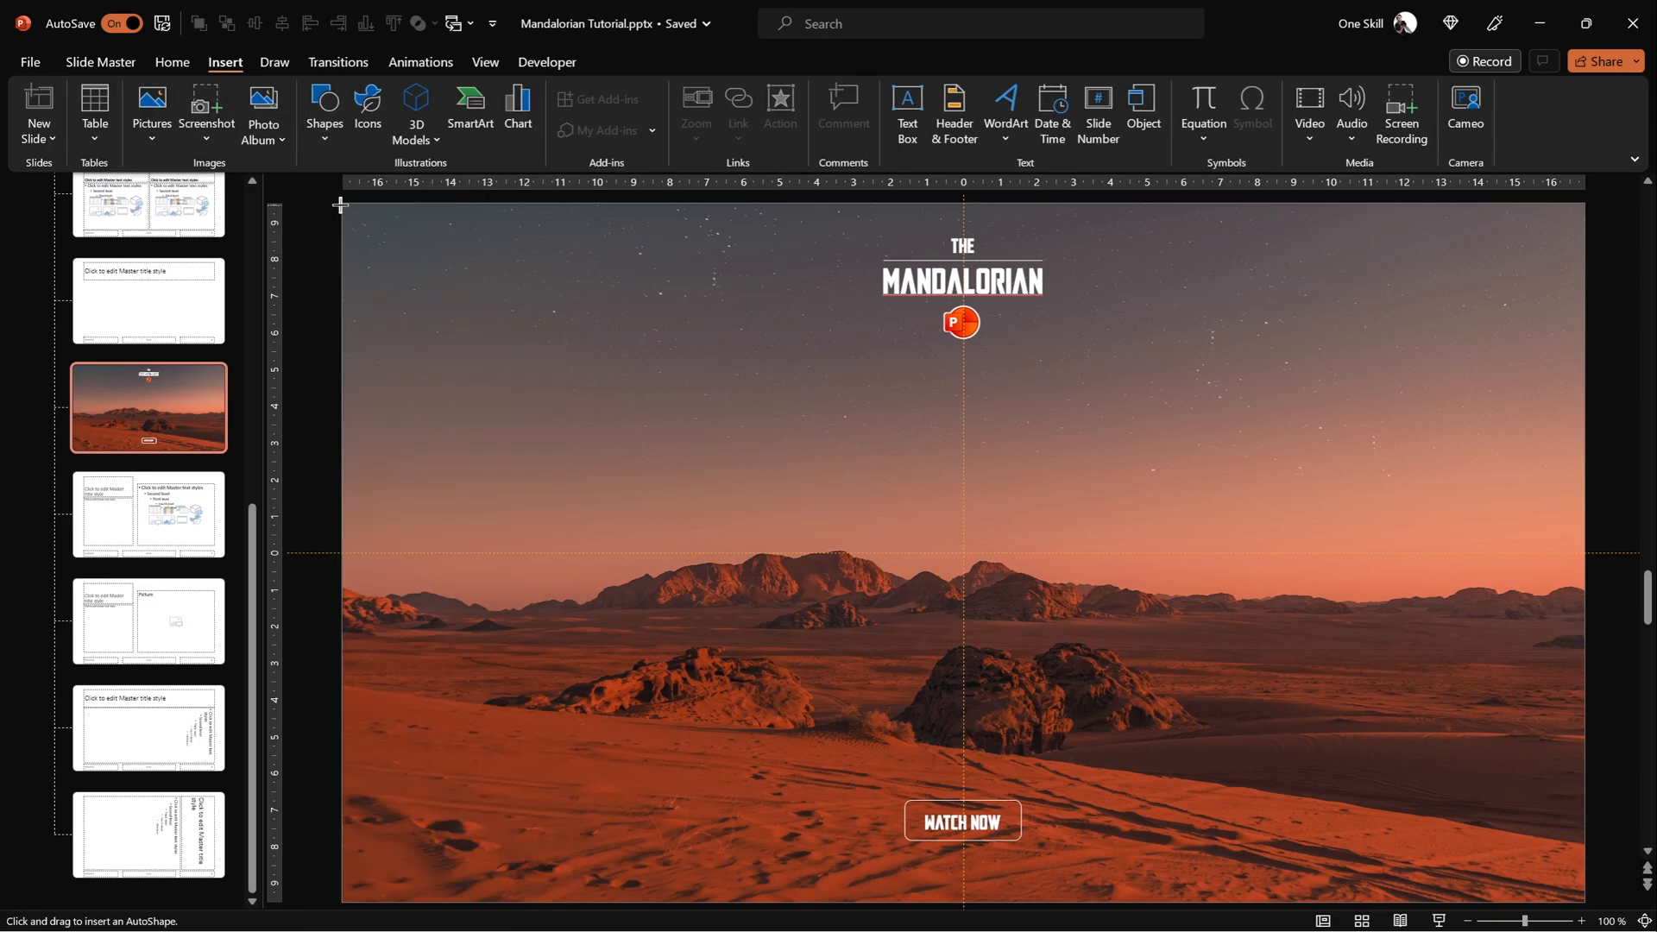
{"action": "left_click_drag", "start_coordinate": [342, 201], "coordinate": [924, 532]}
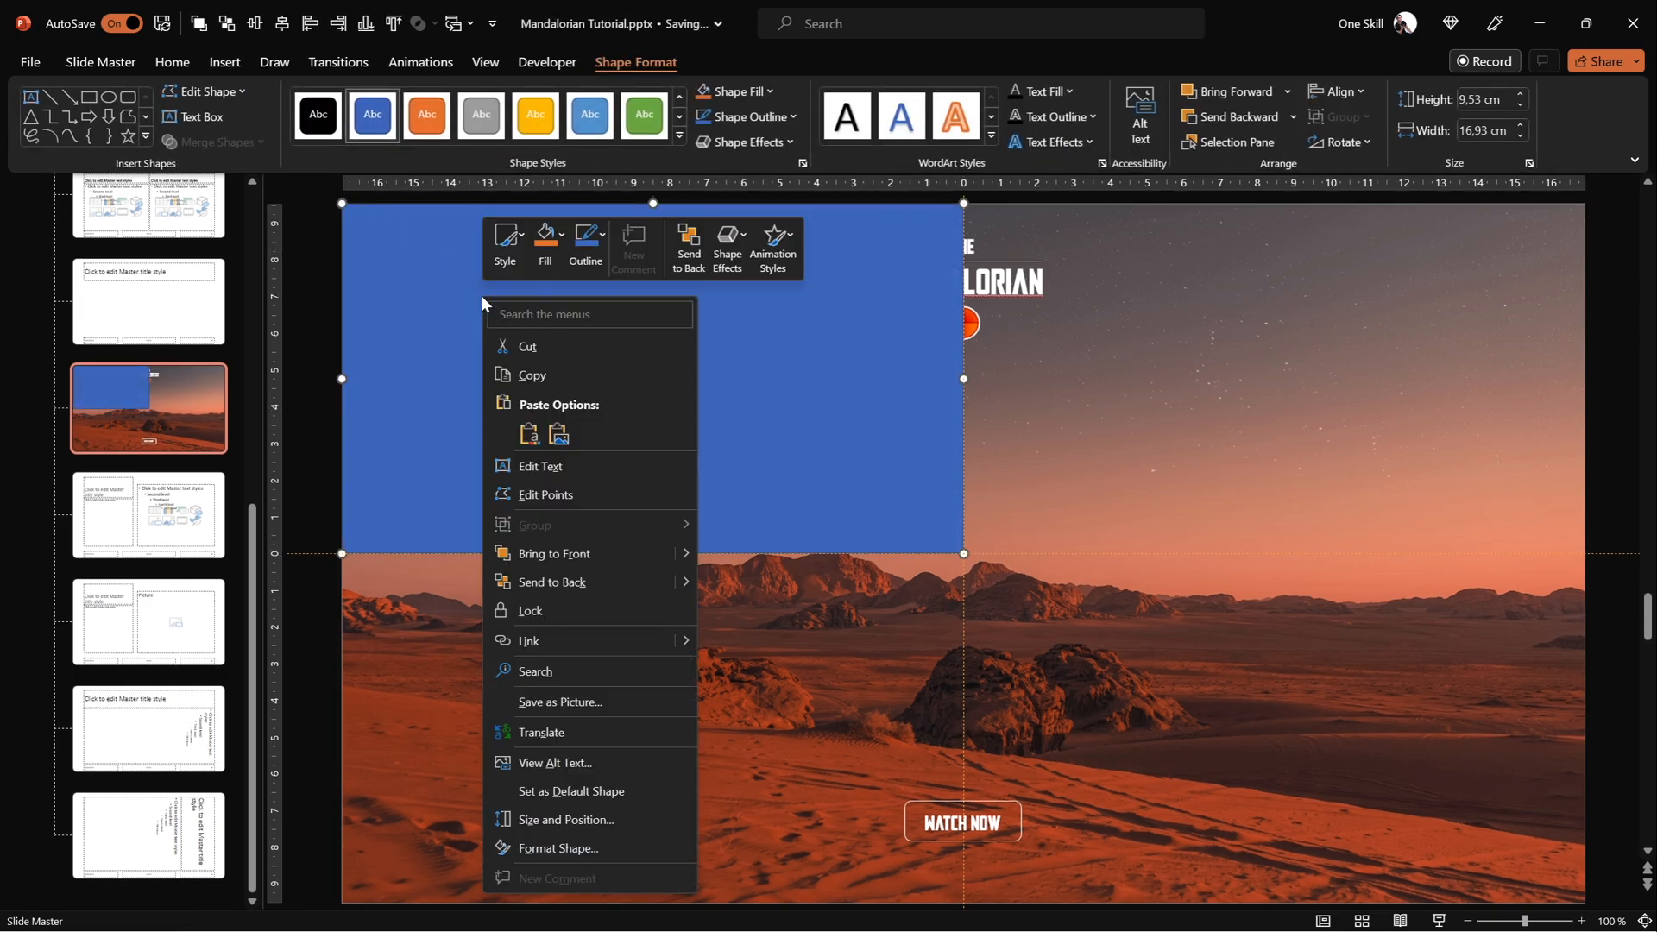
{"action": "left_click", "coordinate": [558, 847]}
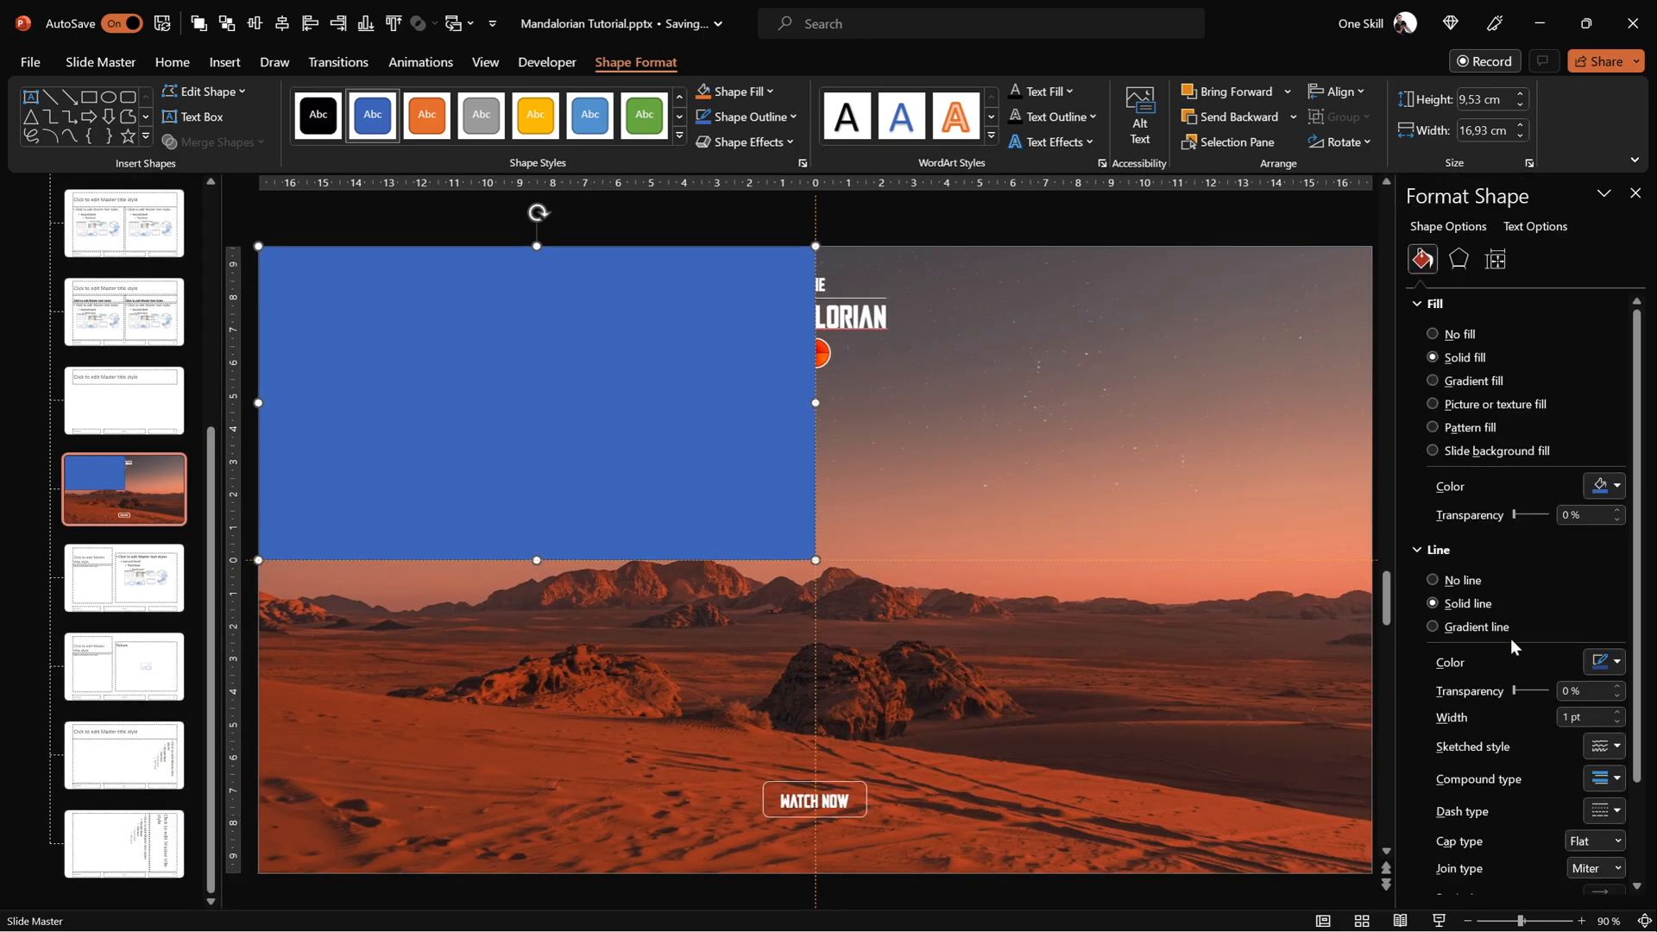
{"action": "left_click_drag", "start_coordinate": [1521, 514], "coordinate": [1538, 514]}
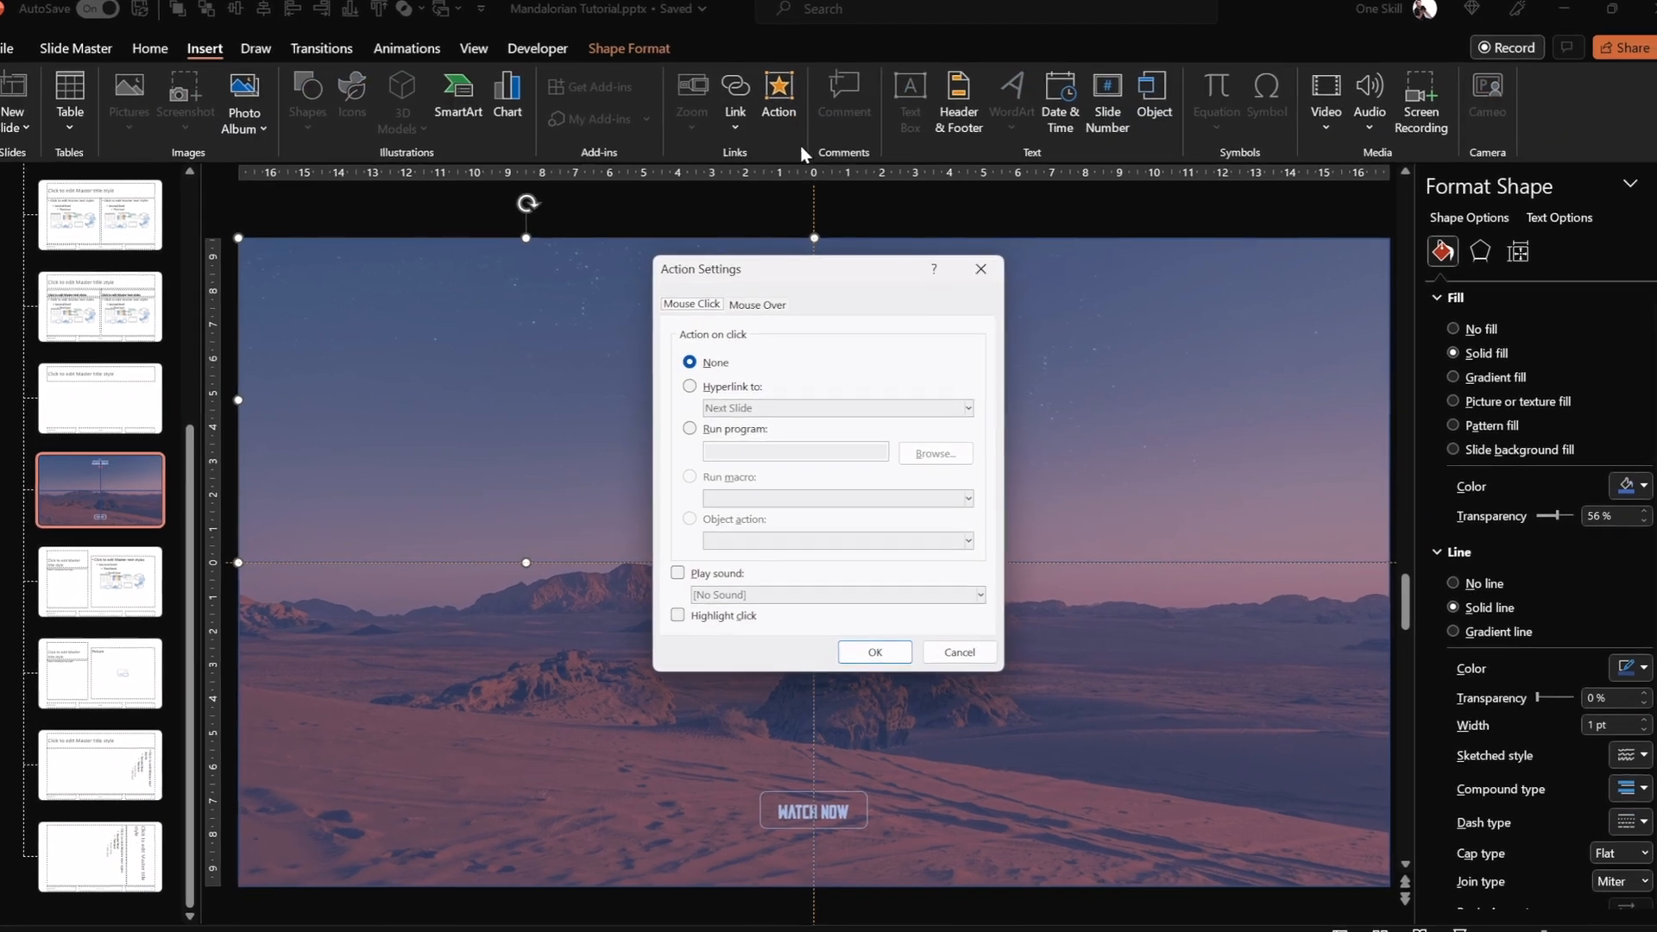
Give the top-left rectangle a mouse-over hyperlink to Slide 2.
{"action": "left_click", "coordinate": [757, 304]}
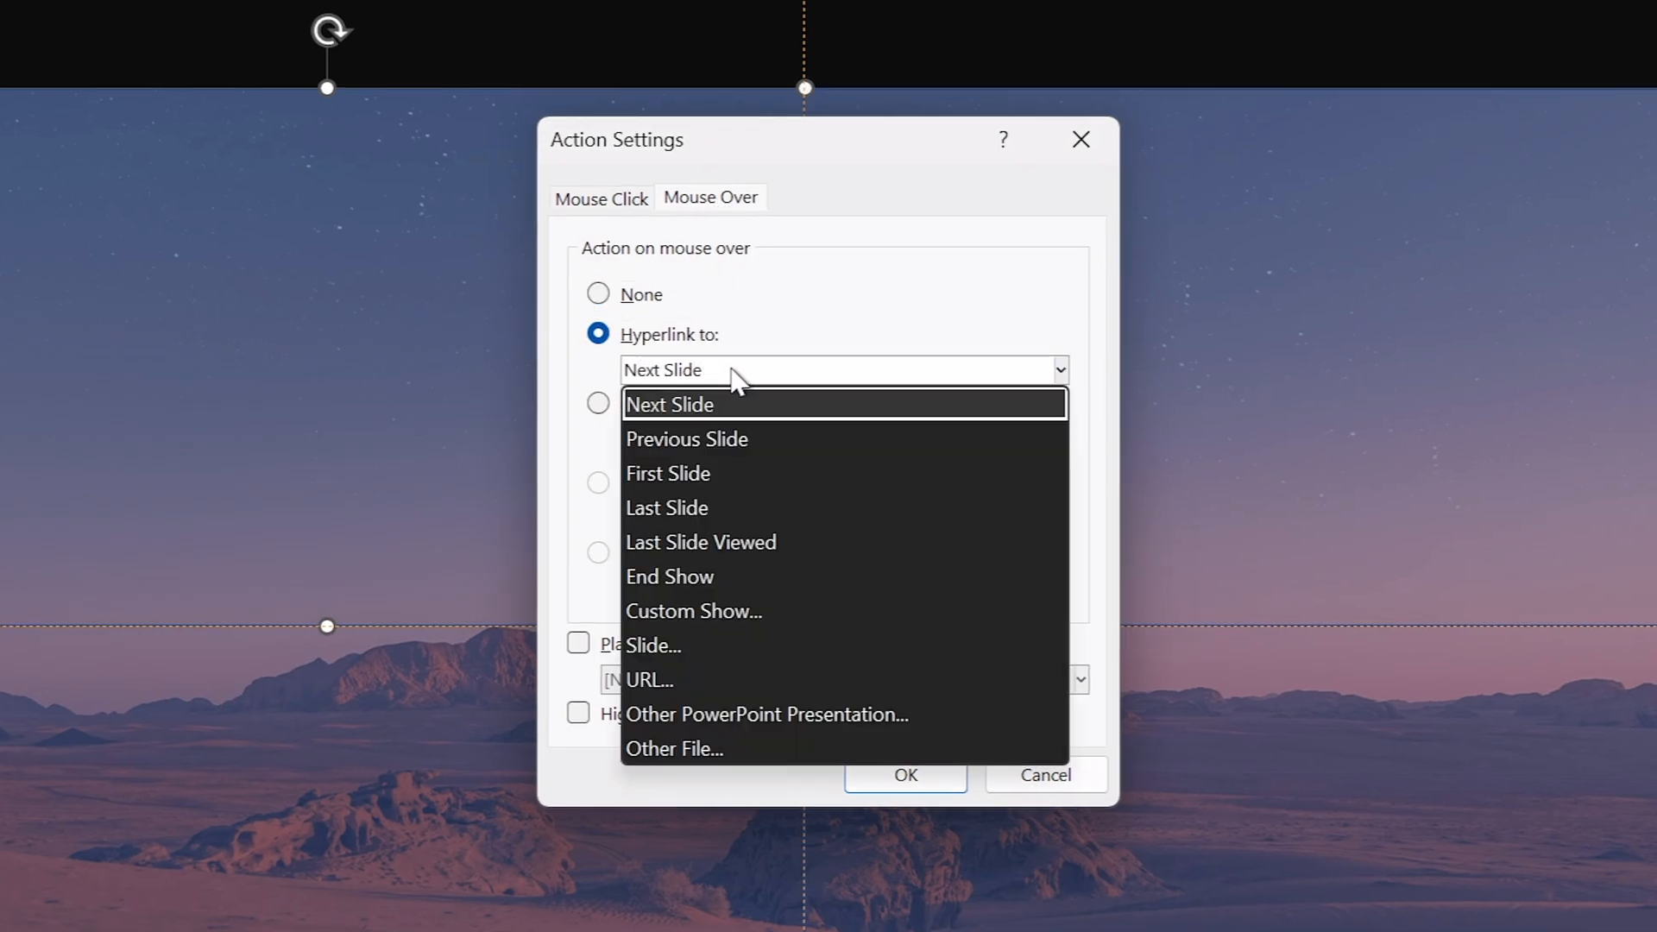
{"action": "left_click", "coordinate": [652, 644]}
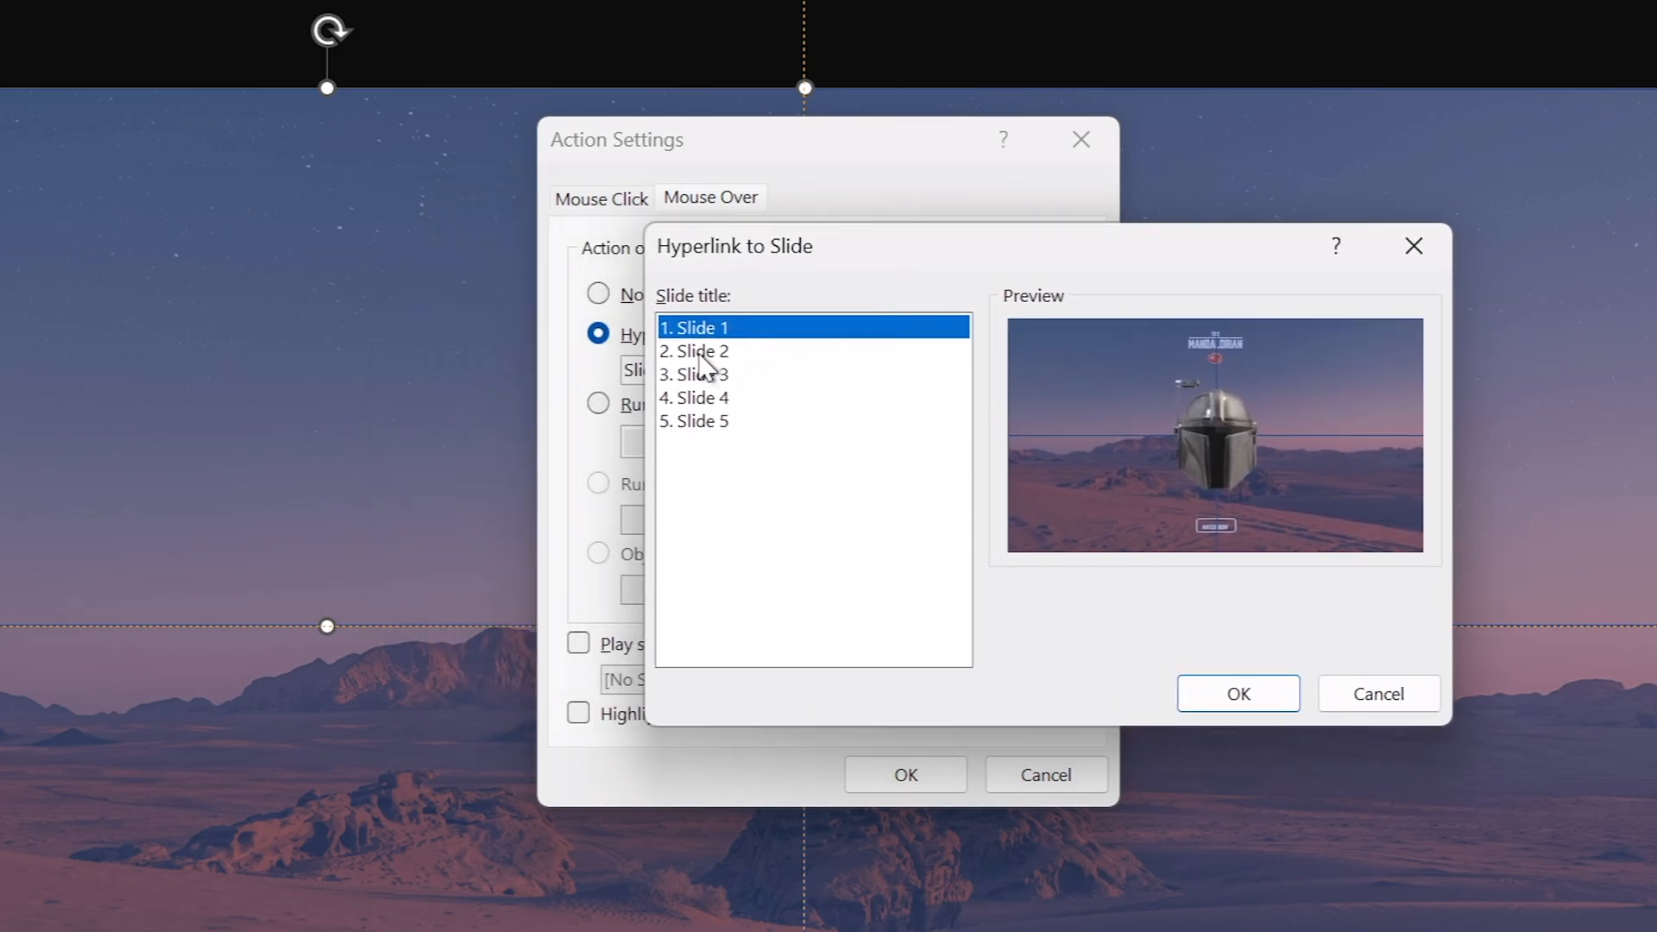
{"action": "left_click", "coordinate": [702, 349]}
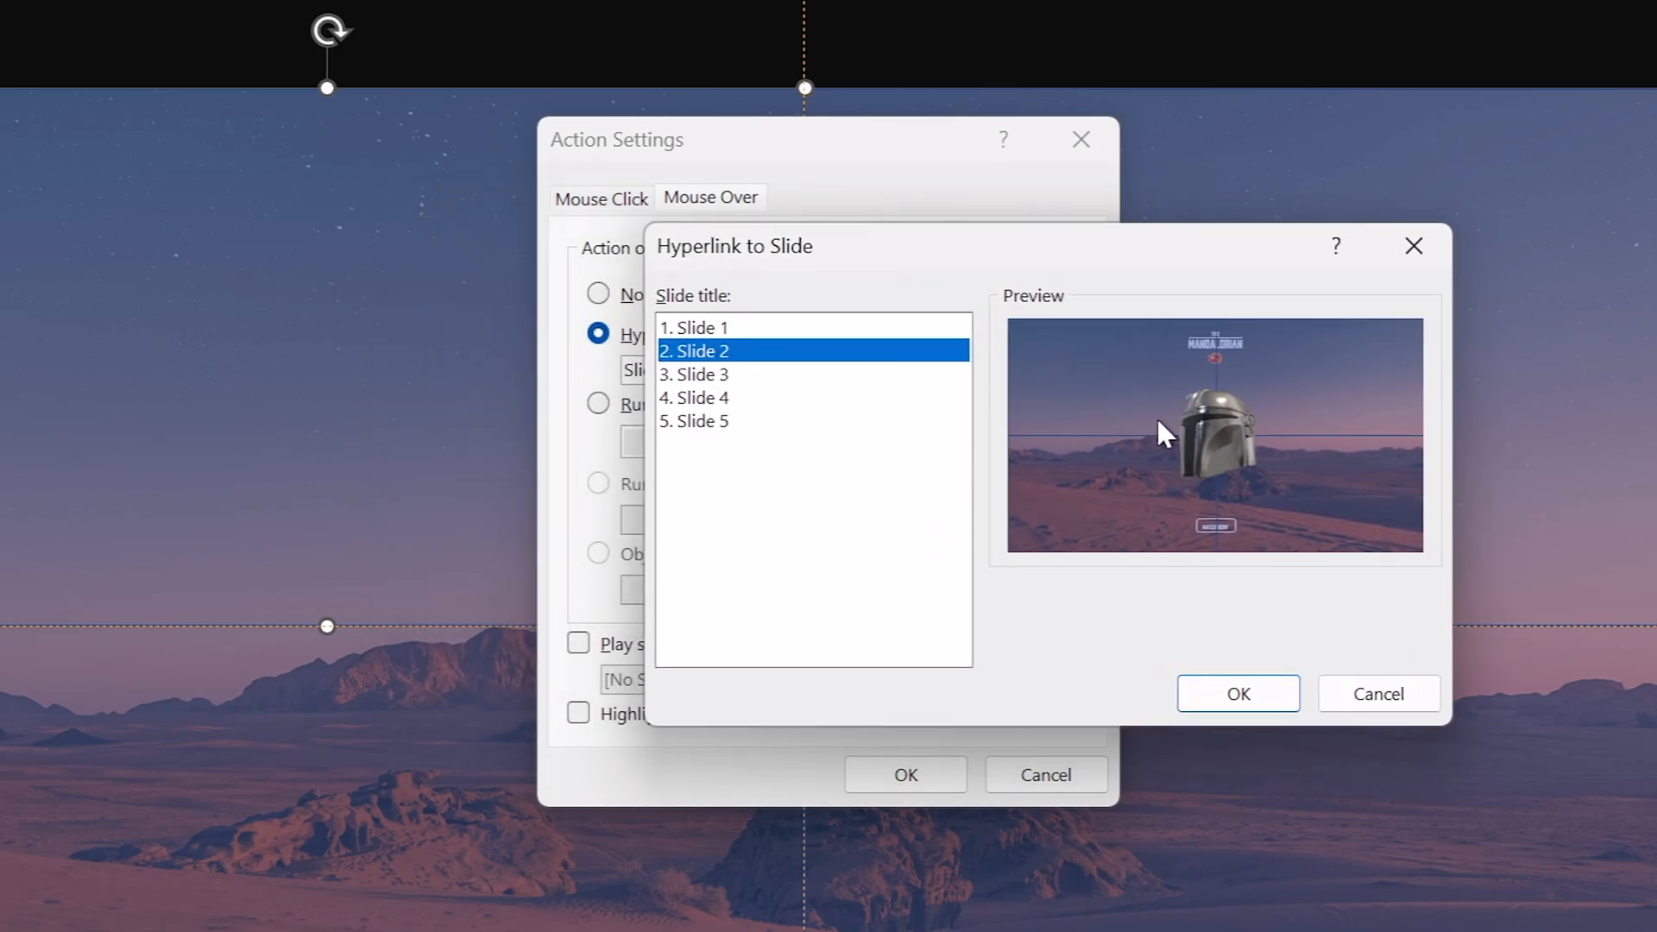
{"action": "mouse_move", "coordinate": [451, 366]}
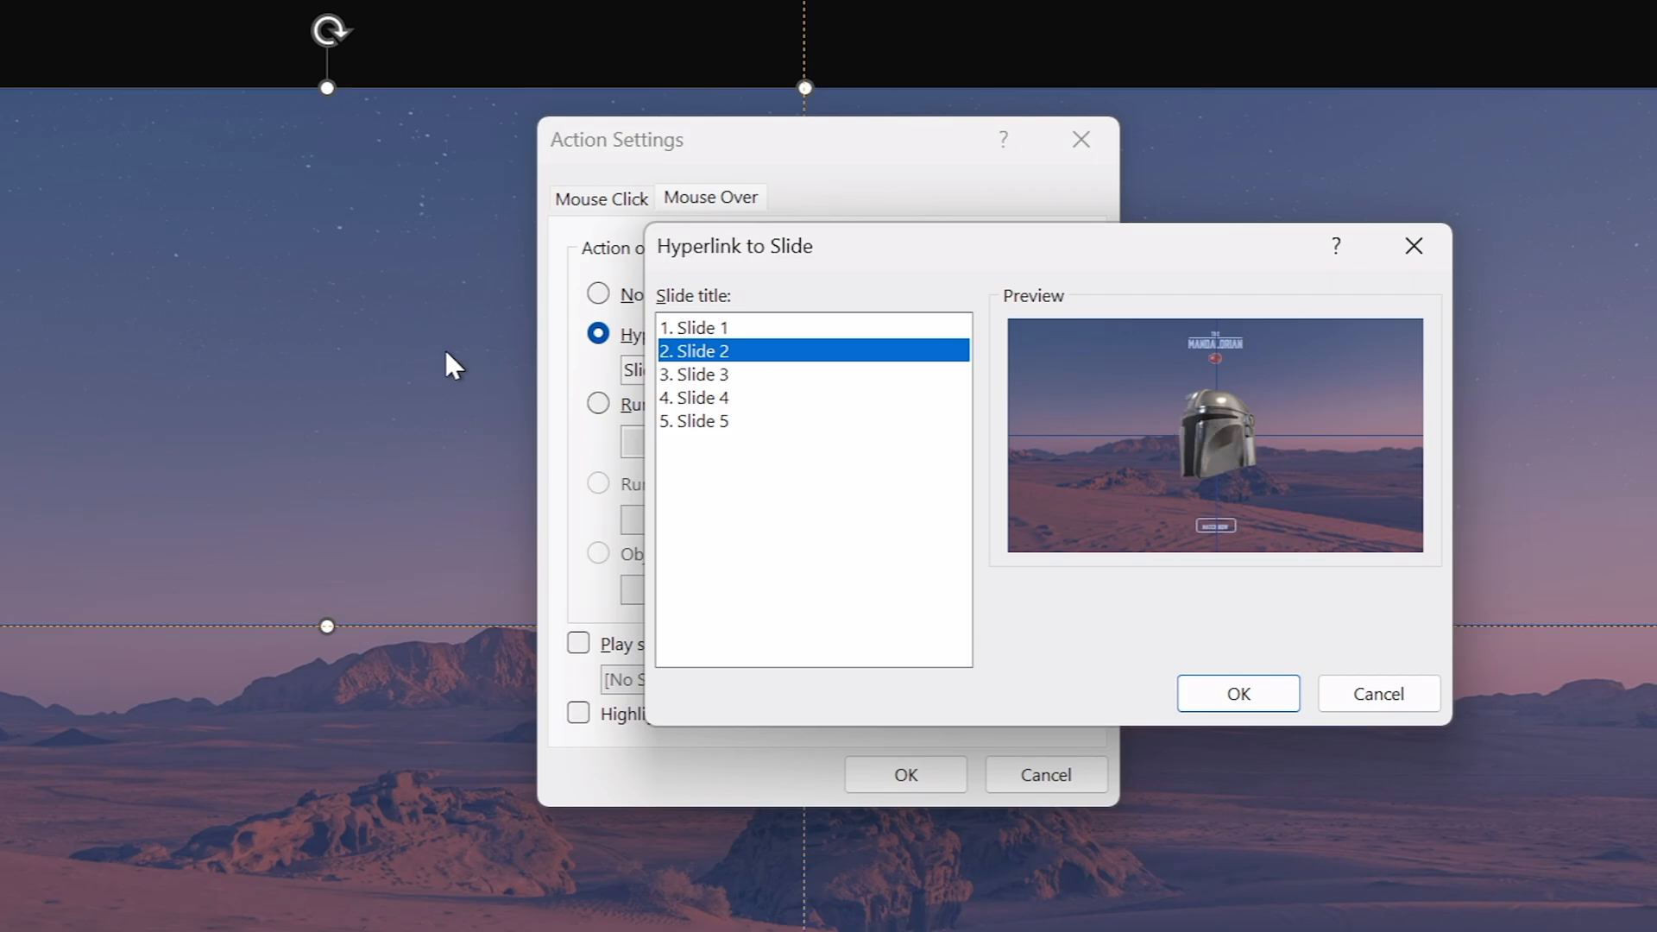
{"action": "mouse_move", "coordinate": [1252, 468]}
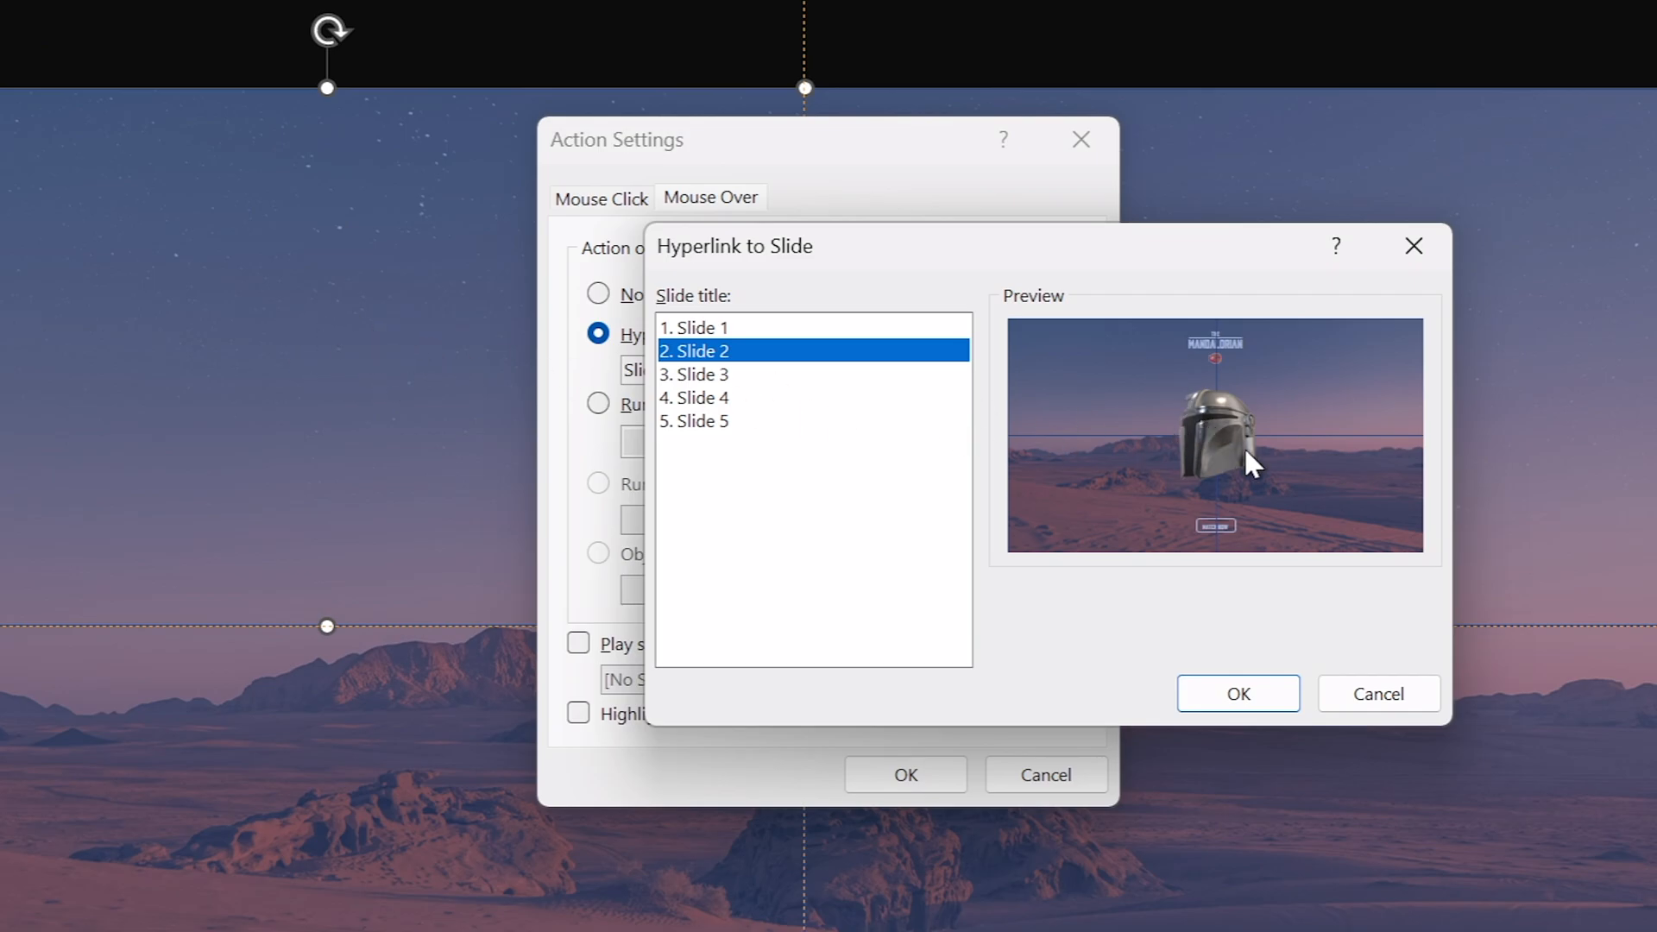
{"action": "left_click", "coordinate": [1237, 693]}
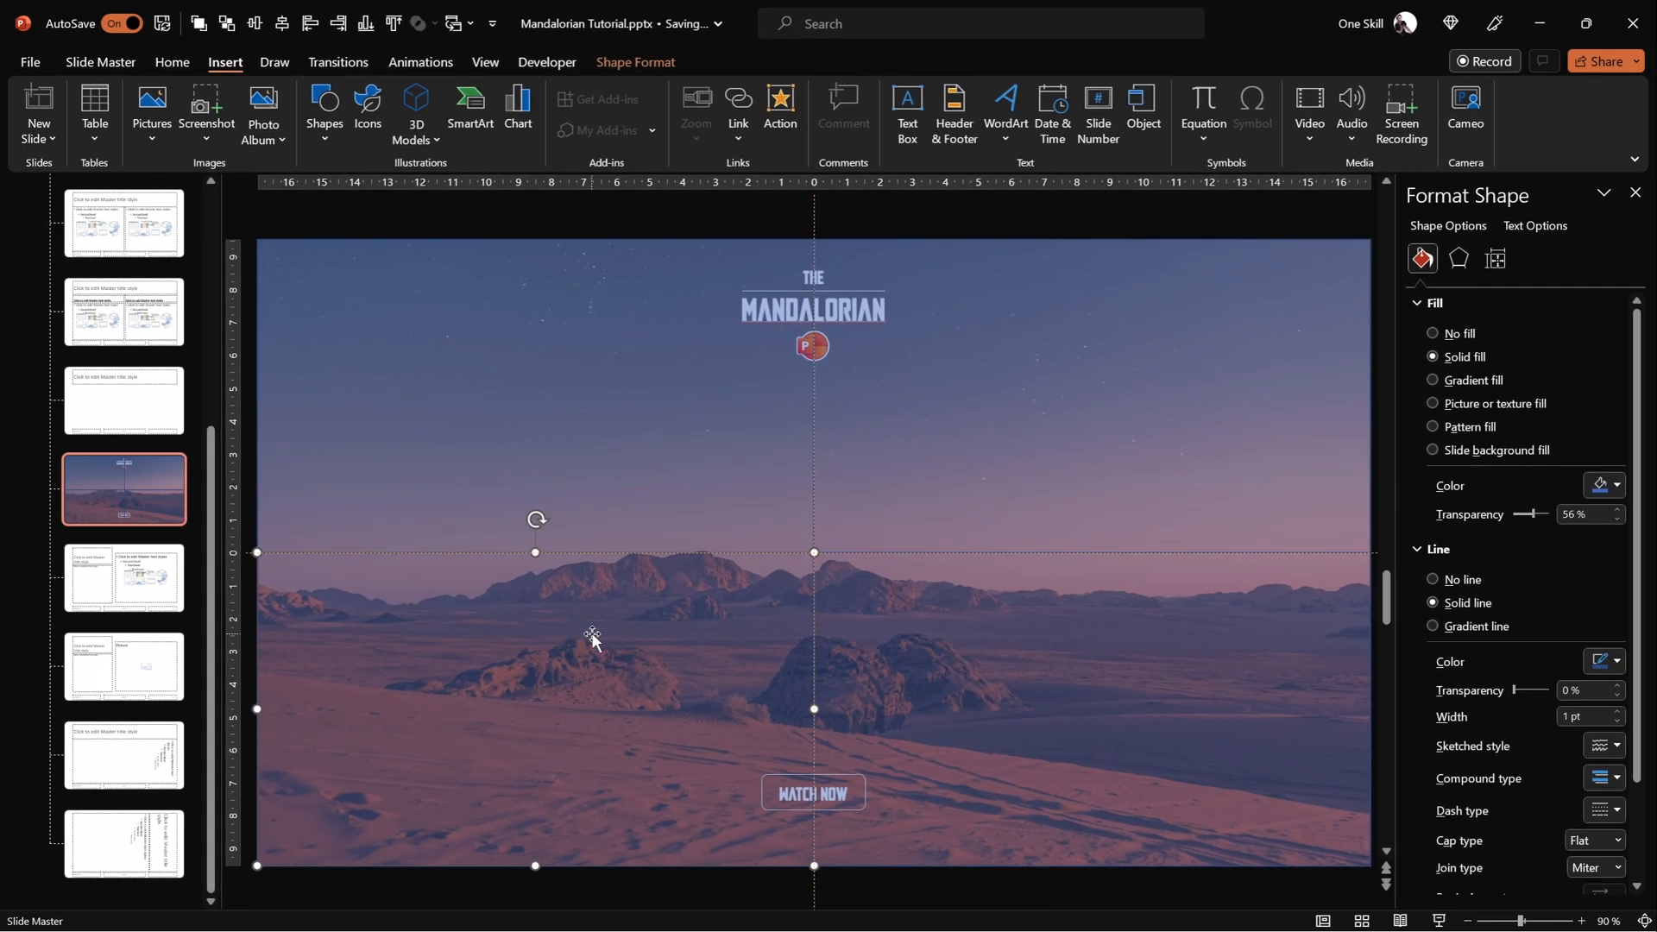
Give the bottom-left rectangle a mouse-over hyperlink to Slide 3.
{"action": "left_click", "coordinate": [780, 113]}
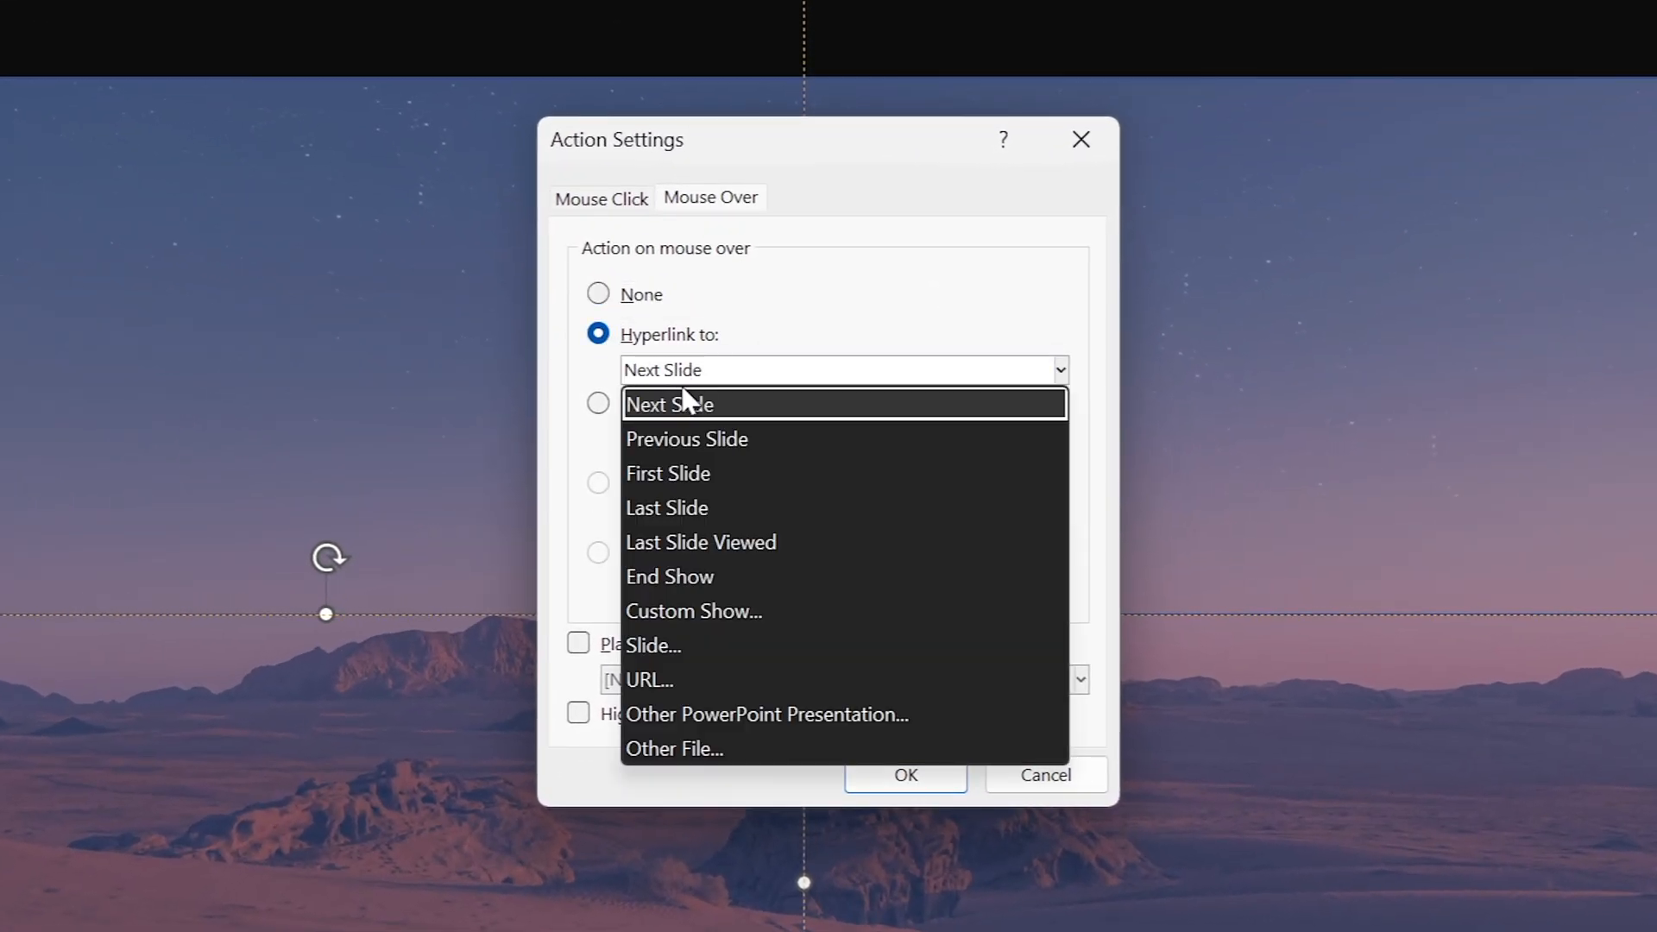
{"action": "left_click", "coordinate": [650, 644]}
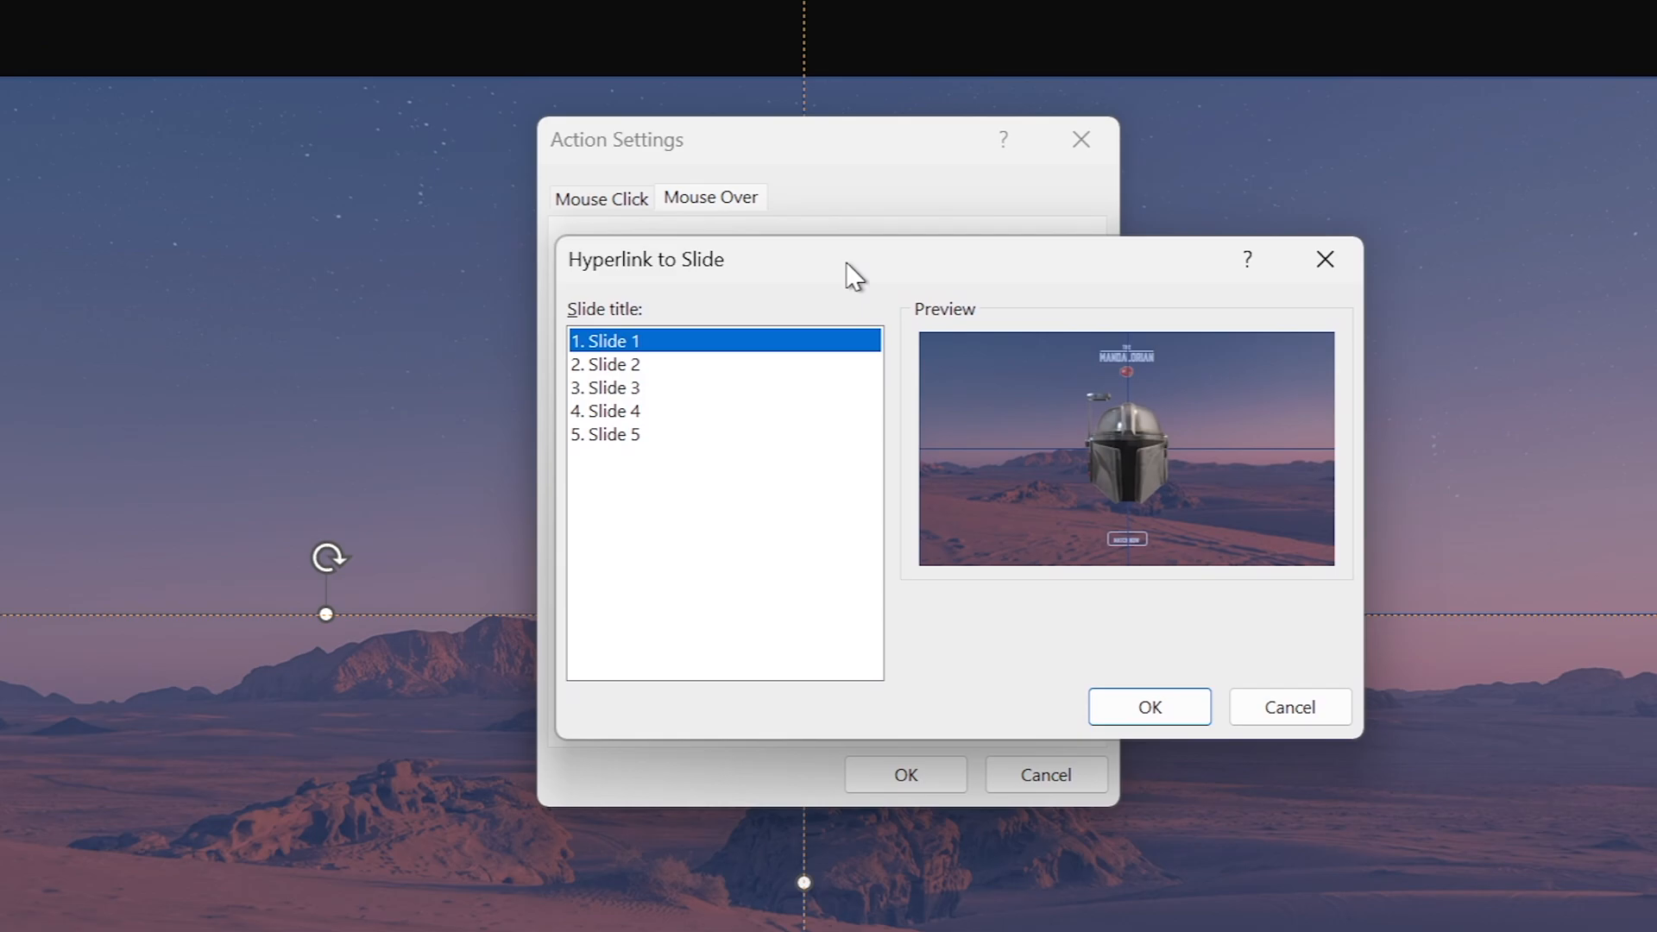
{"action": "left_click", "coordinate": [644, 390]}
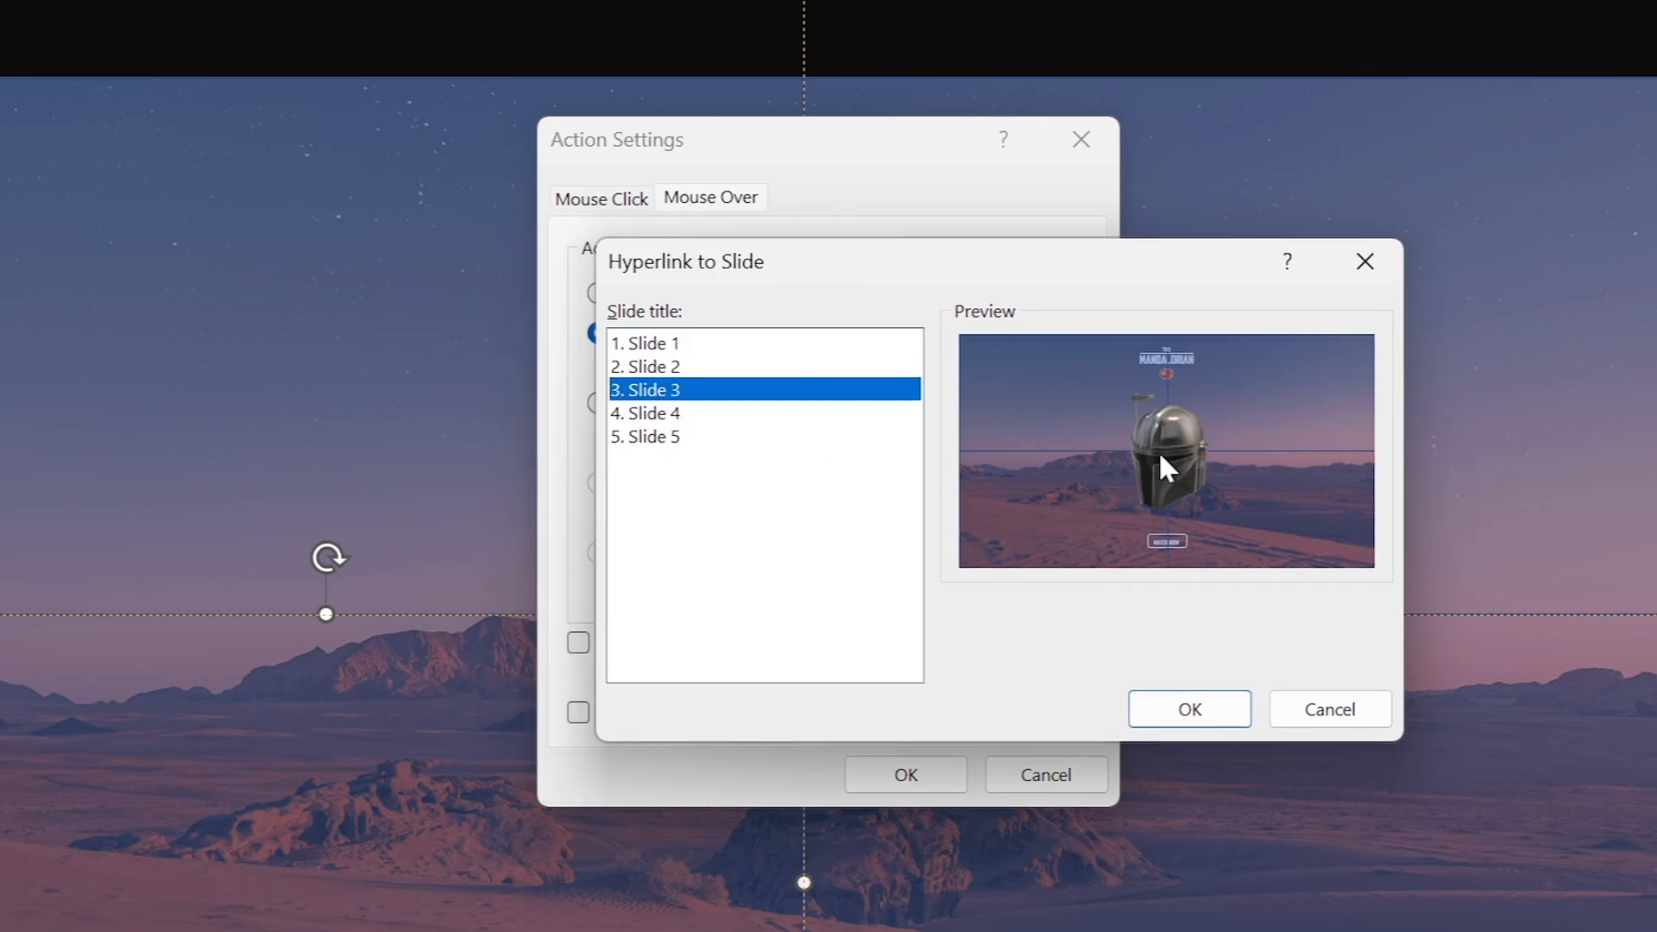
{"action": "left_click", "coordinate": [1187, 709]}
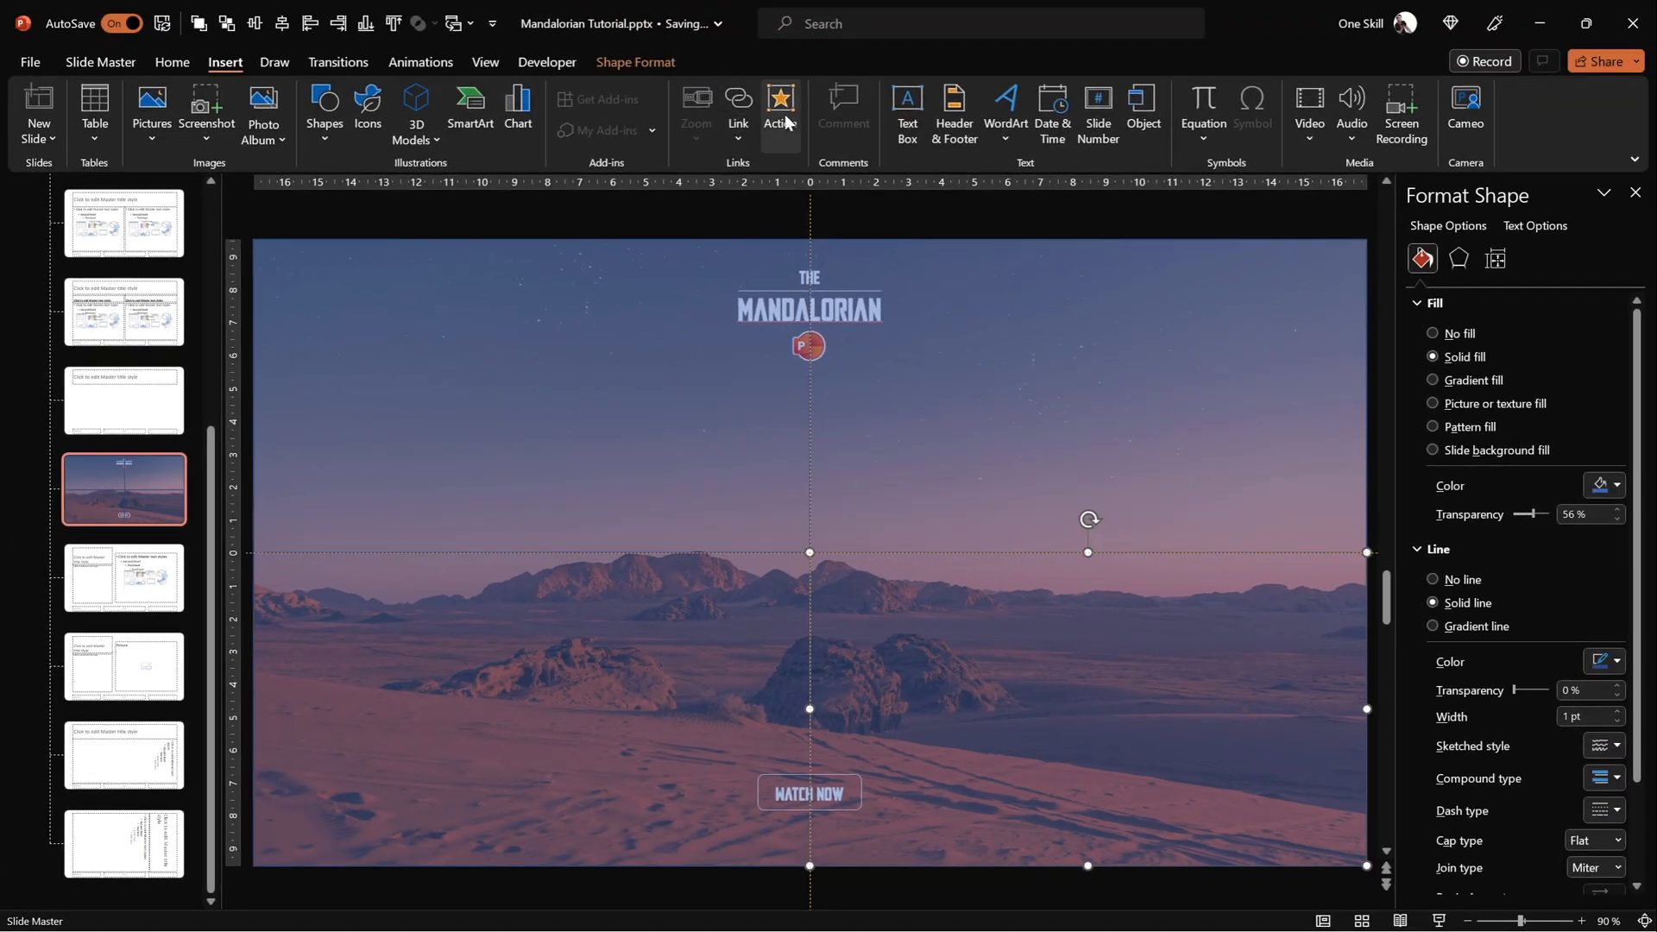
Give the bottom-right rectangle a mouse-over hyperlink to Slide 4.
{"action": "left_click", "coordinate": [780, 108]}
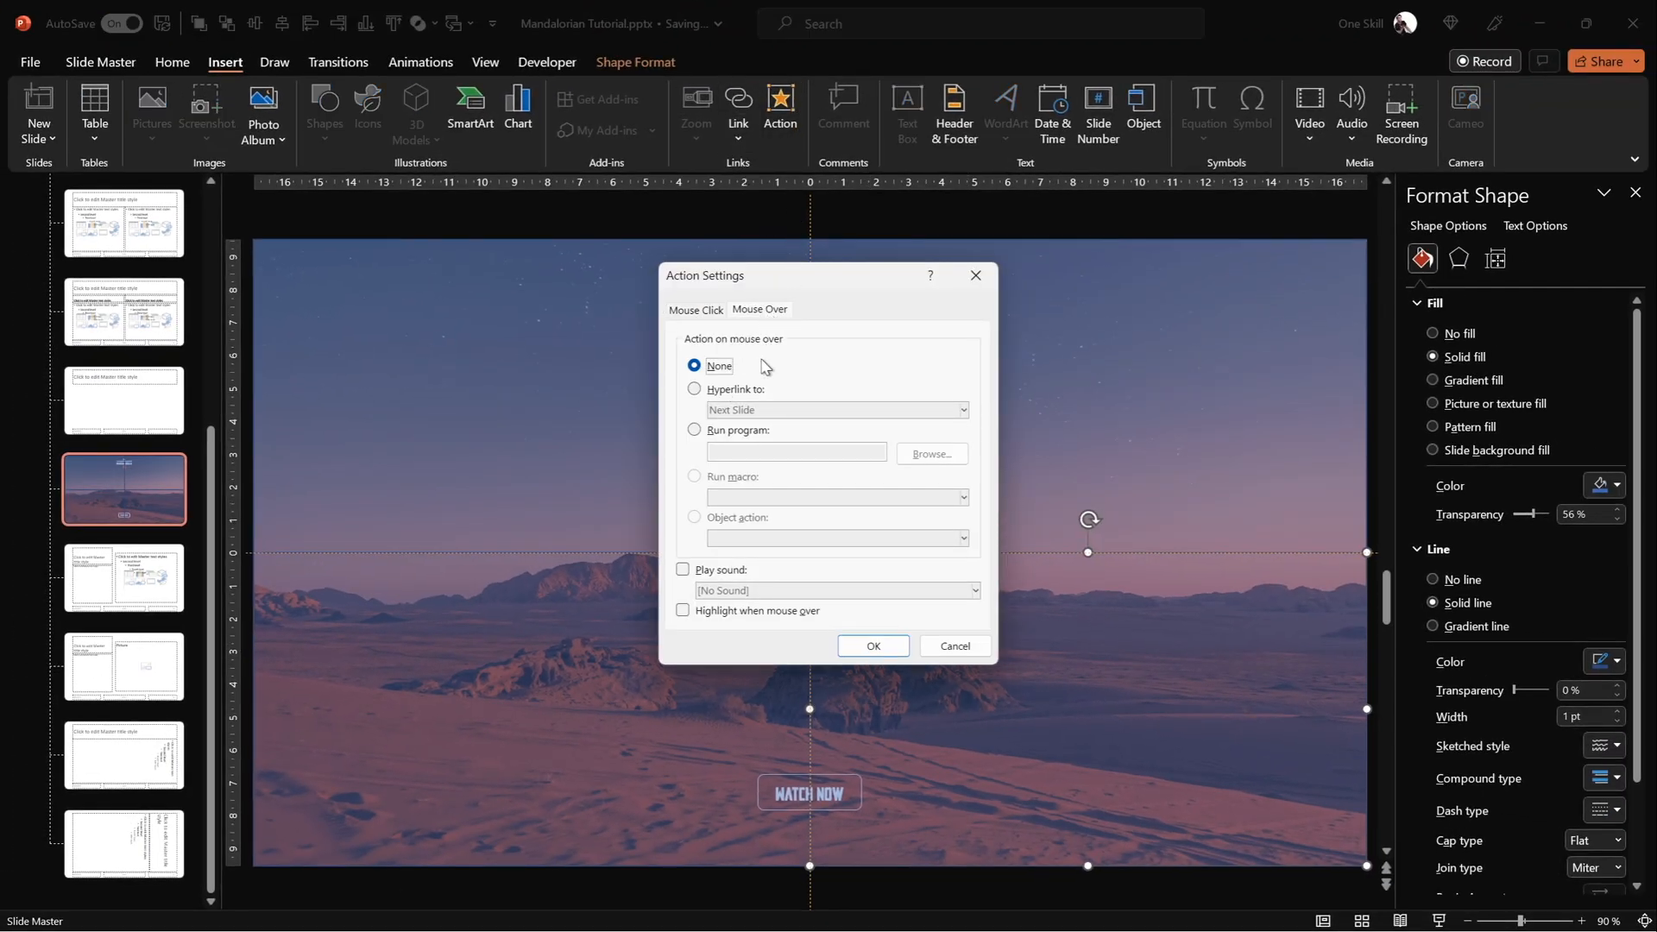
{"action": "left_click", "coordinate": [834, 410]}
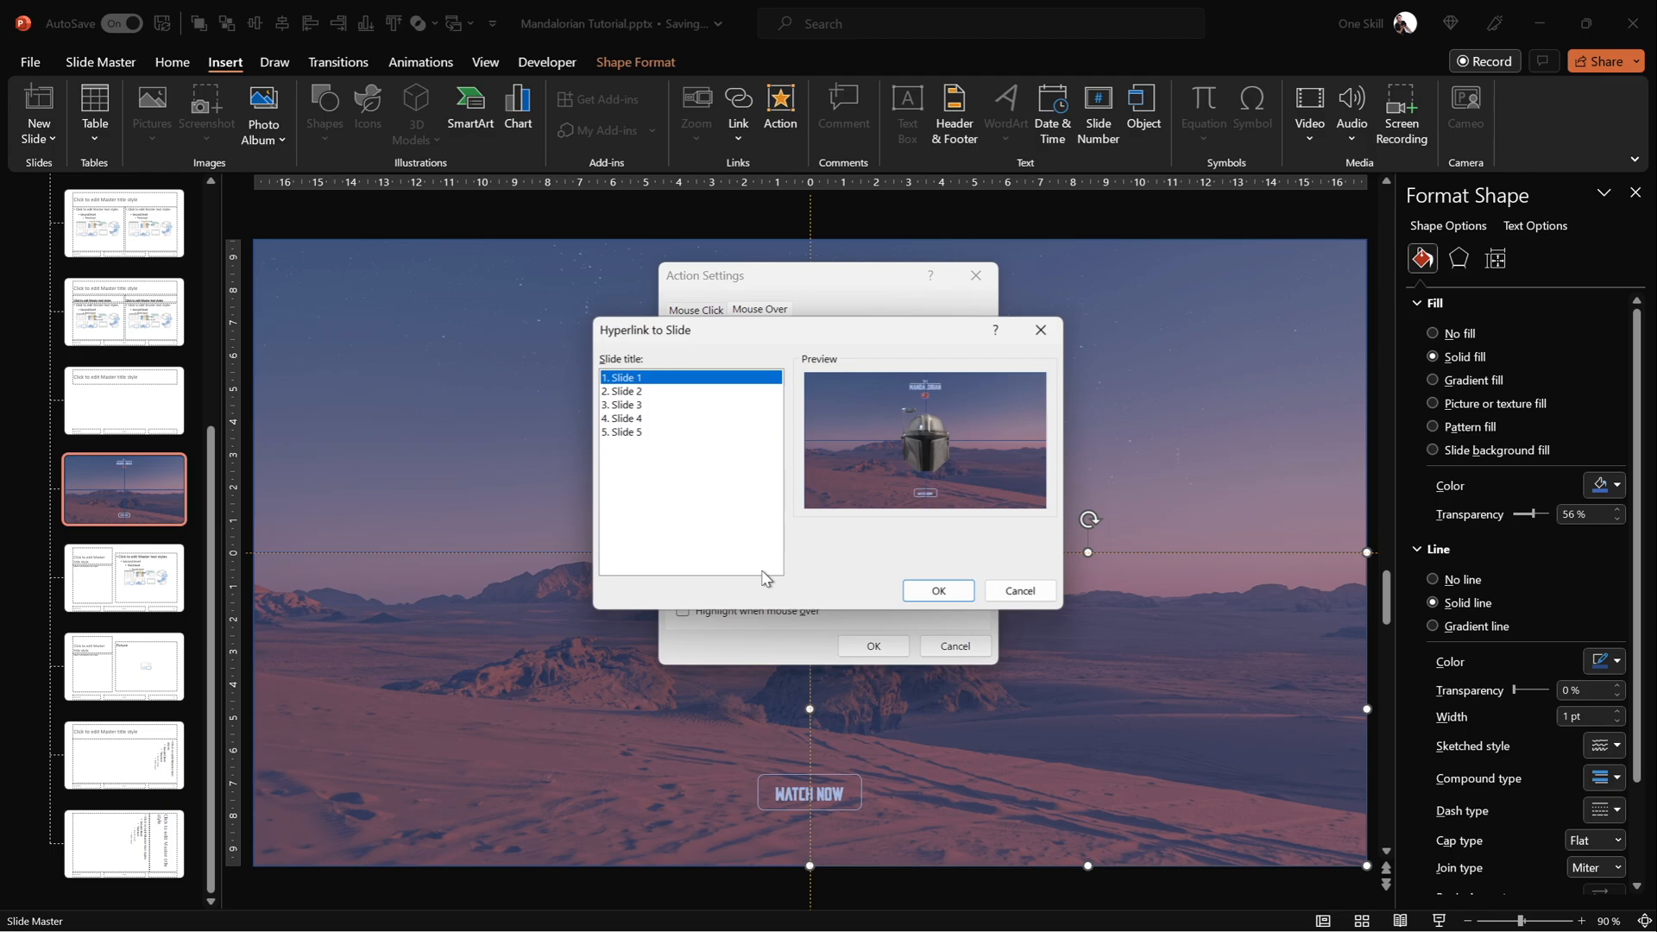
{"action": "left_click", "coordinate": [623, 418]}
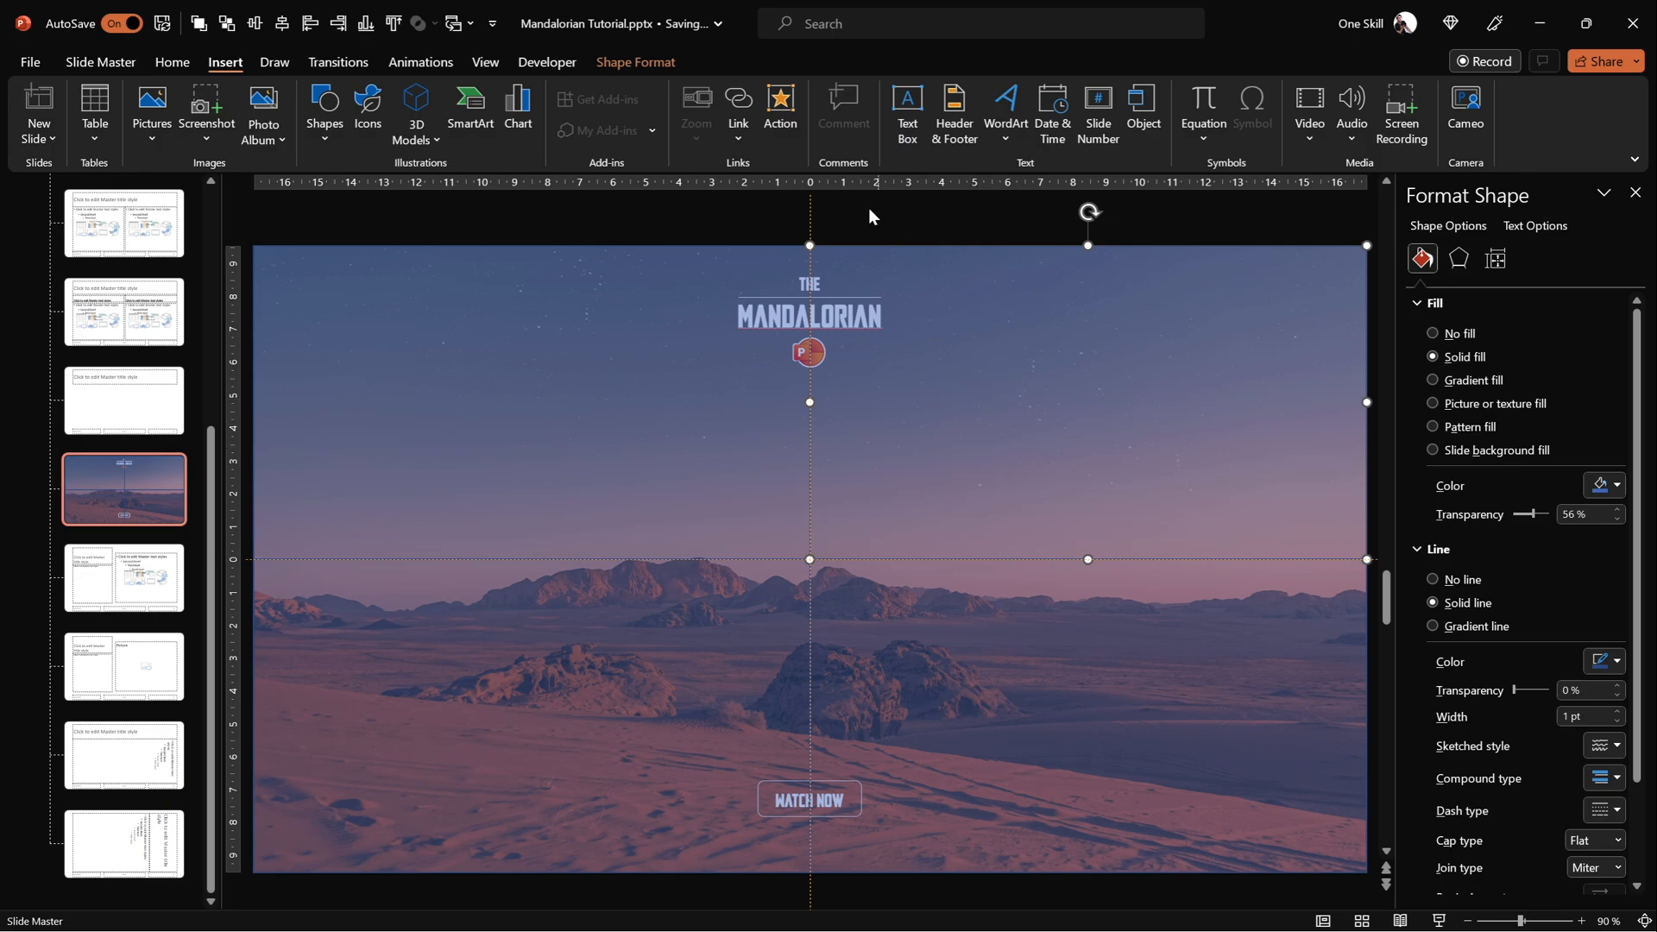
Give the top-right rectangle a mouse-over hyperlink to Slide 5.
{"action": "left_click", "coordinate": [780, 111]}
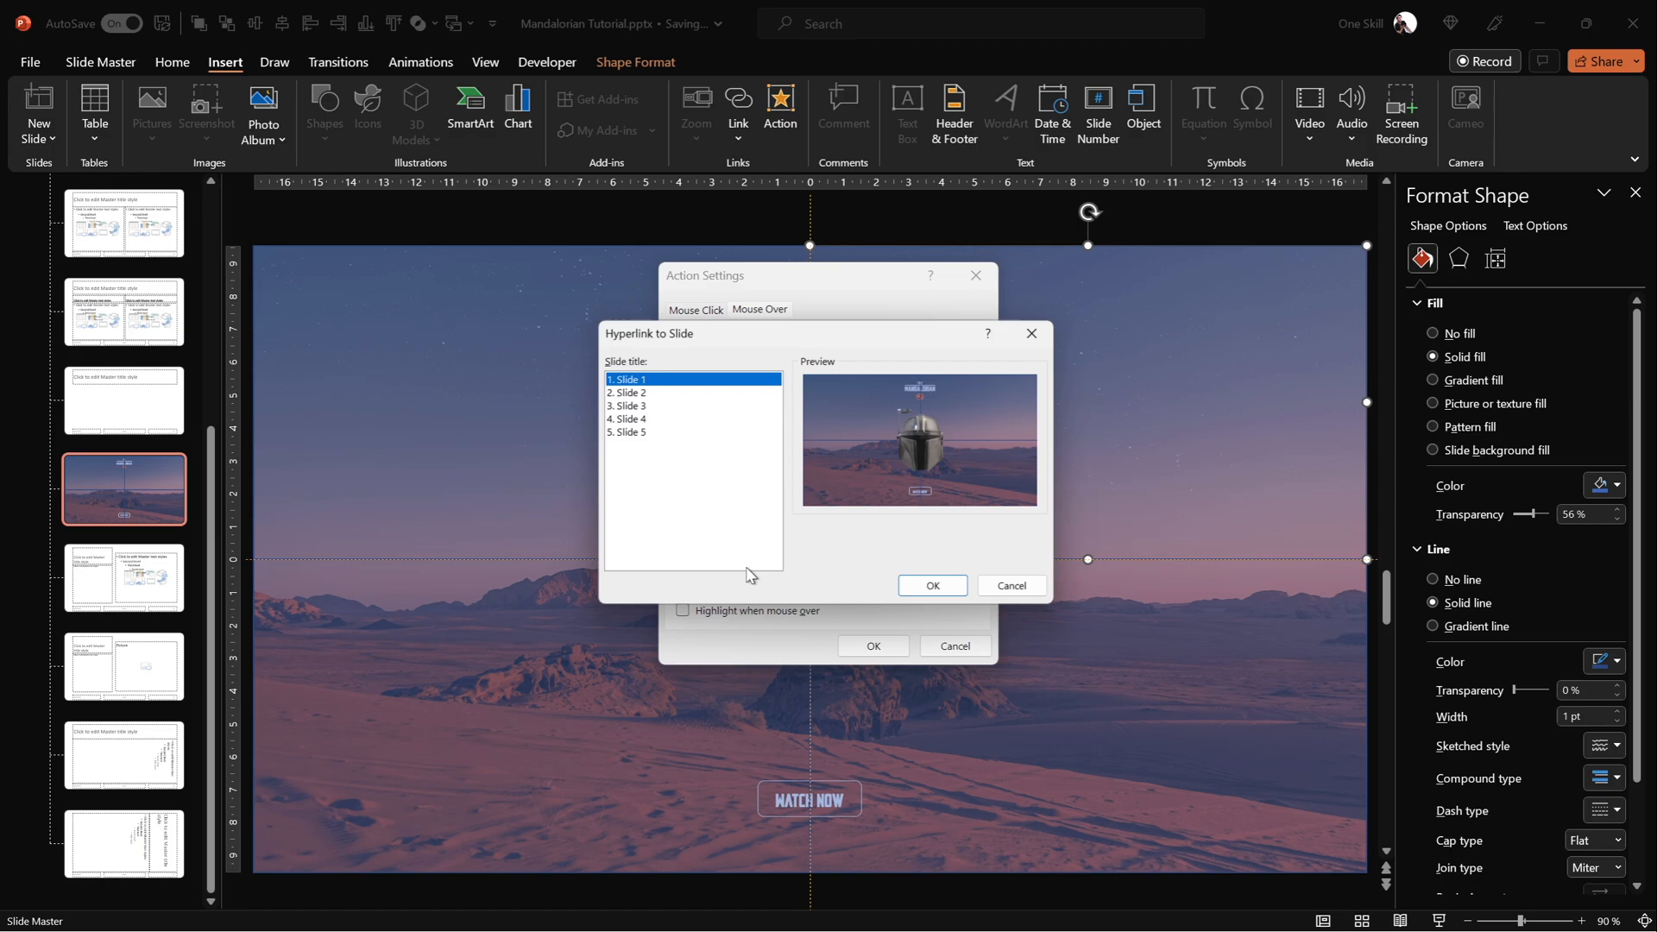
{"action": "left_click", "coordinate": [626, 432]}
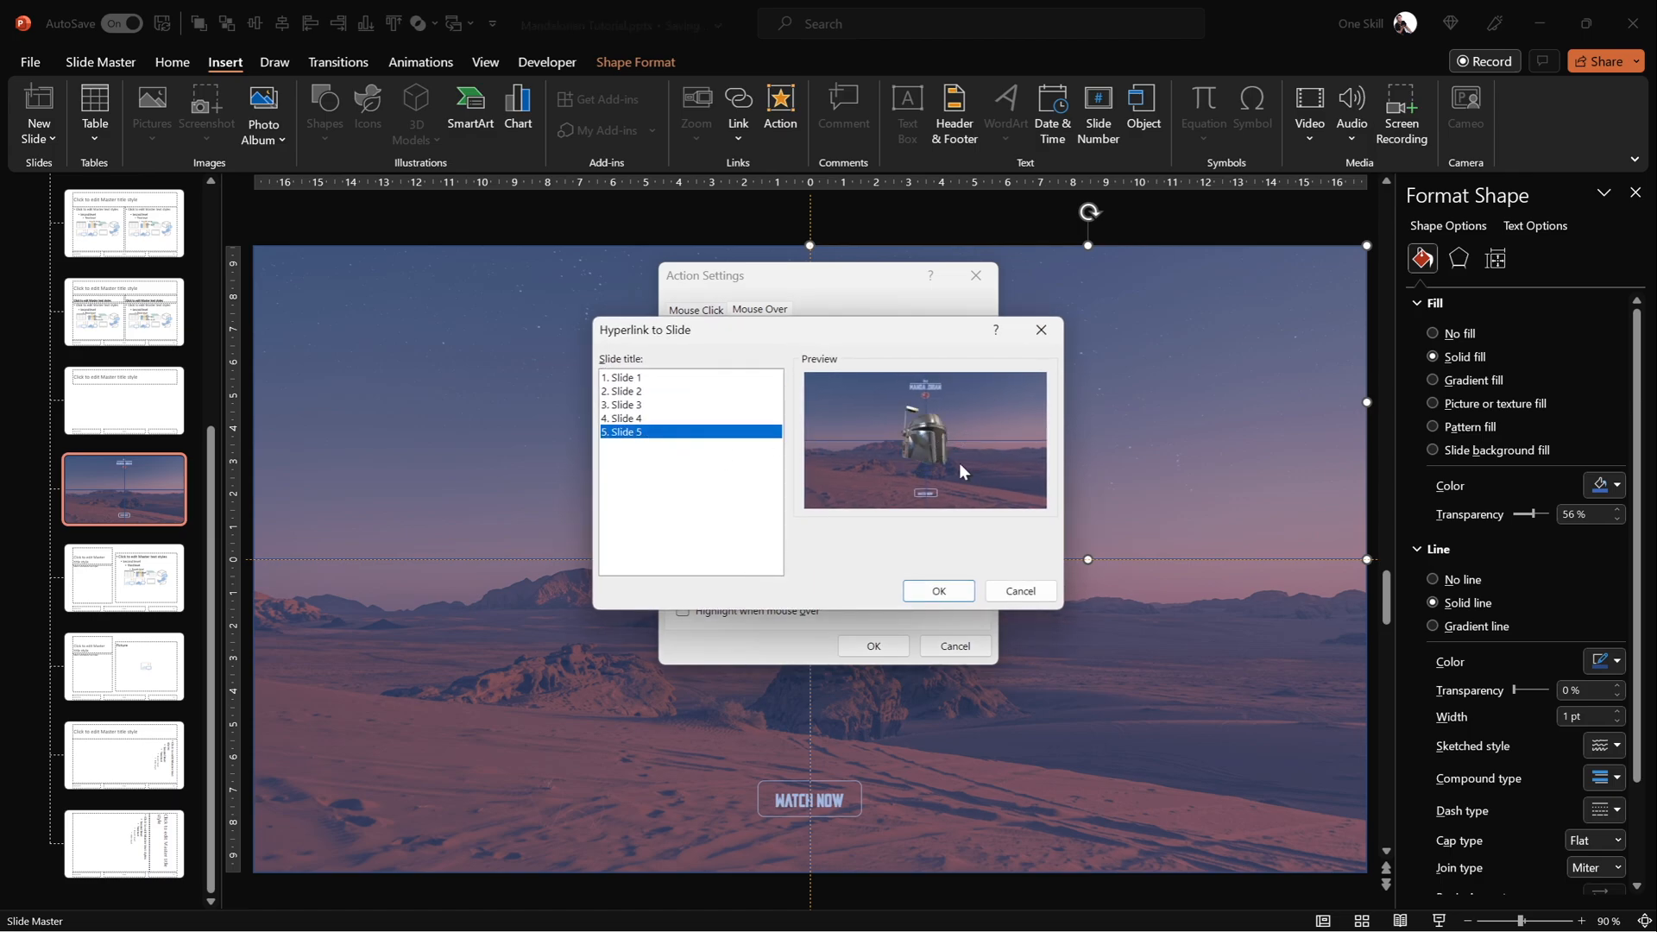
{"action": "left_click", "coordinate": [936, 590]}
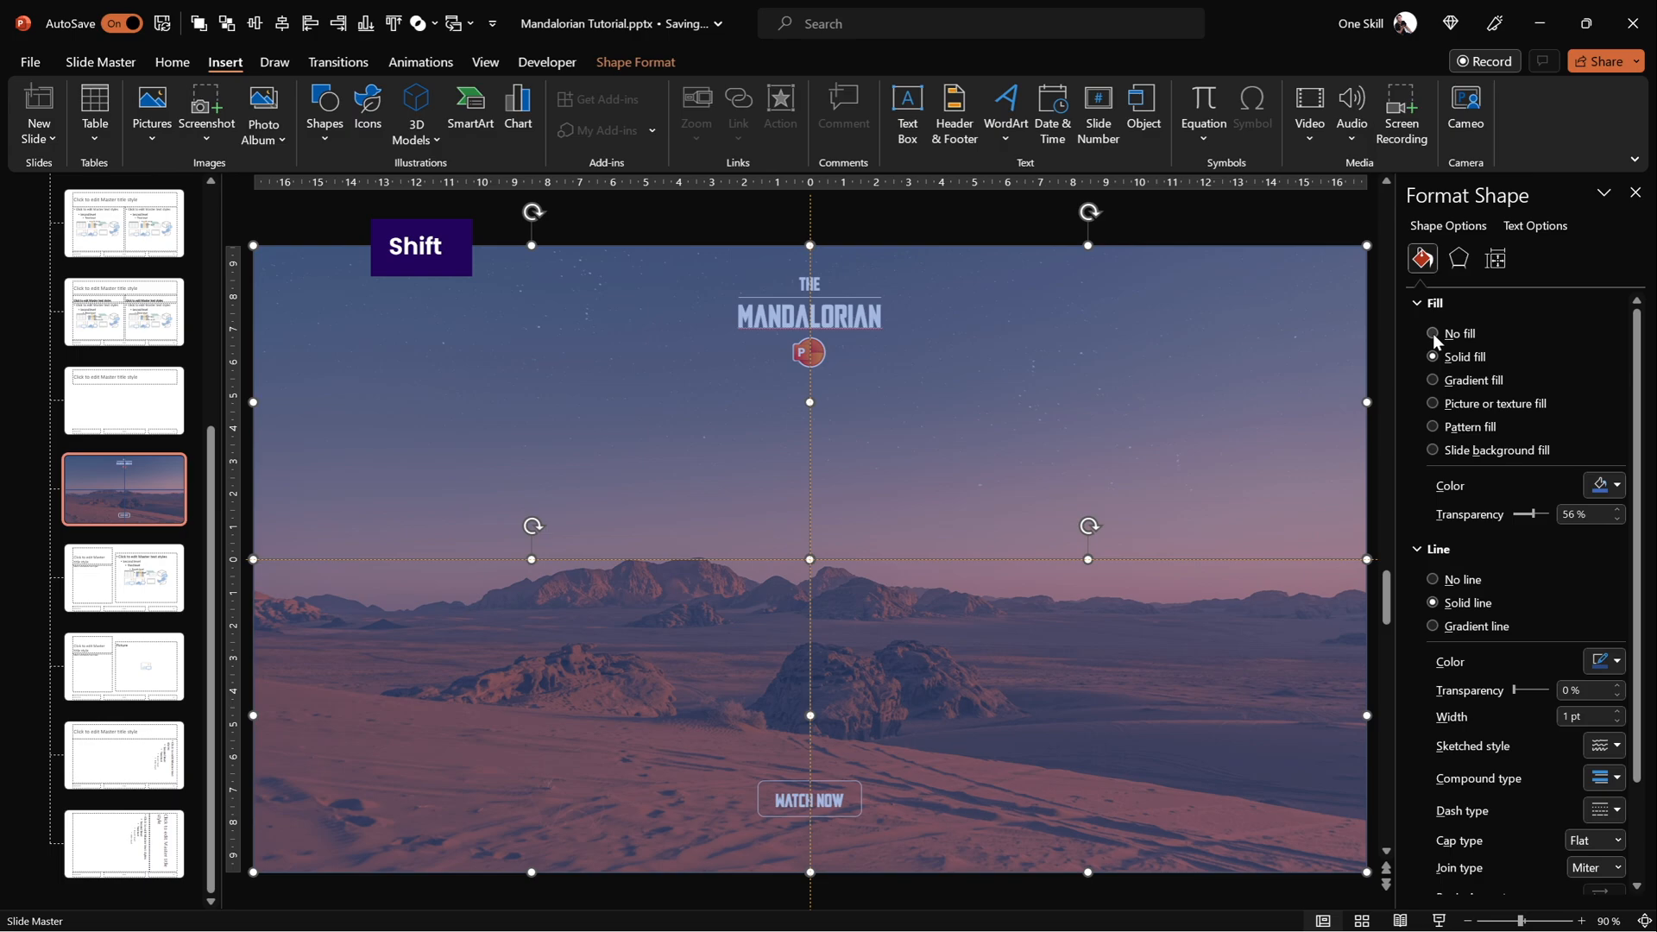
Set all four quadrant rectangles to no fill and close Master View.
{"action": "left_click", "coordinate": [1432, 333]}
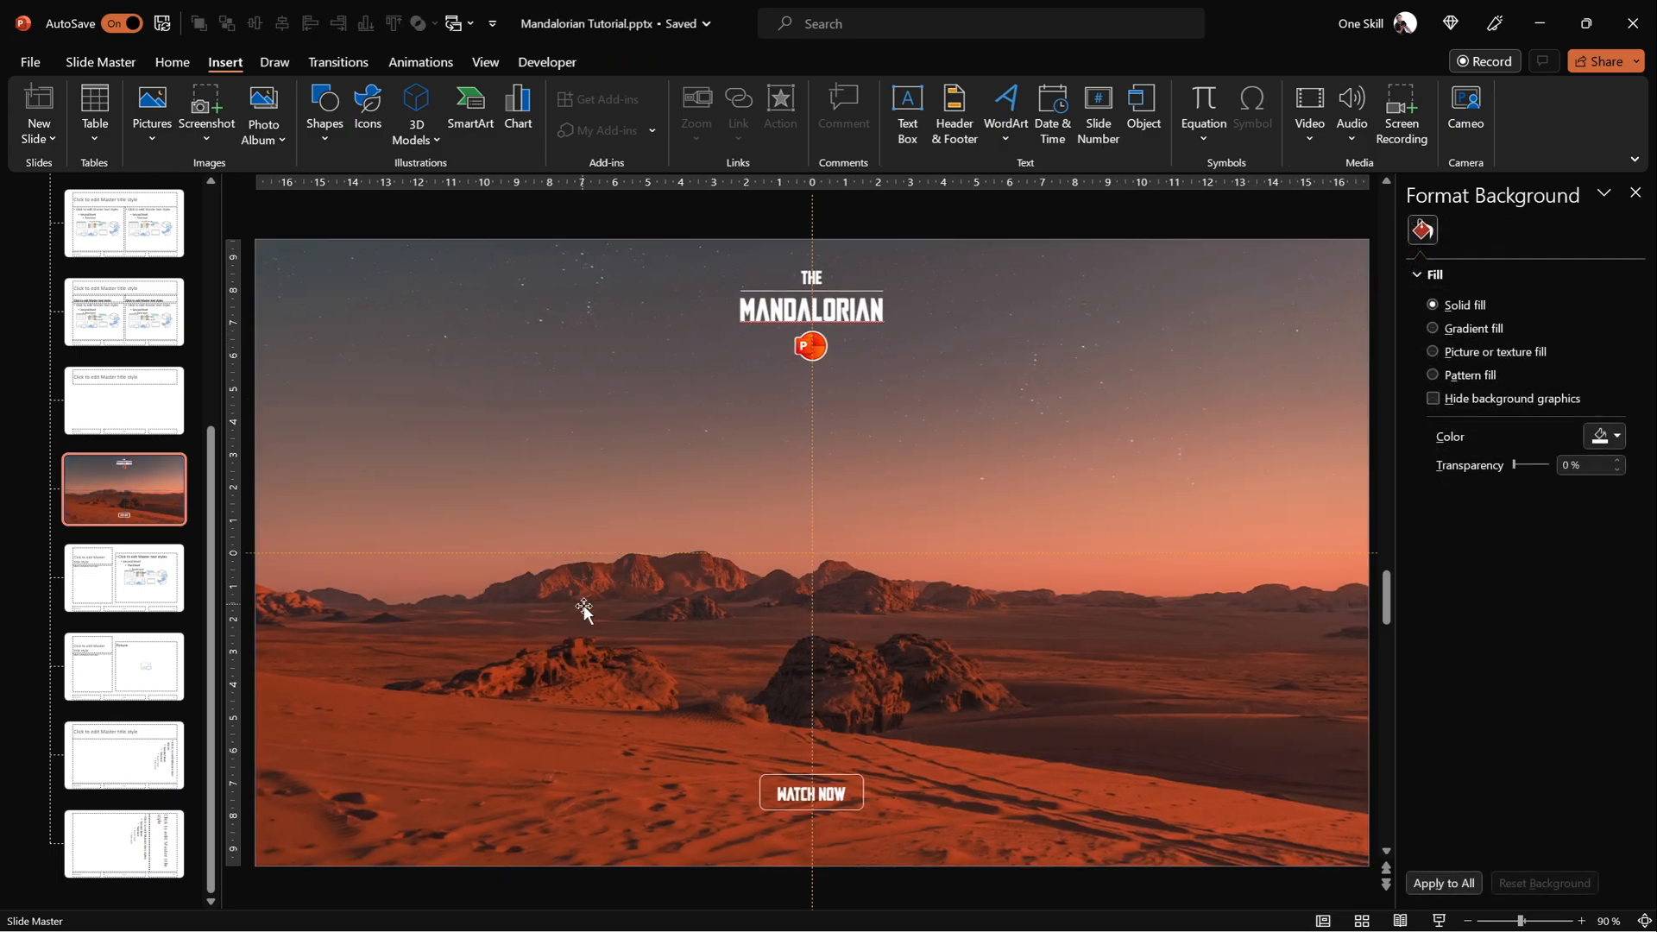
{"action": "mouse_move", "coordinate": [1012, 434]}
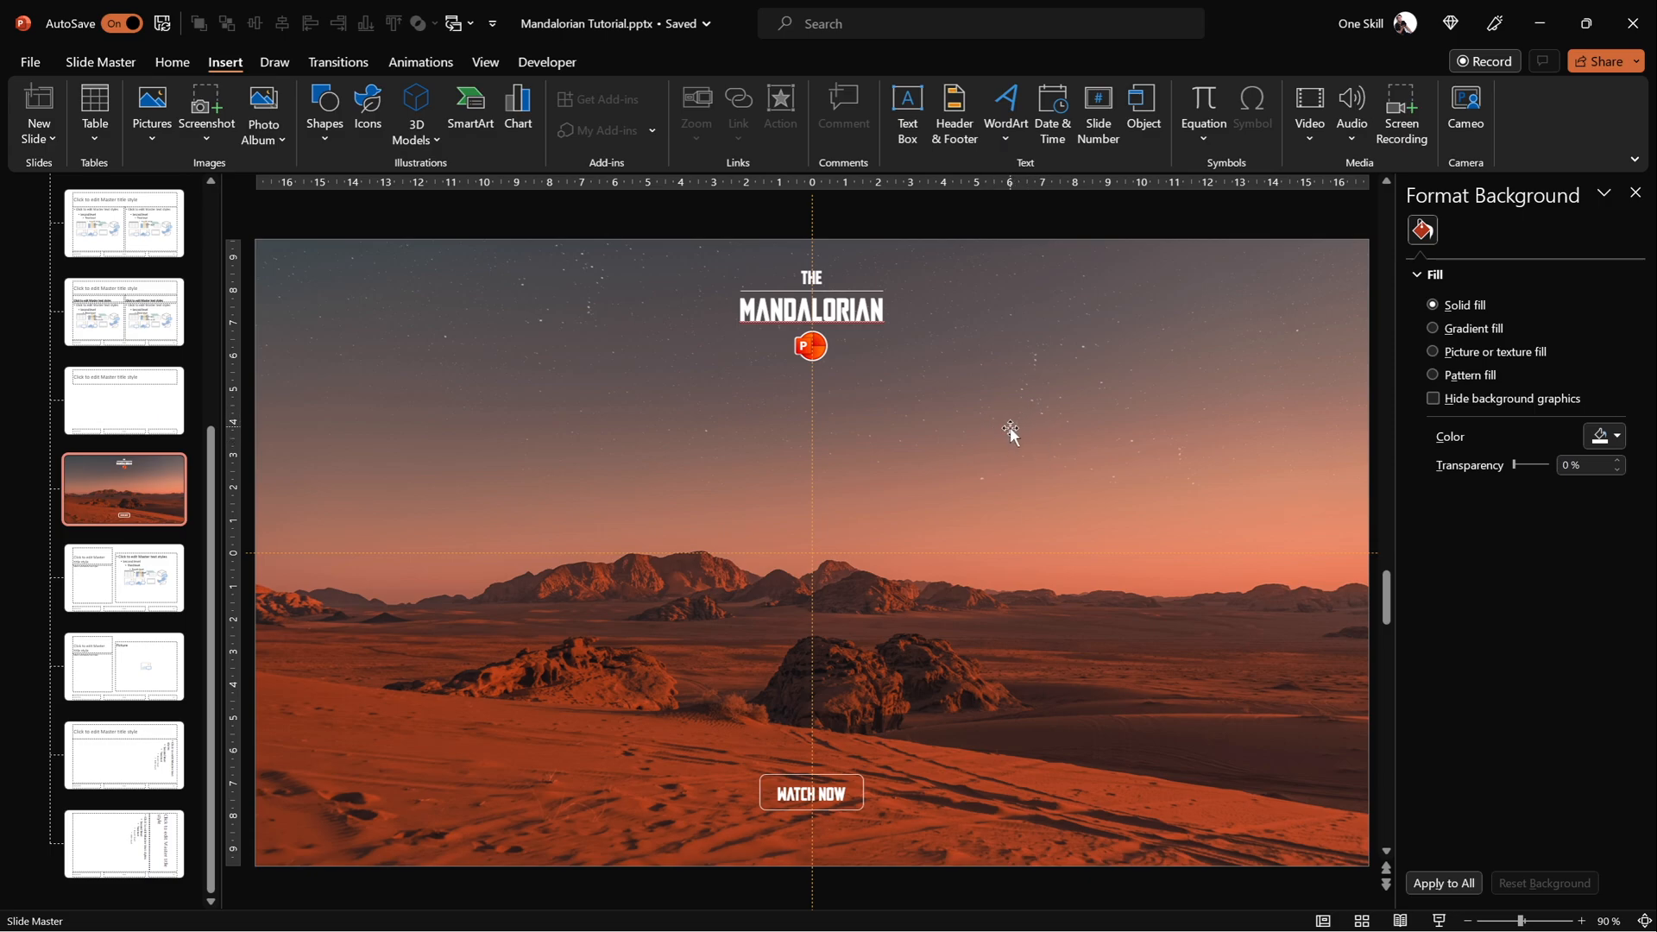
{"action": "left_click", "coordinate": [100, 61]}
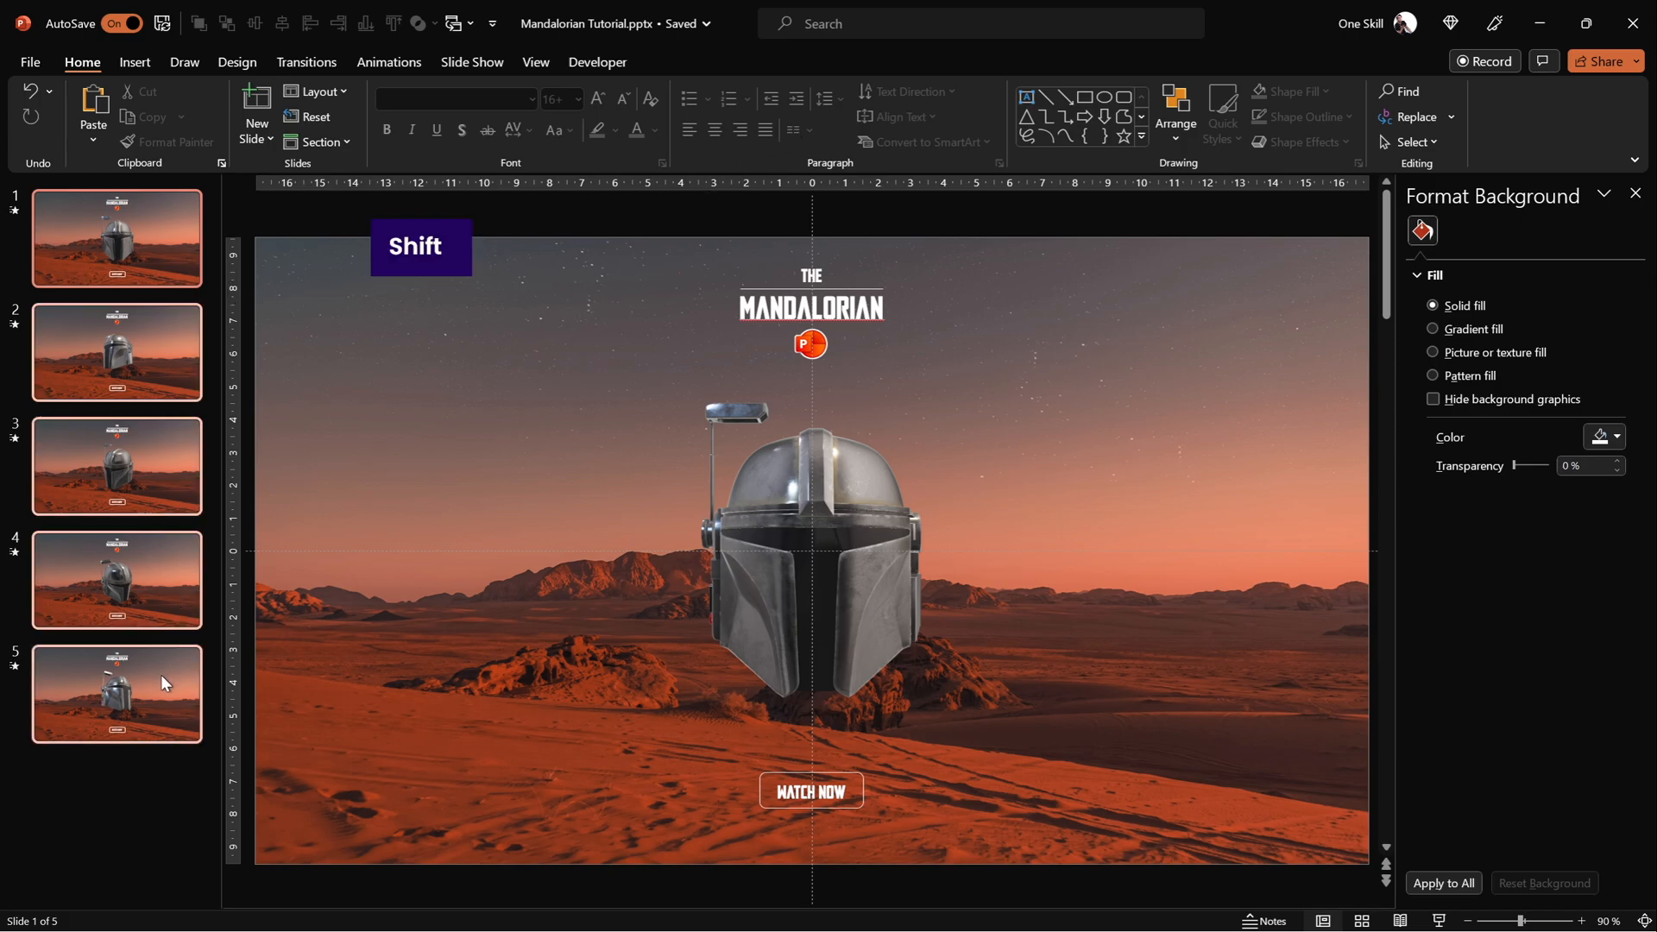
{"action": "left_click", "coordinate": [316, 92]}
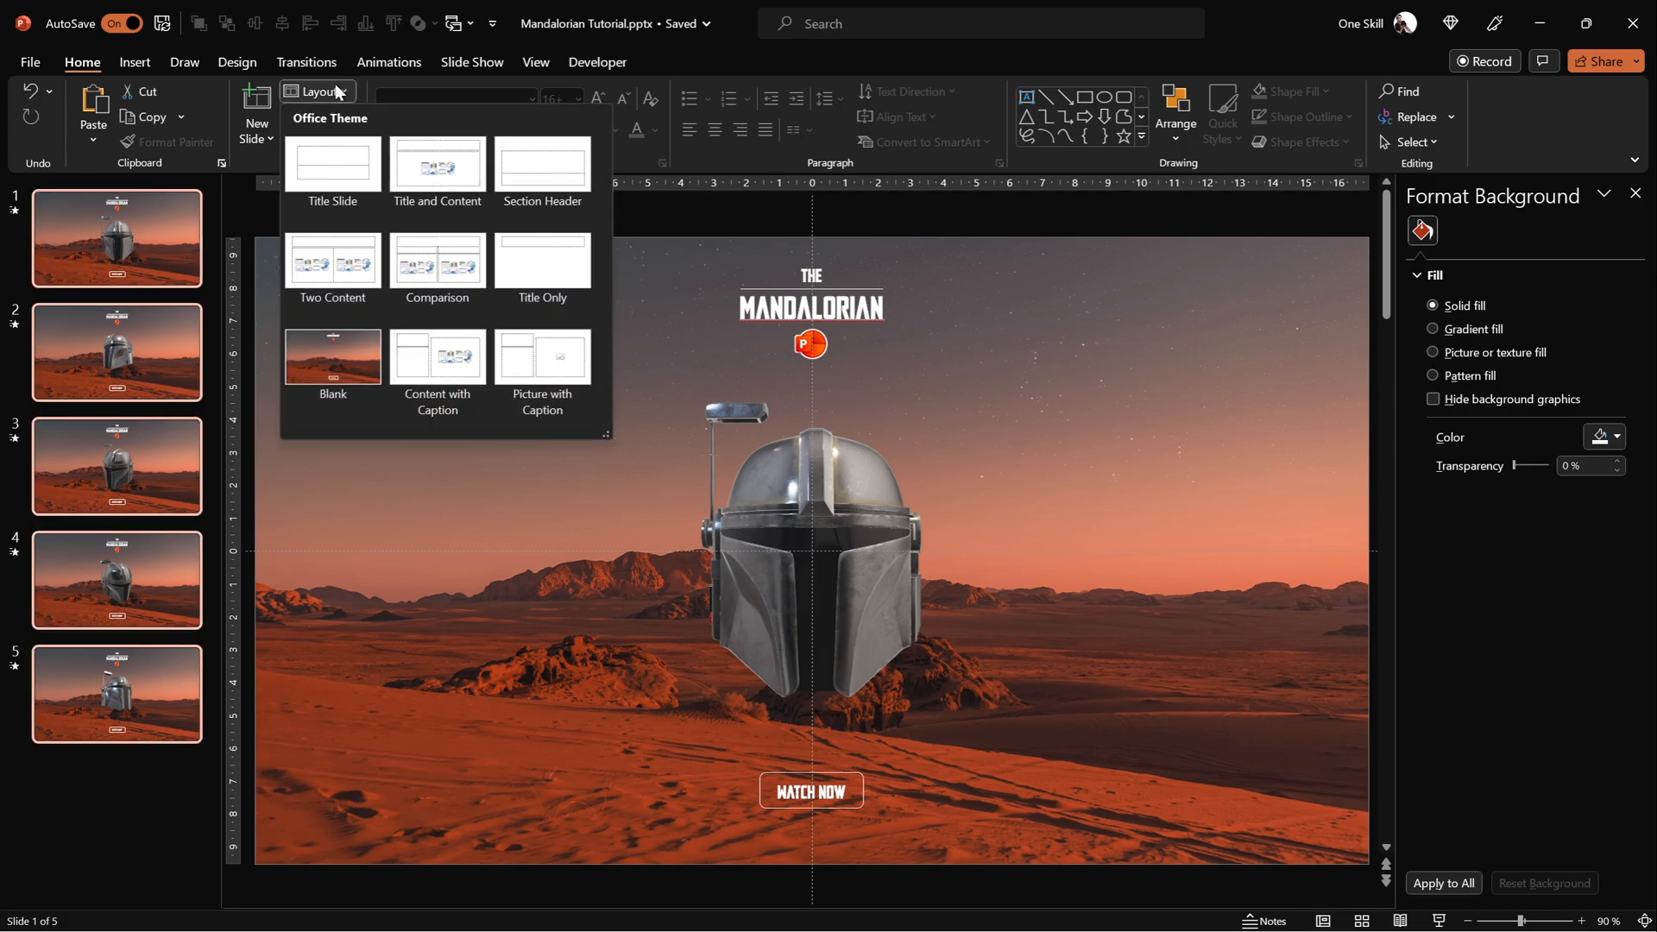
{"action": "mouse_move", "coordinate": [333, 356]}
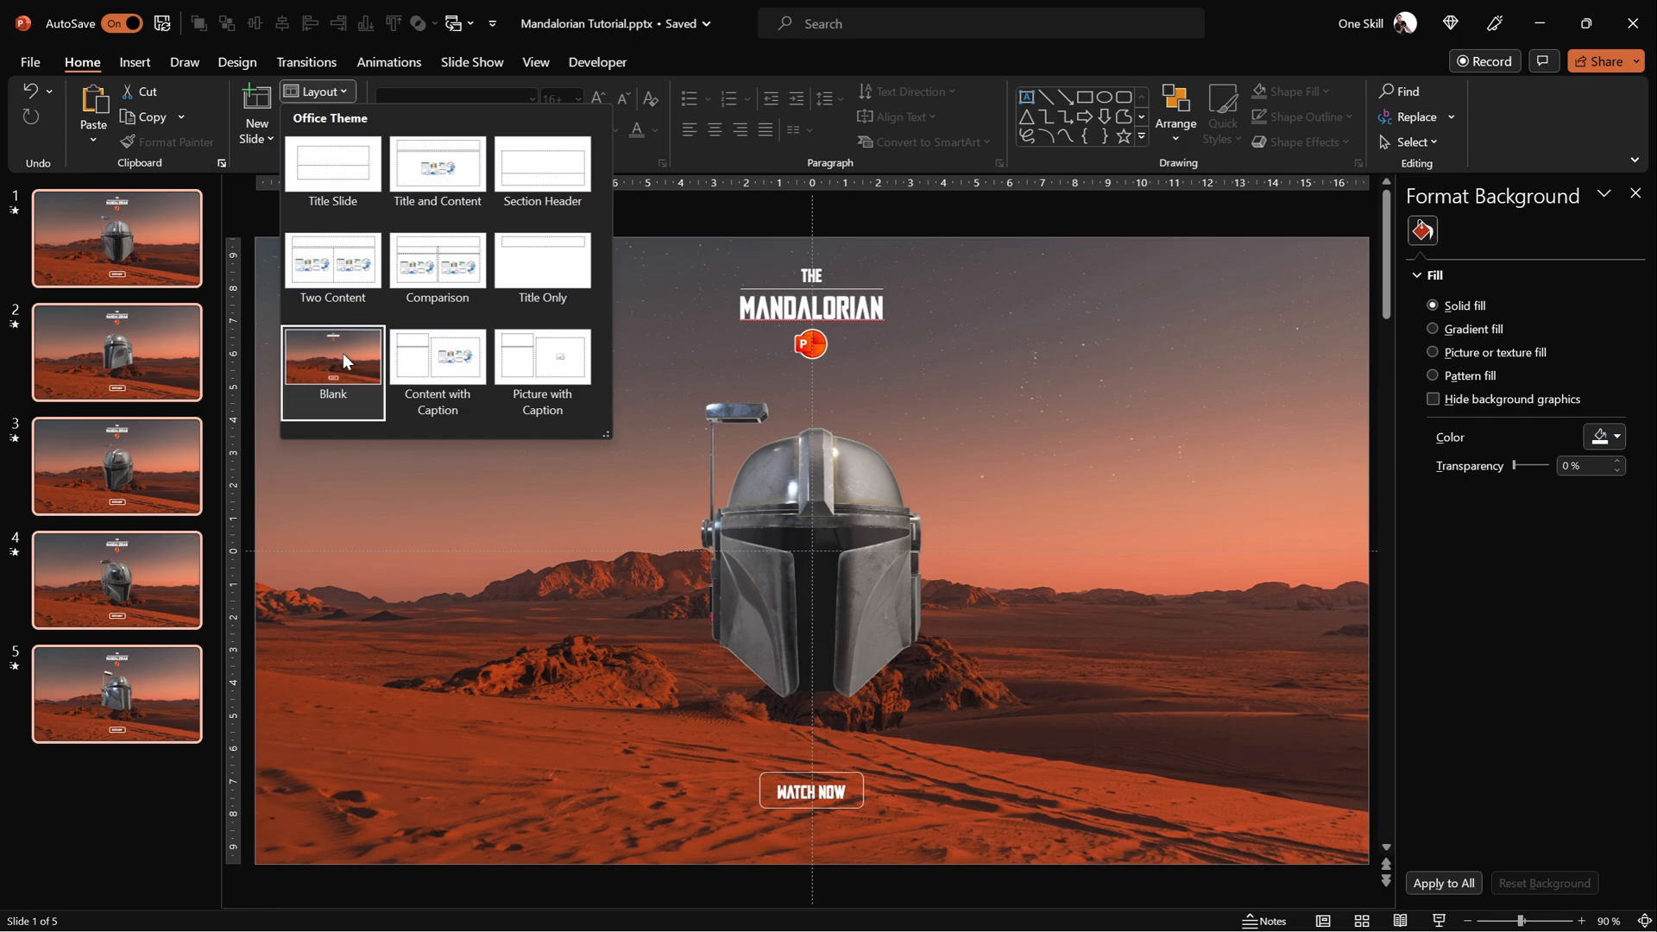
{"action": "mouse_move", "coordinate": [304, 344]}
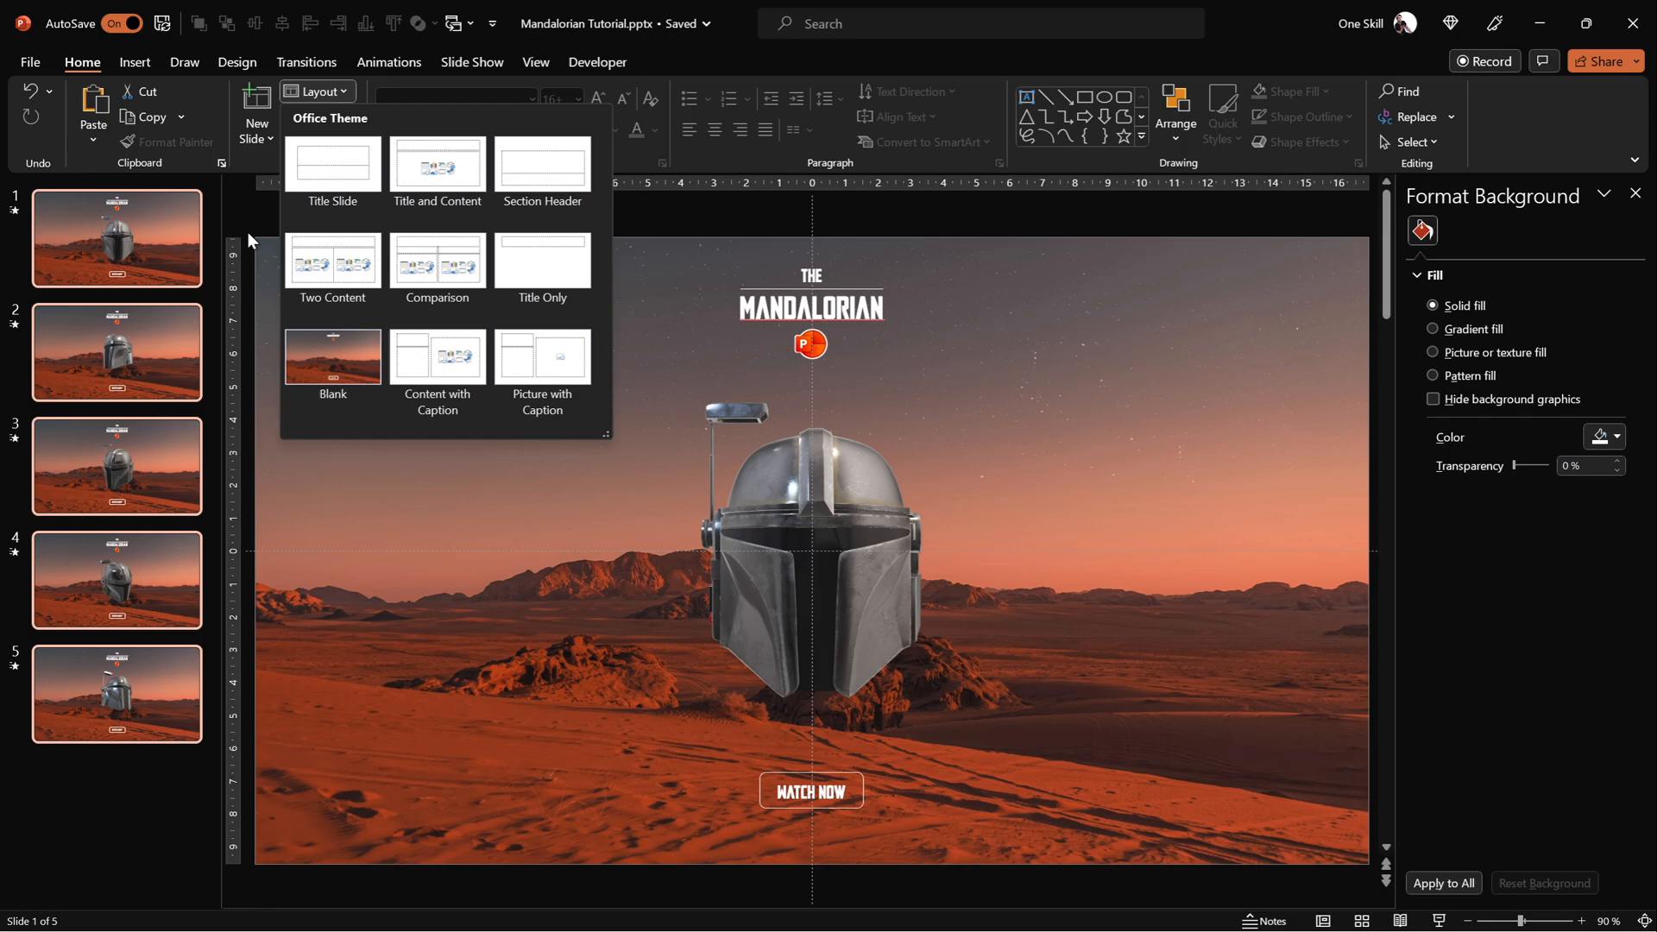
{"action": "left_click", "coordinate": [117, 579]}
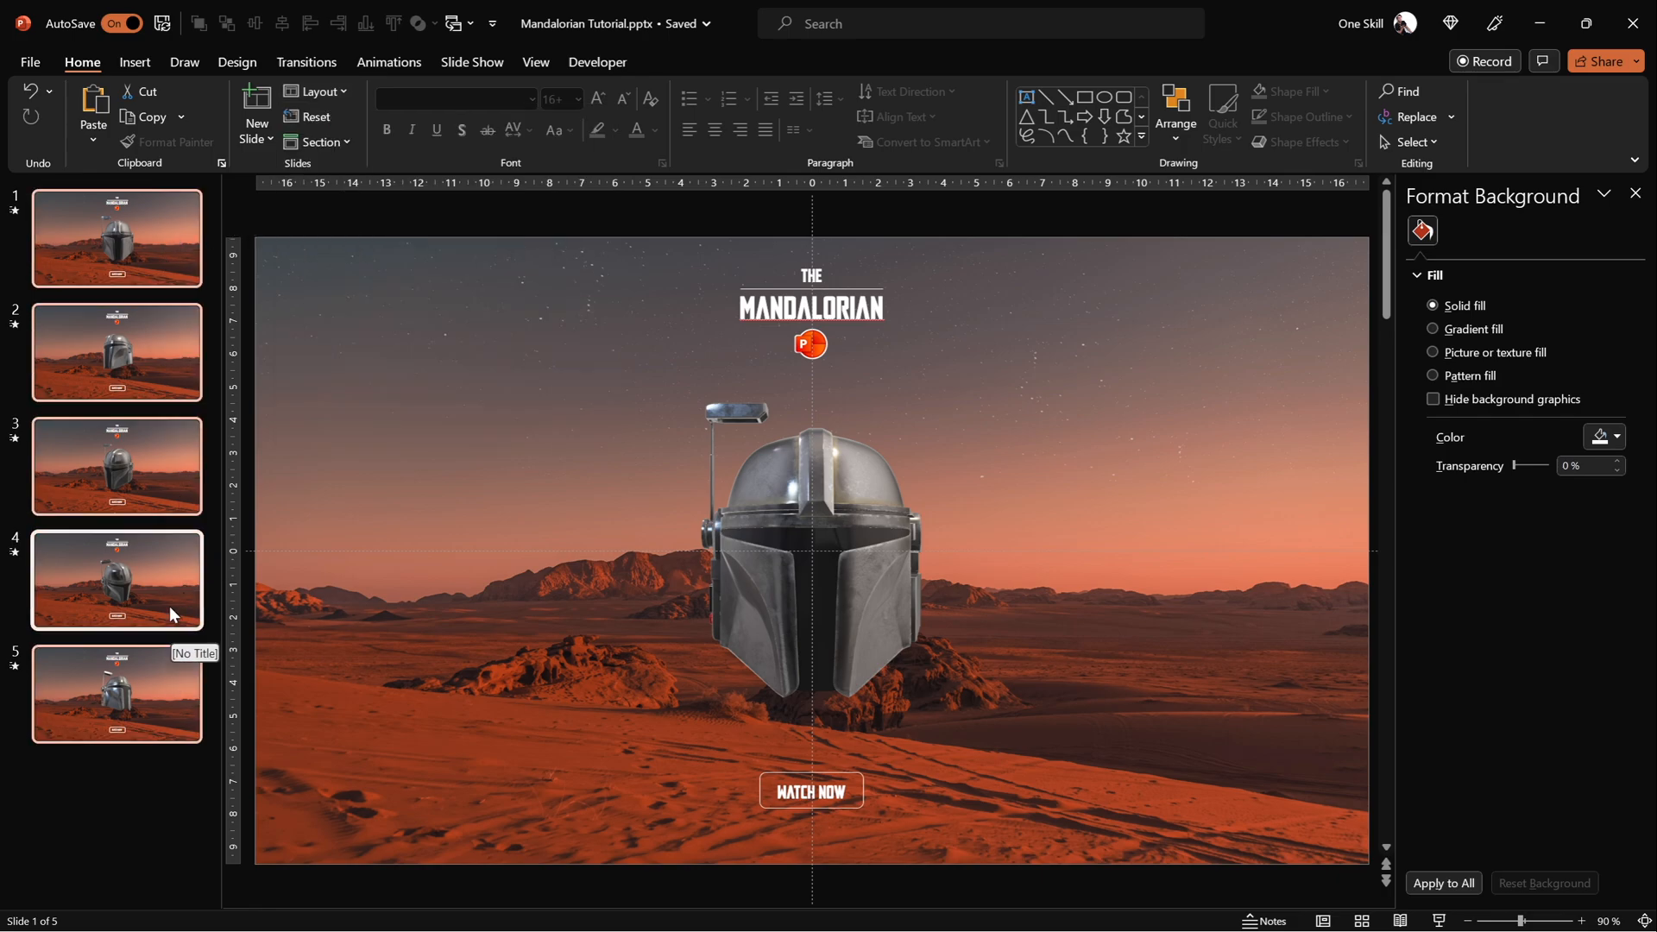
{"action": "left_click", "coordinate": [116, 352]}
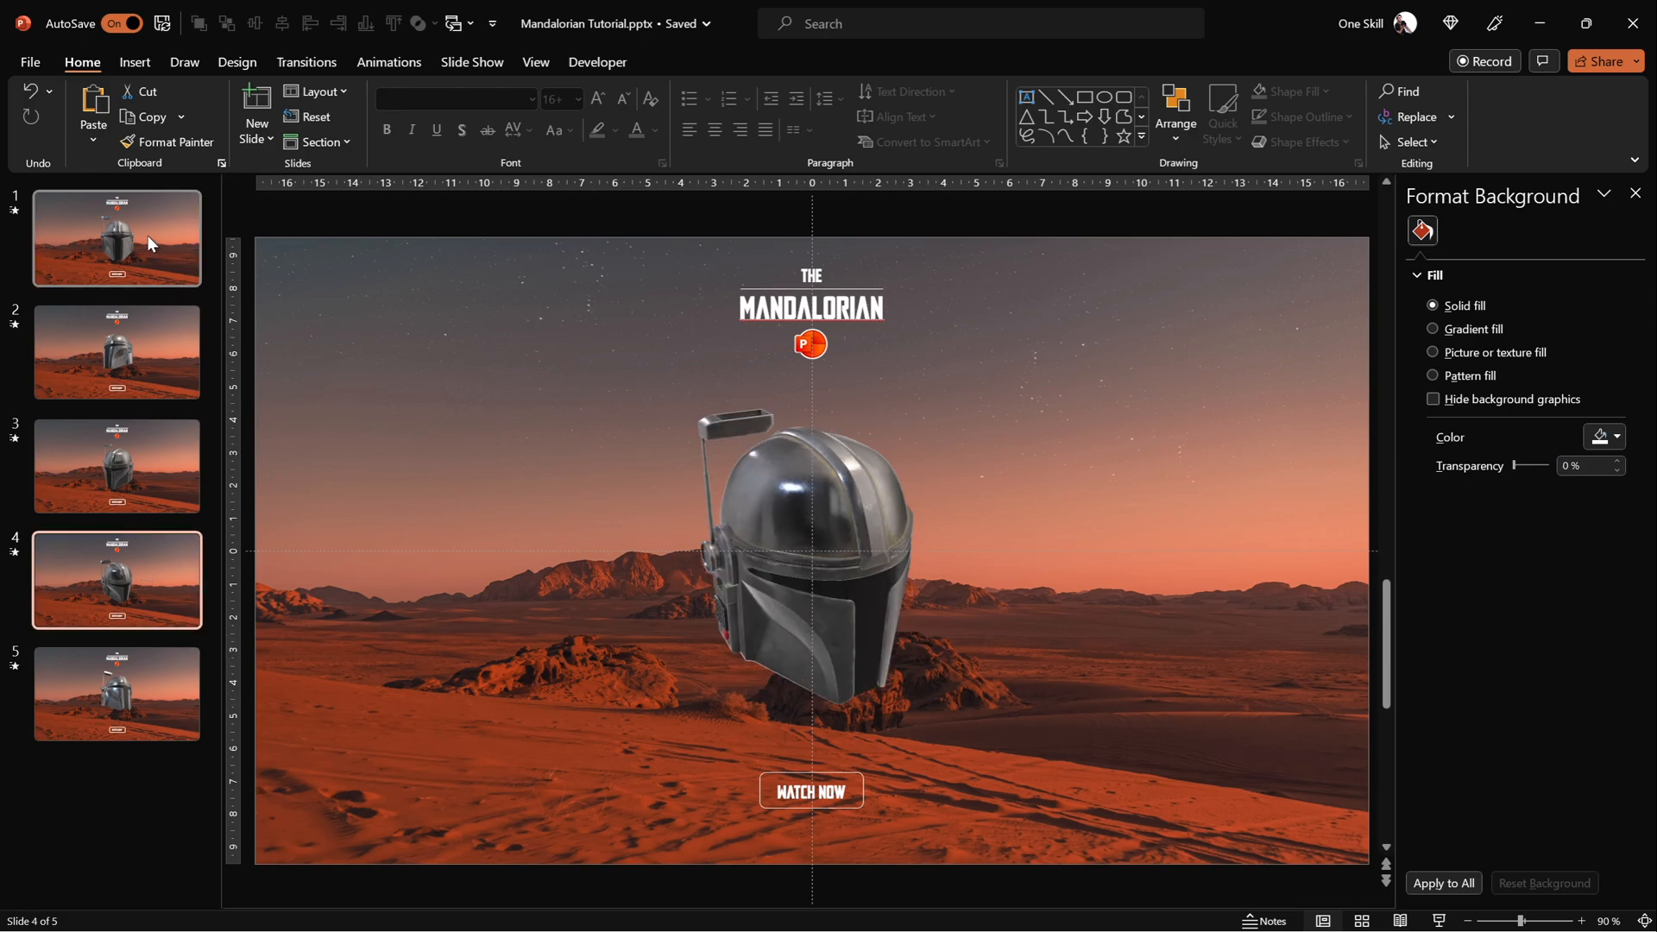
{"action": "left_click", "coordinate": [116, 236]}
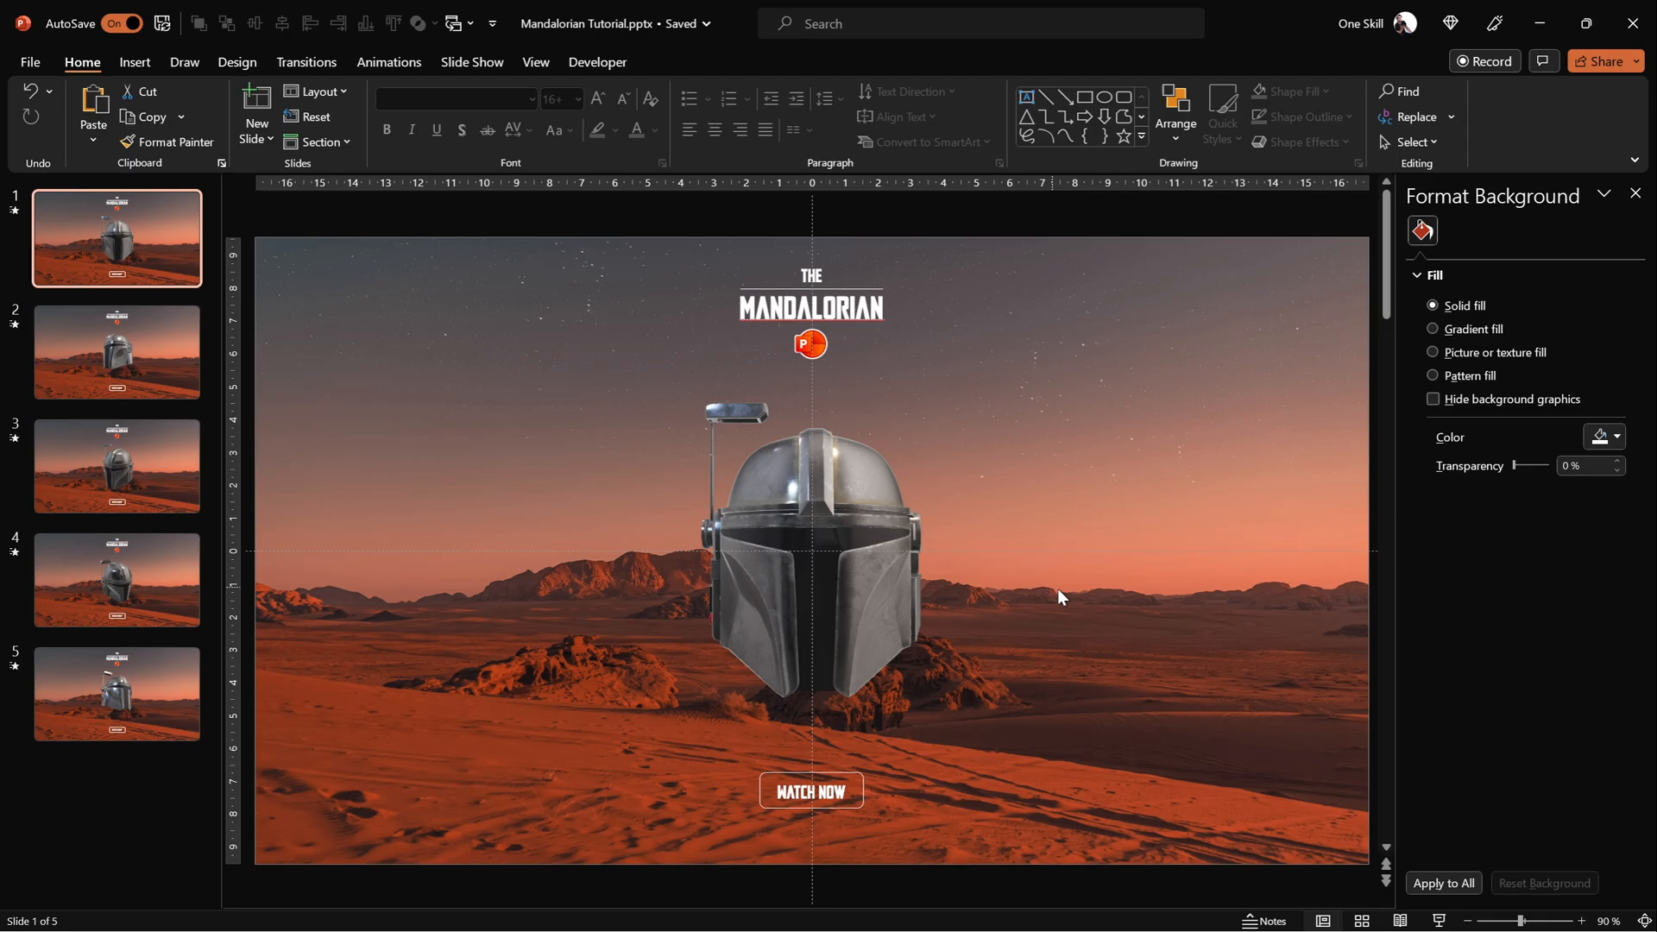